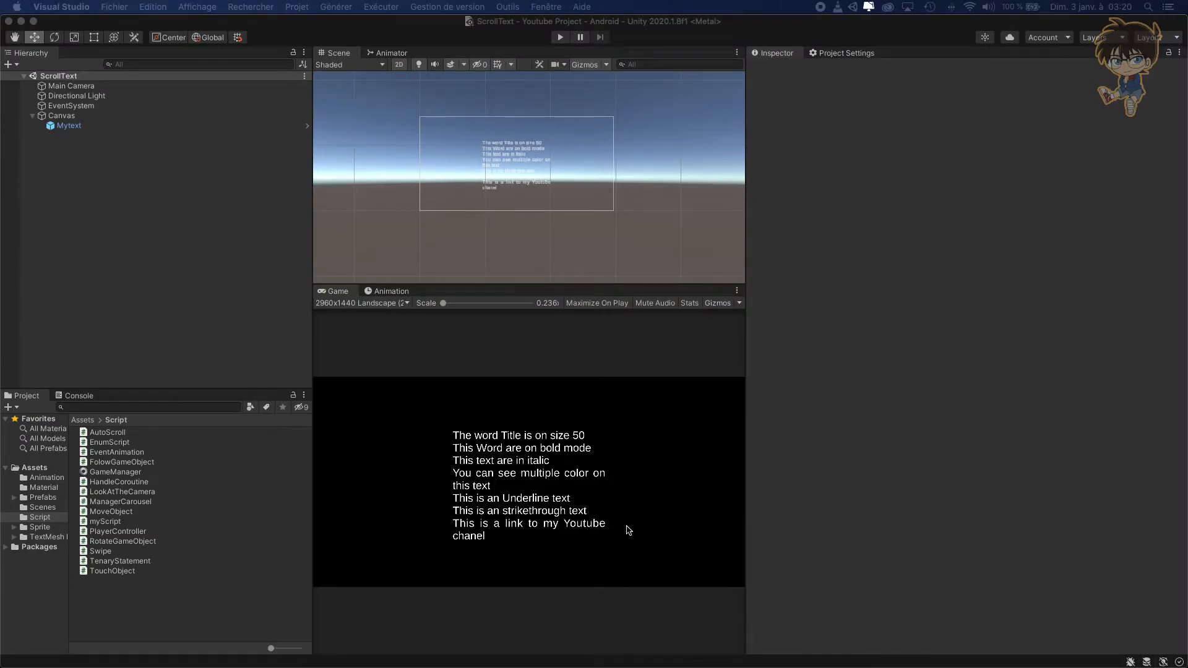
pyautogui.moveTo(617, 532)
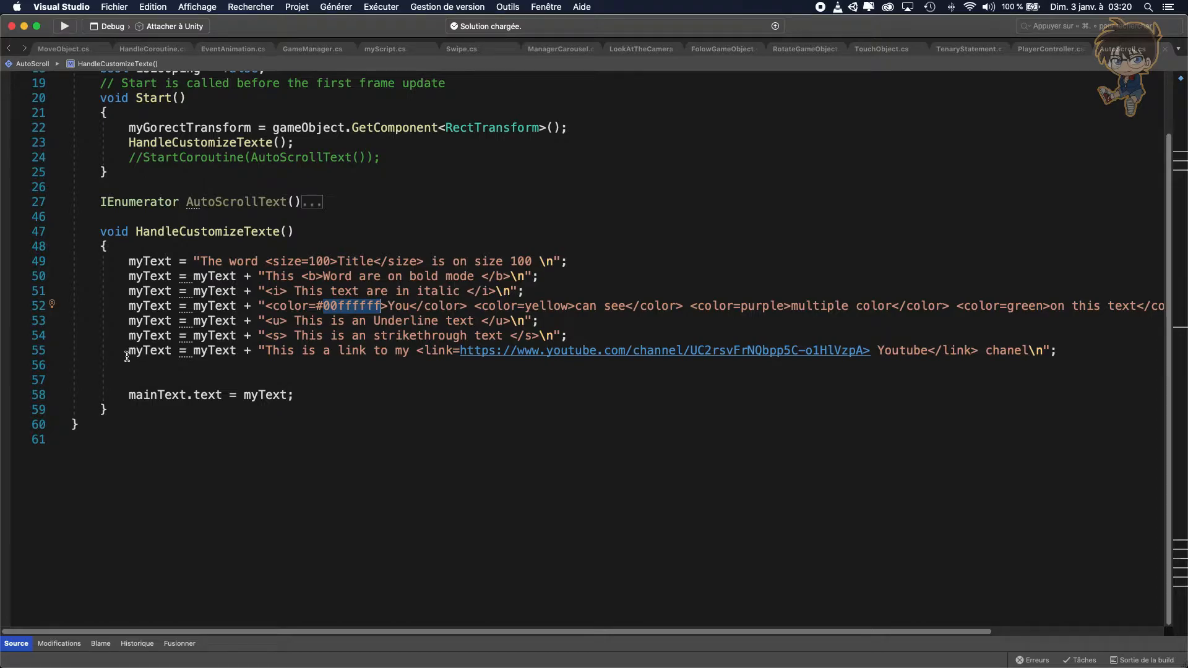
pyautogui.moveTo(325, 358)
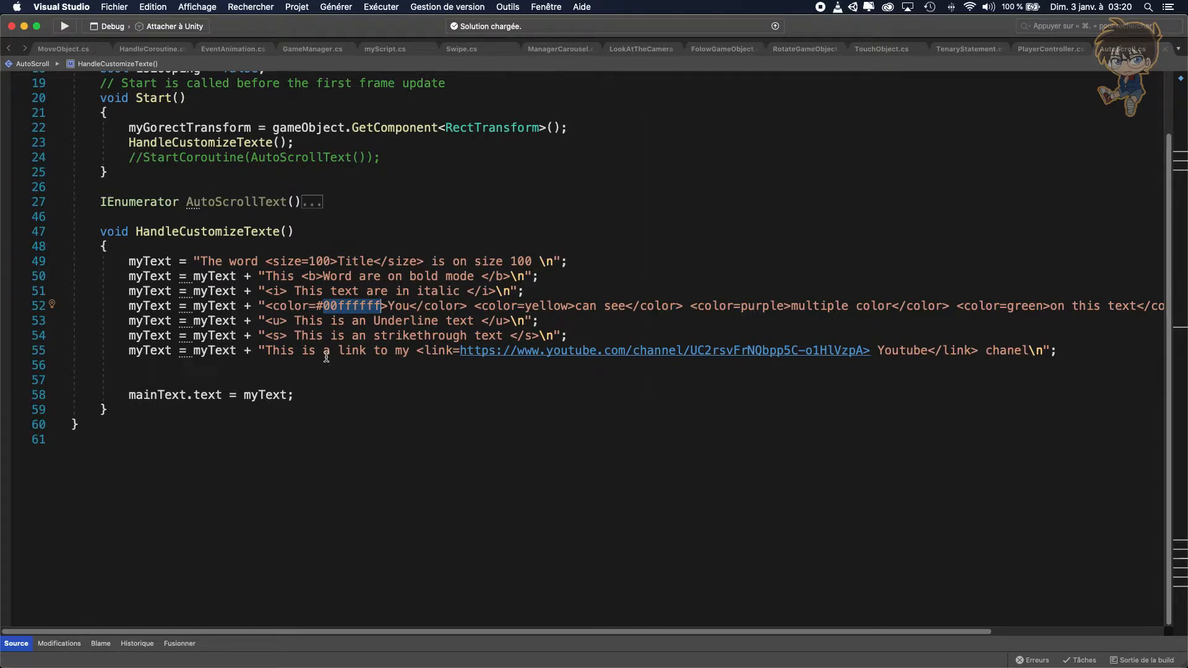
pyautogui.moveTo(438, 359)
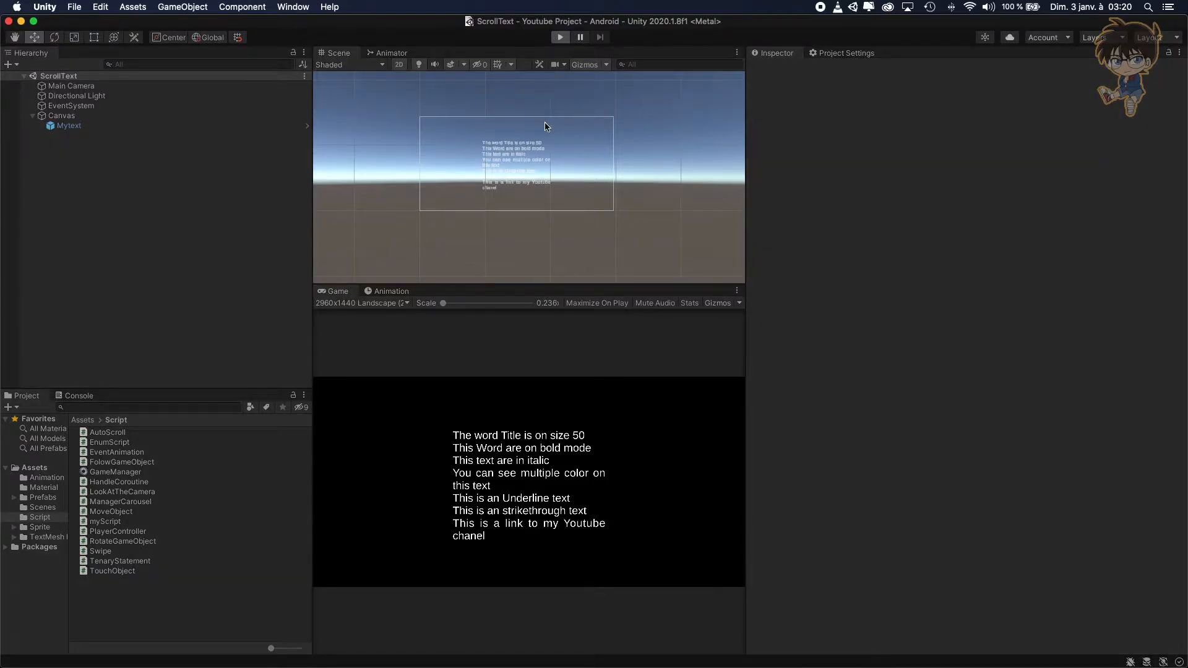
# - Add 'using UnityEngine.EventSystems;' at the top of AutoScroll.cs via IntelliSense
pyautogui.click(559, 36)
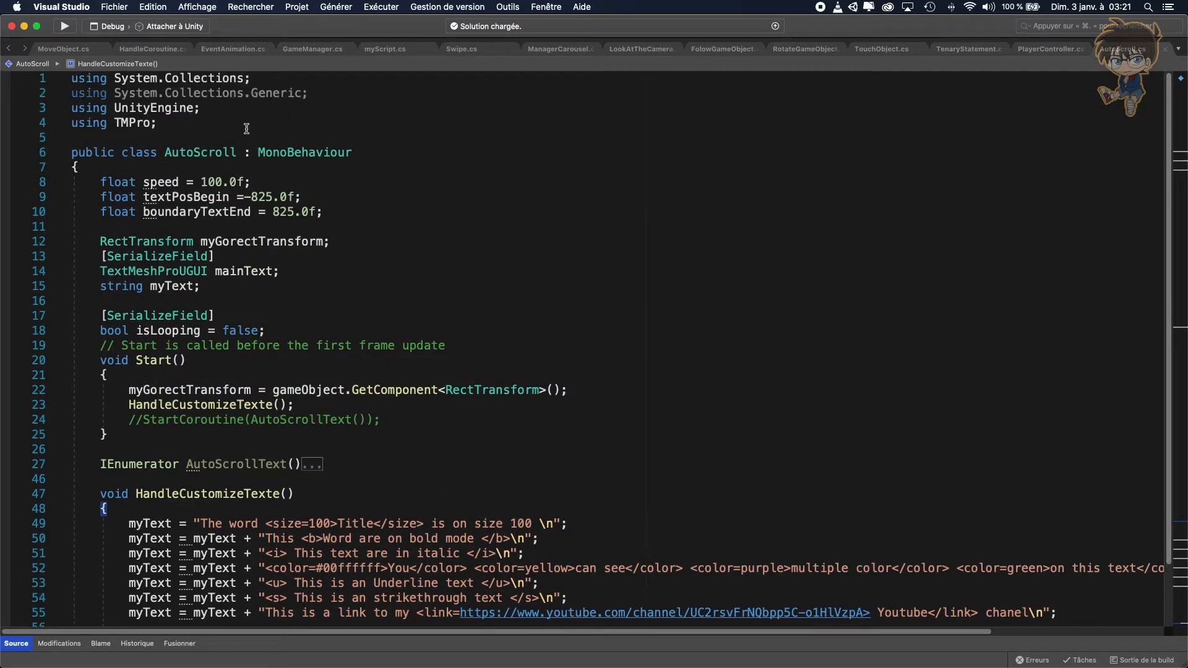
pyautogui.write('us')
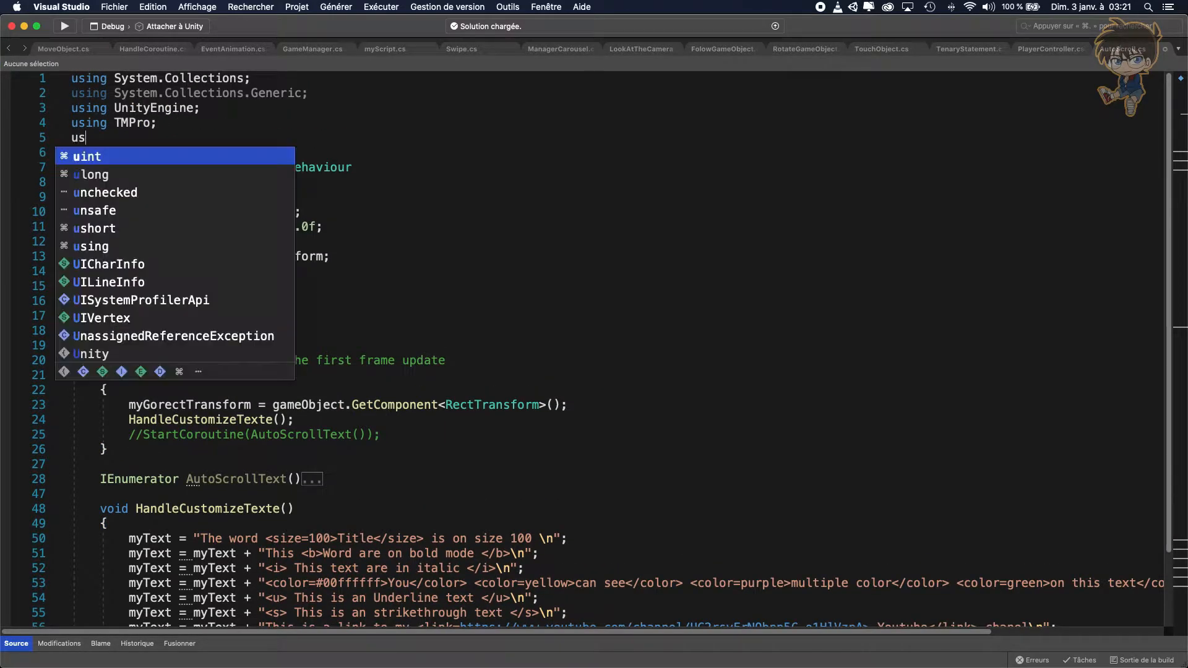
pyautogui.write('ing unit')
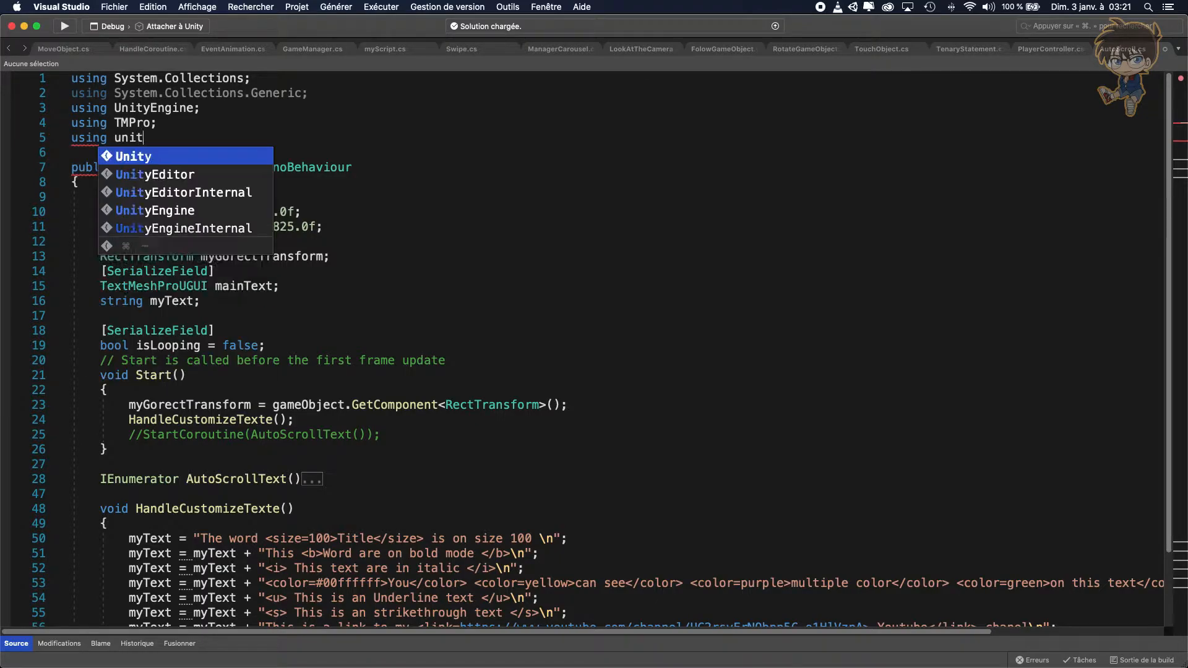
pyautogui.write('yEngine')
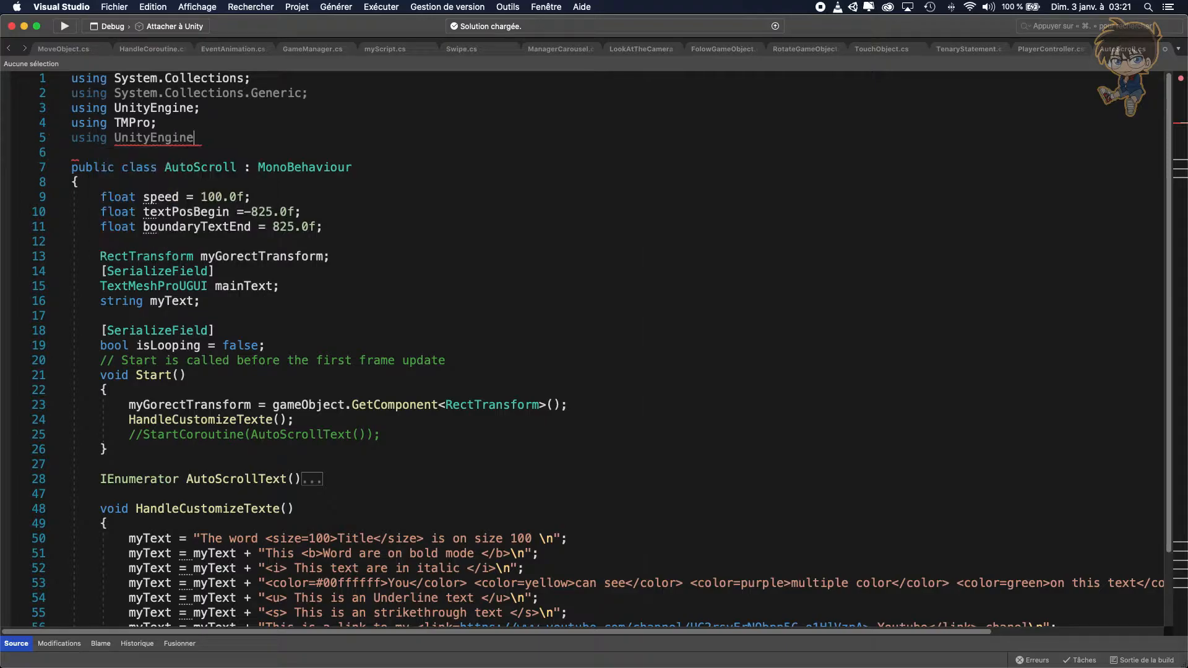
pyautogui.write('.ev')
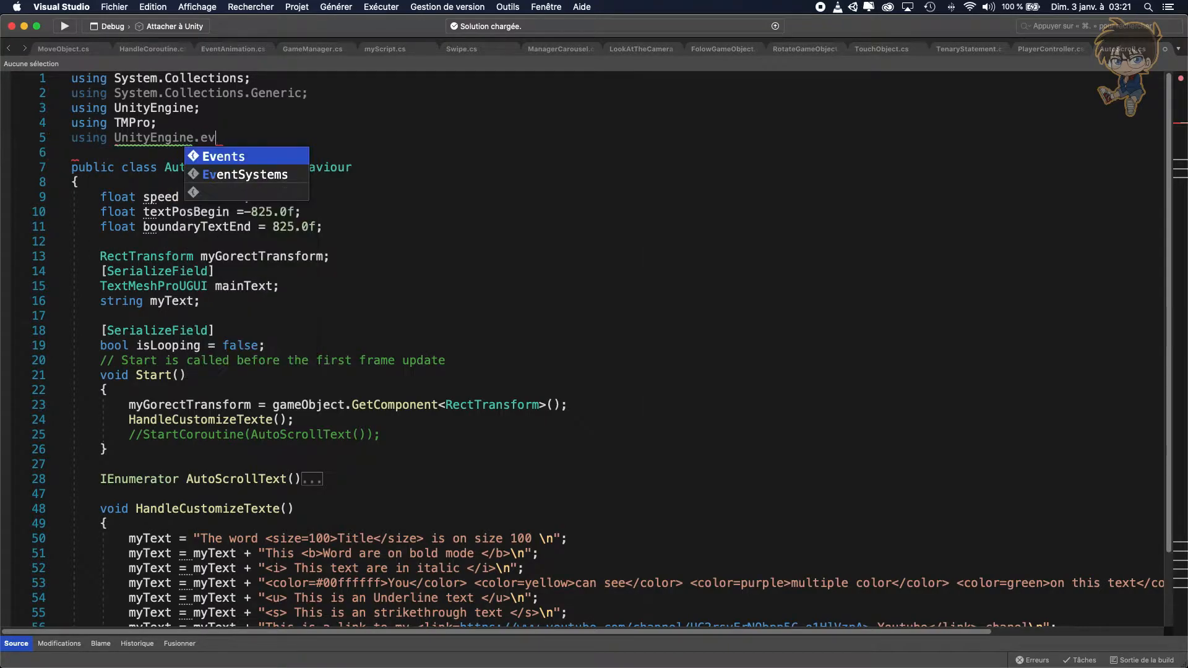
pyautogui.write('entSystems')
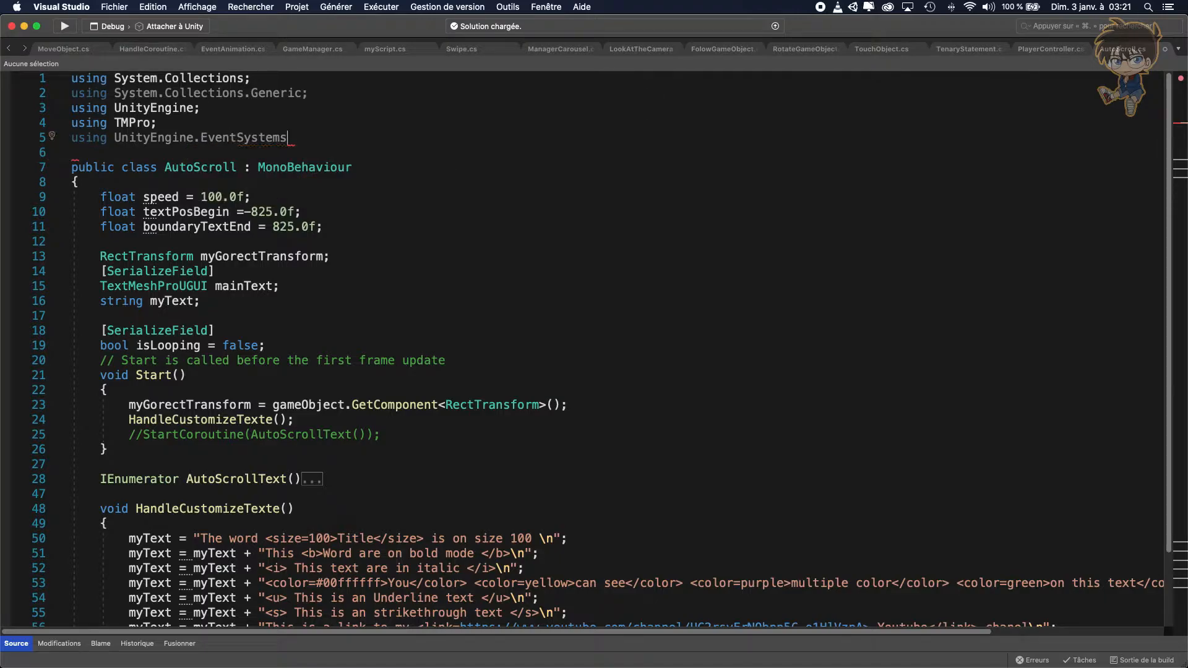
pyautogui.write(';')
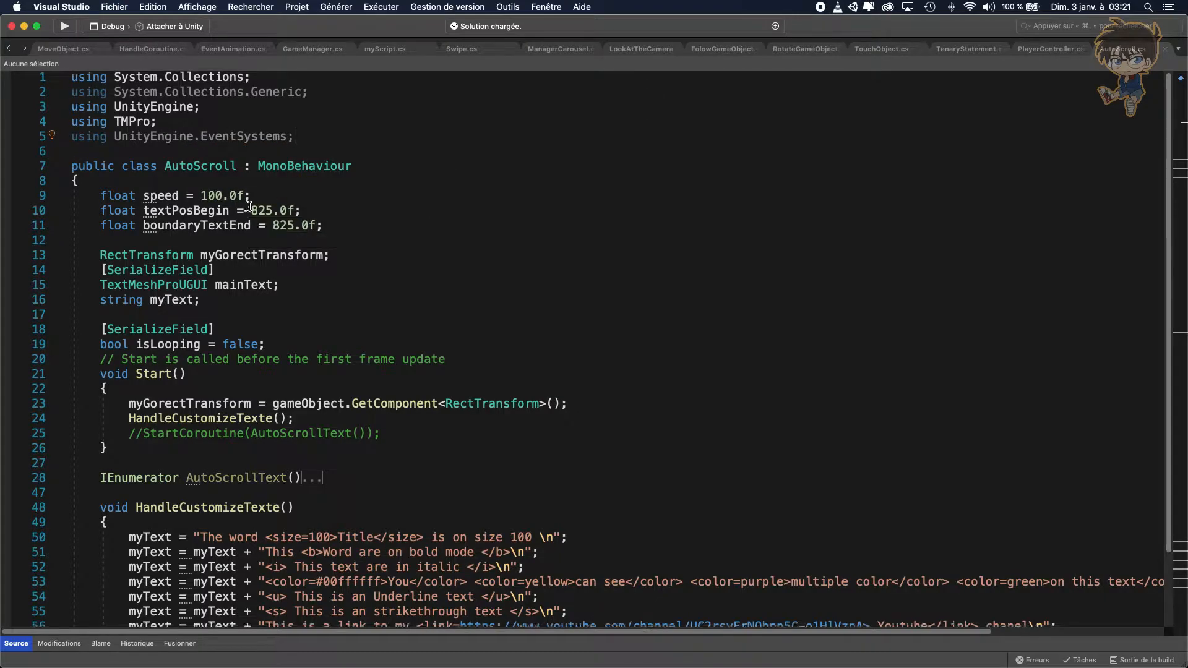
# - Write an empty 'public void OnPointerClick(PointerEventData eventData)' method after HandleCustomizeTexte
pyautogui.scroll(-3)
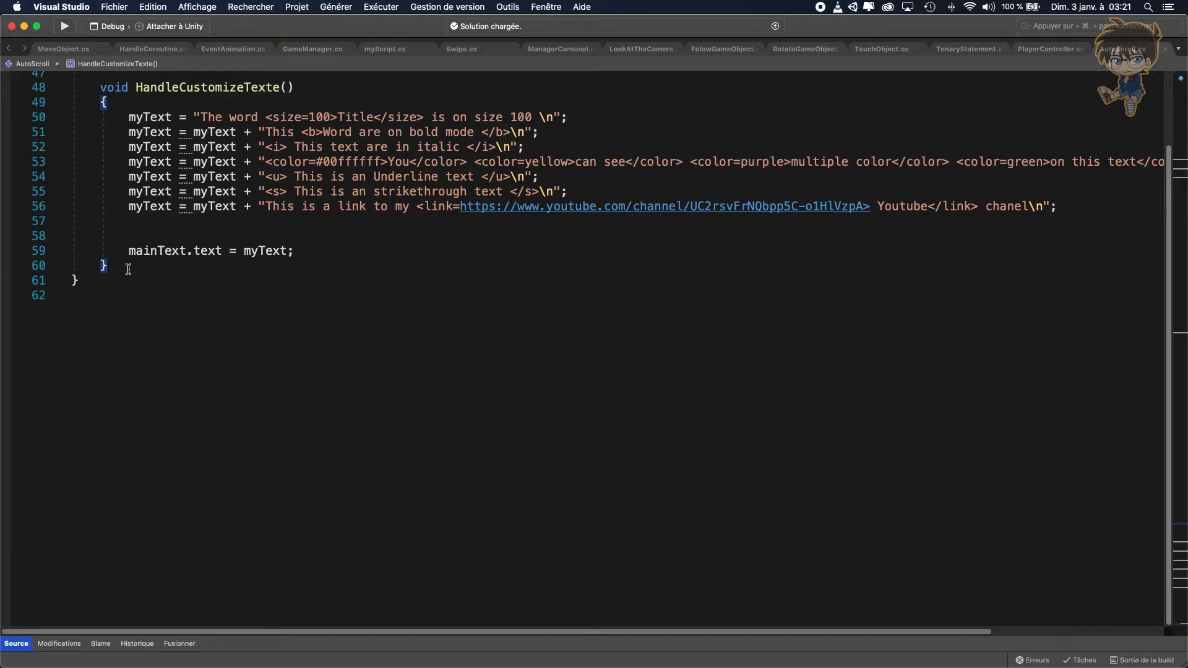
pyautogui.write('p')
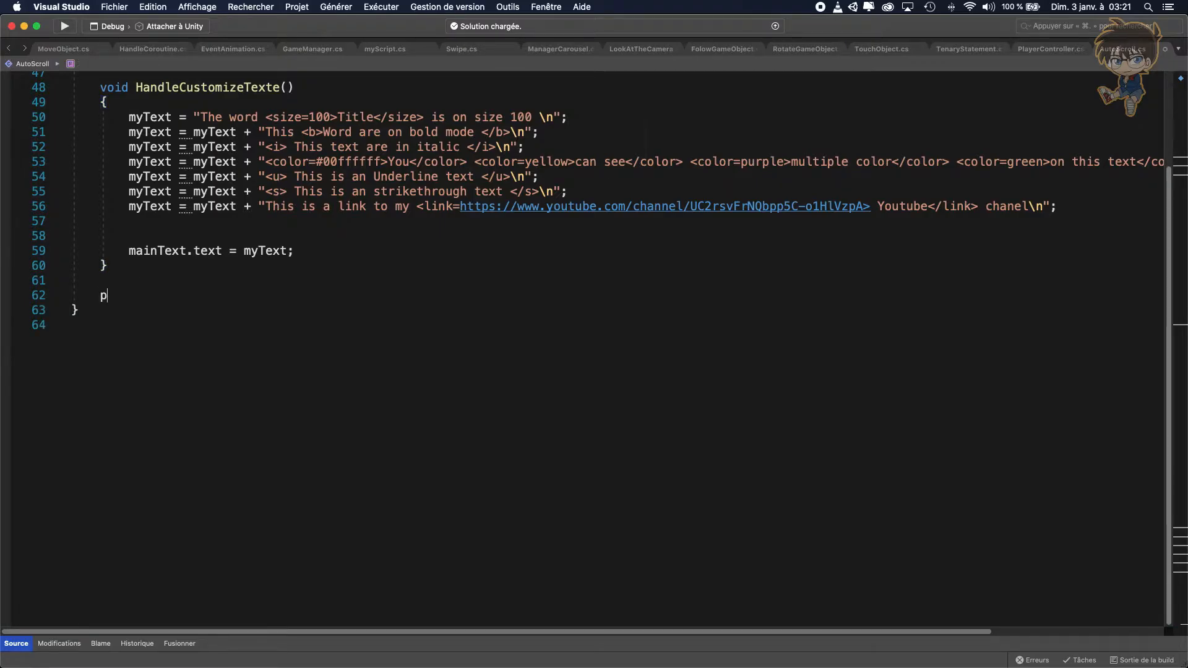
pyautogui.write('ublic')
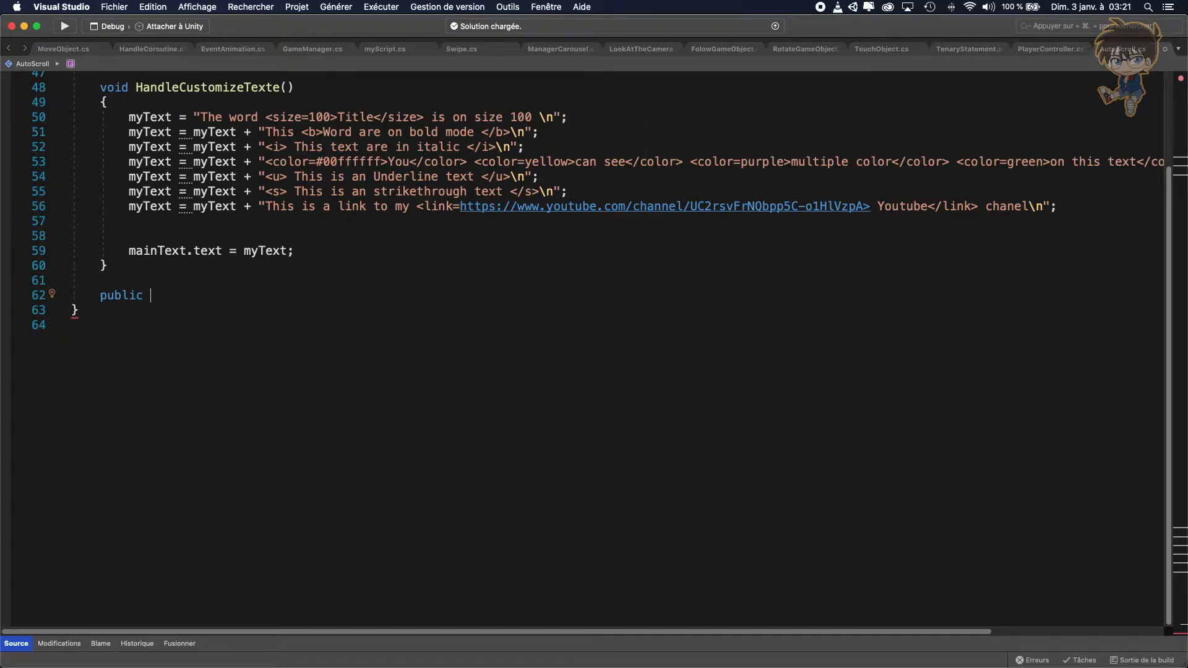
pyautogui.write('v')
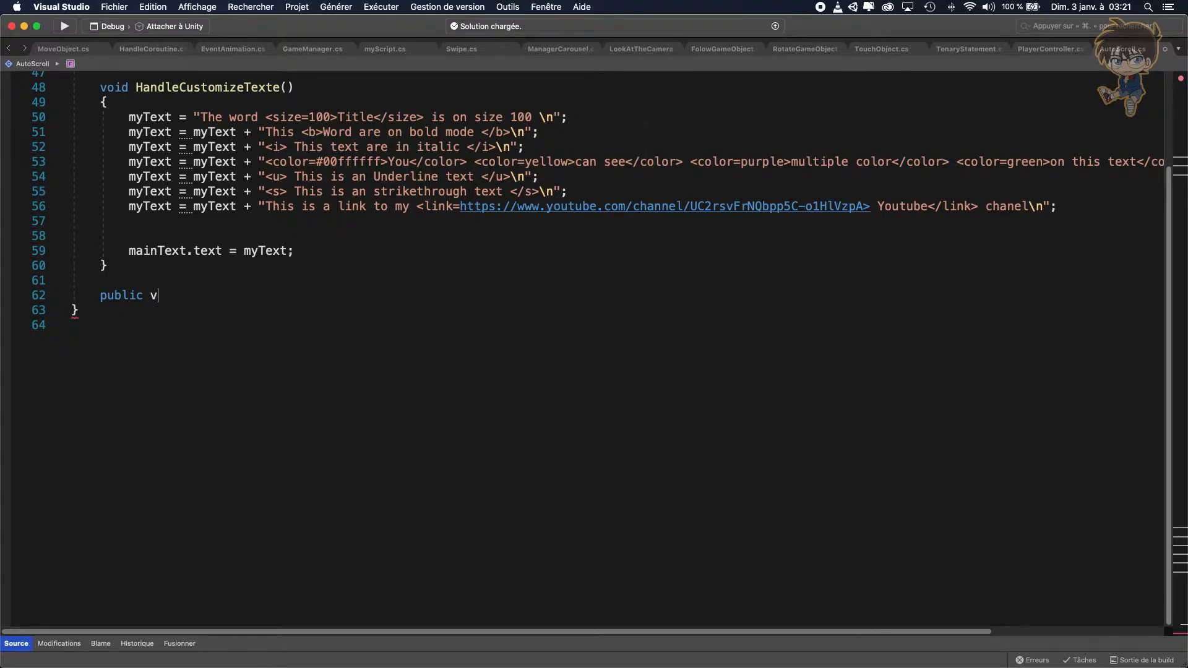
pyautogui.write('oid On')
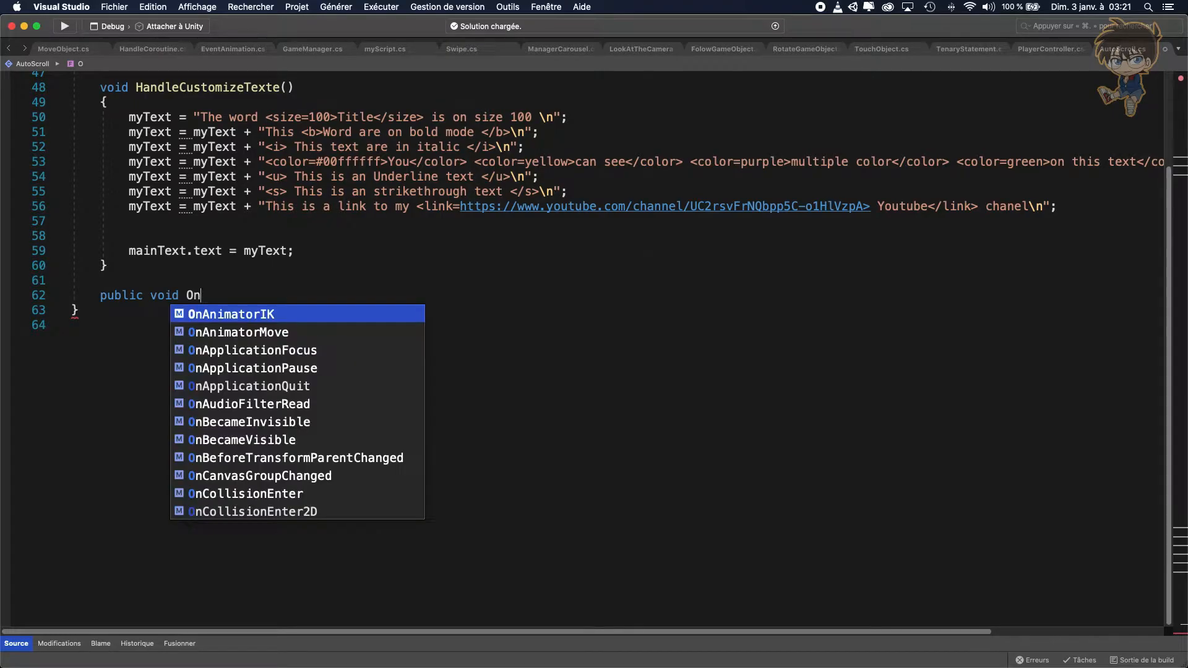
pyautogui.write('Point')
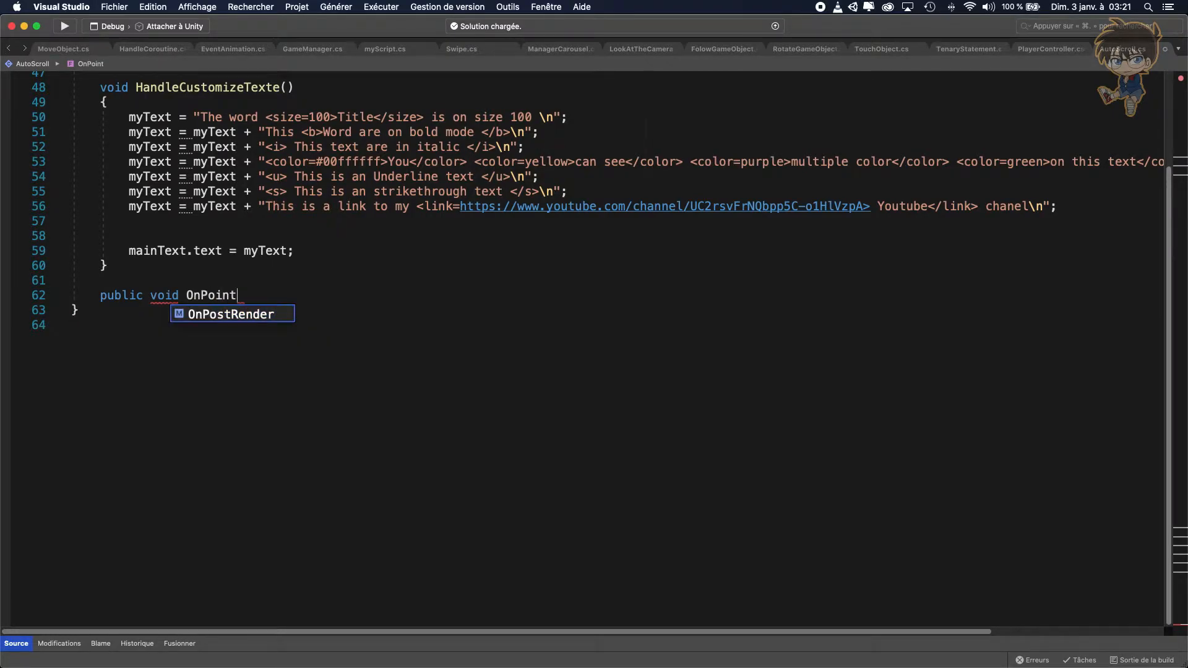
pyautogui.write('er')
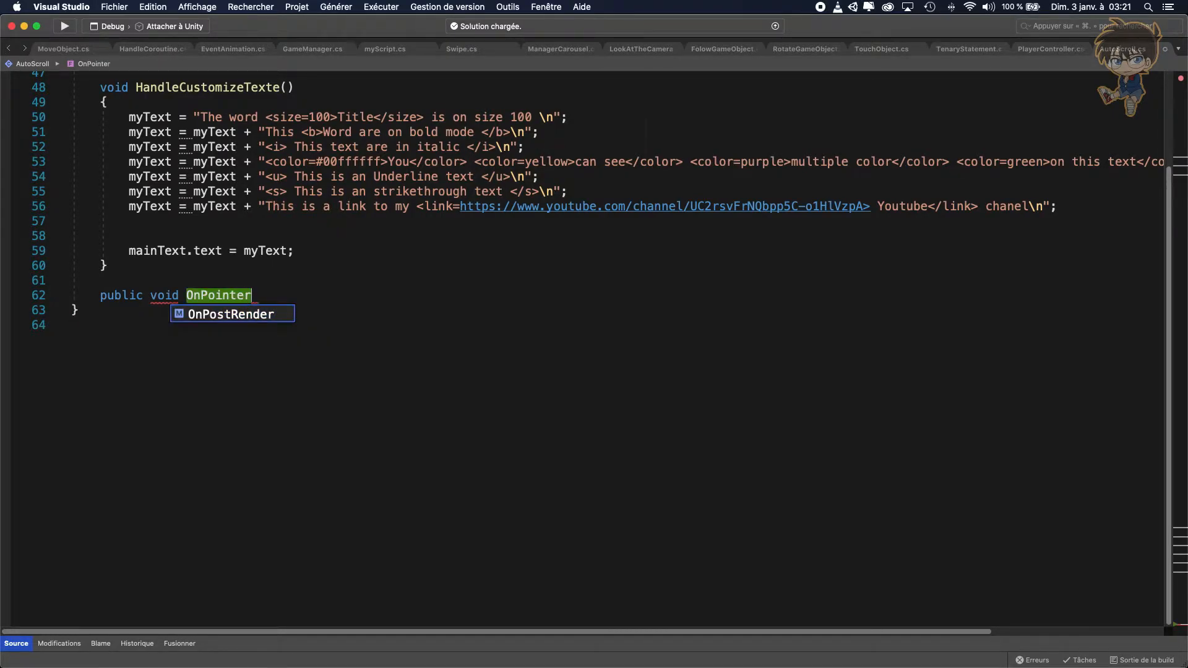
pyautogui.write('Click()')
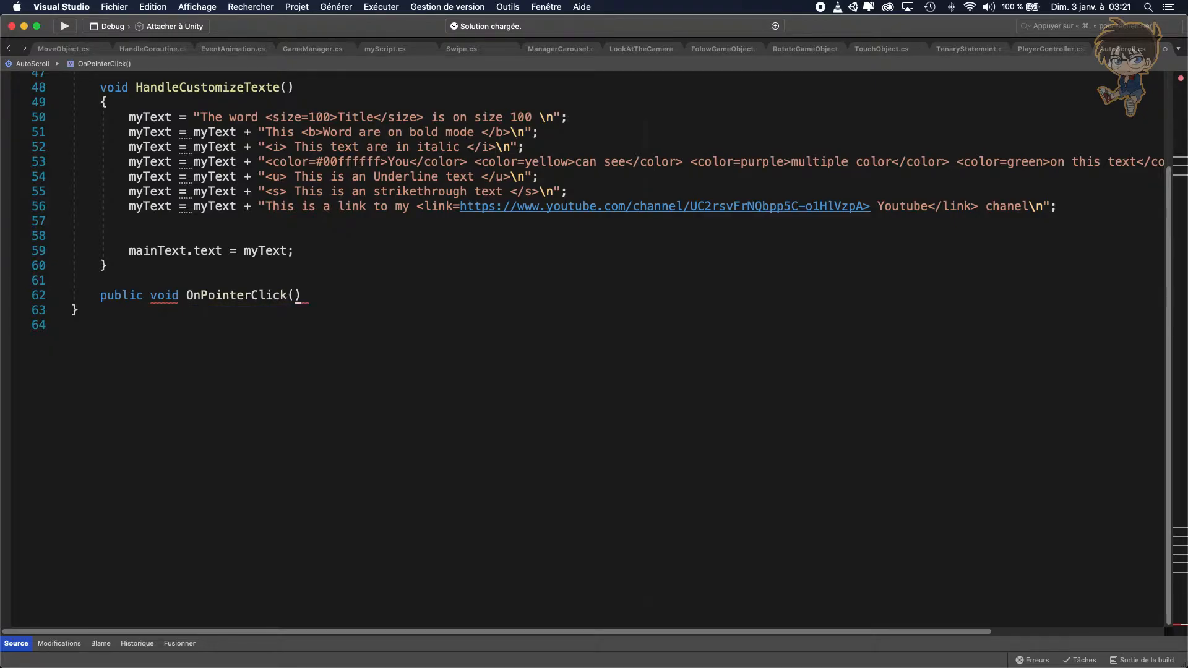
pyautogui.write('Poin')
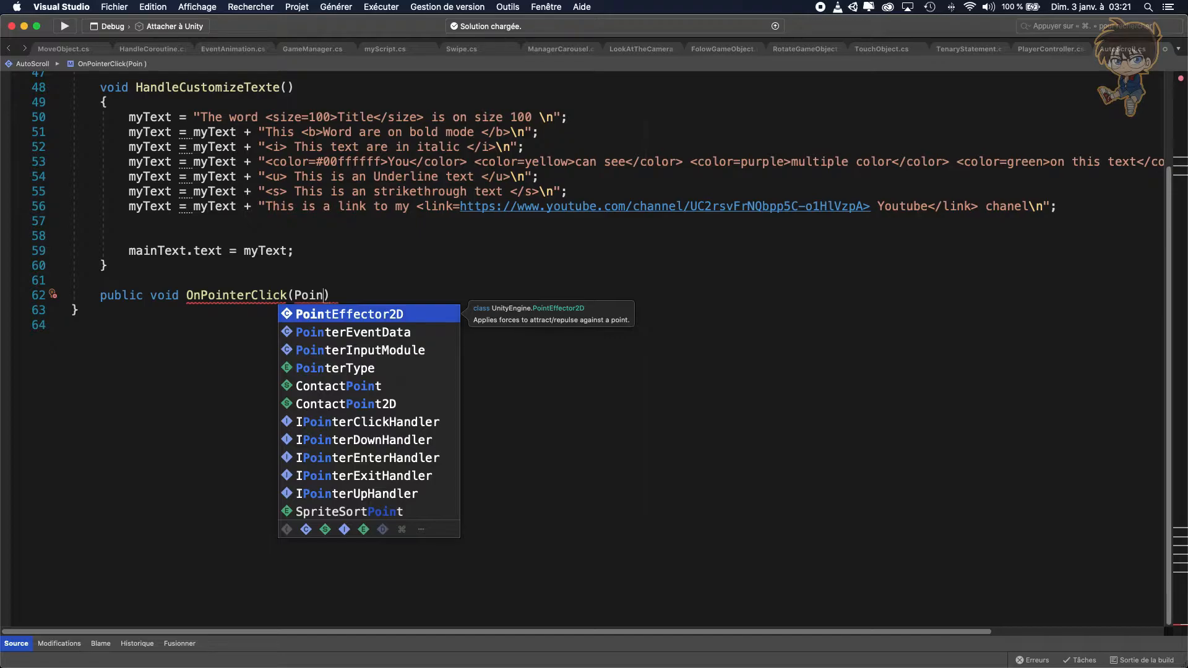
pyautogui.write('terEventData eventData')
pyautogui.write('{ }')
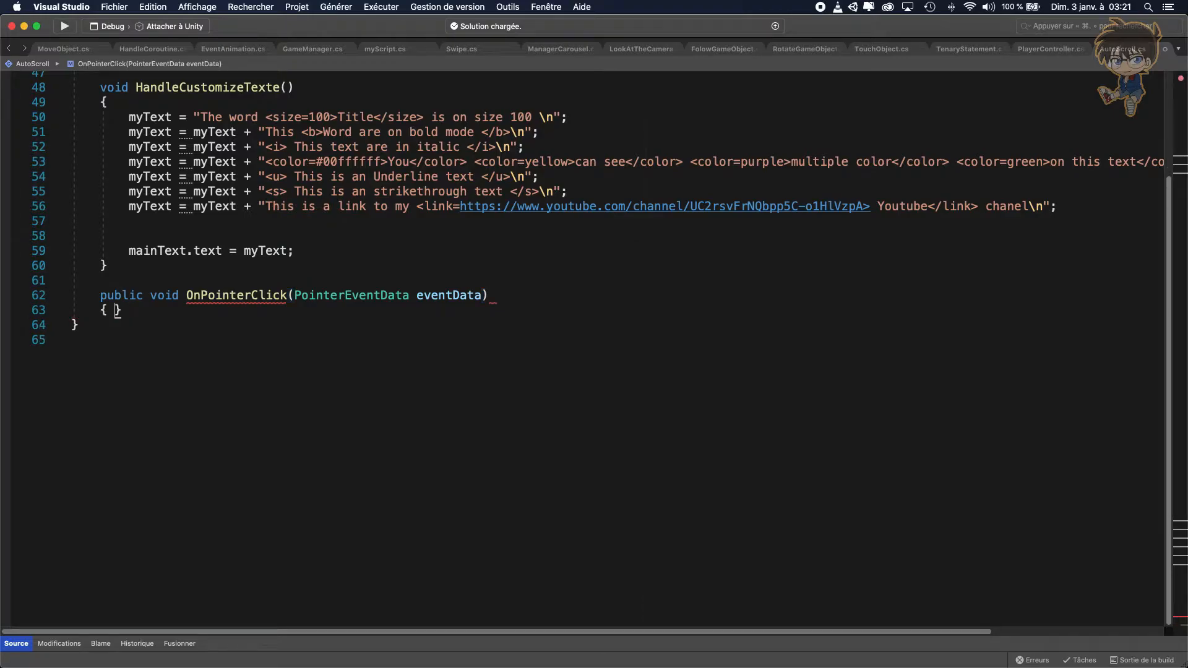
pyautogui.press('enter')
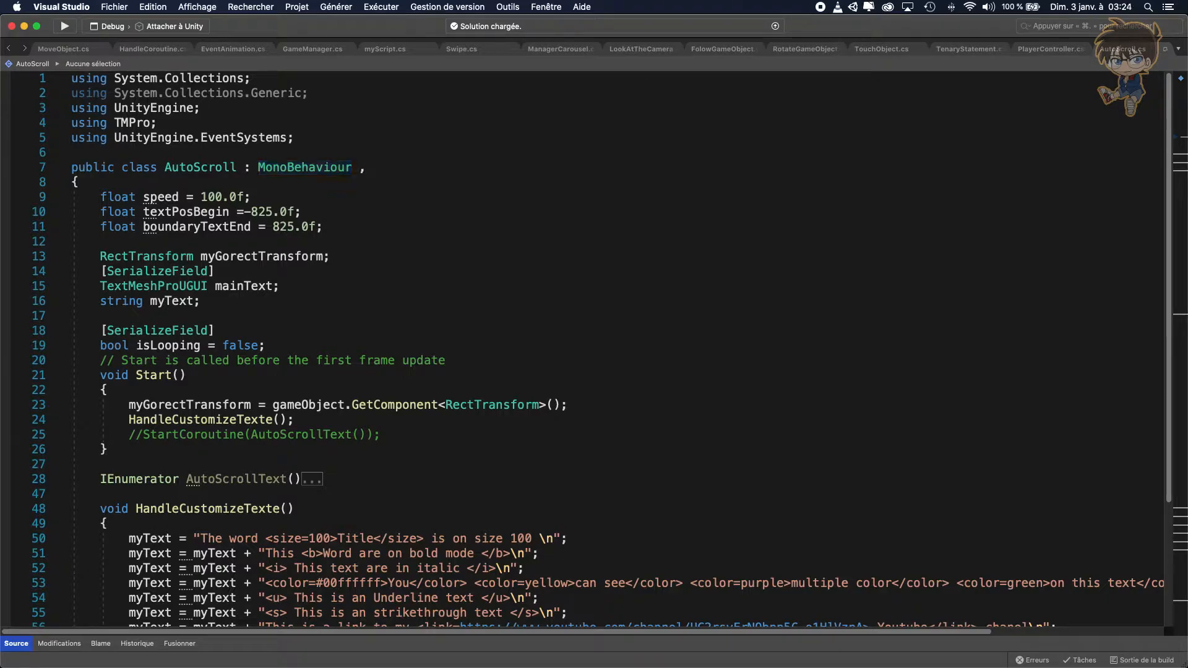
# - Declare ', IPointerClickHandler' after MonoBehaviour in the AutoScroll class declaration
pyautogui.write('I')
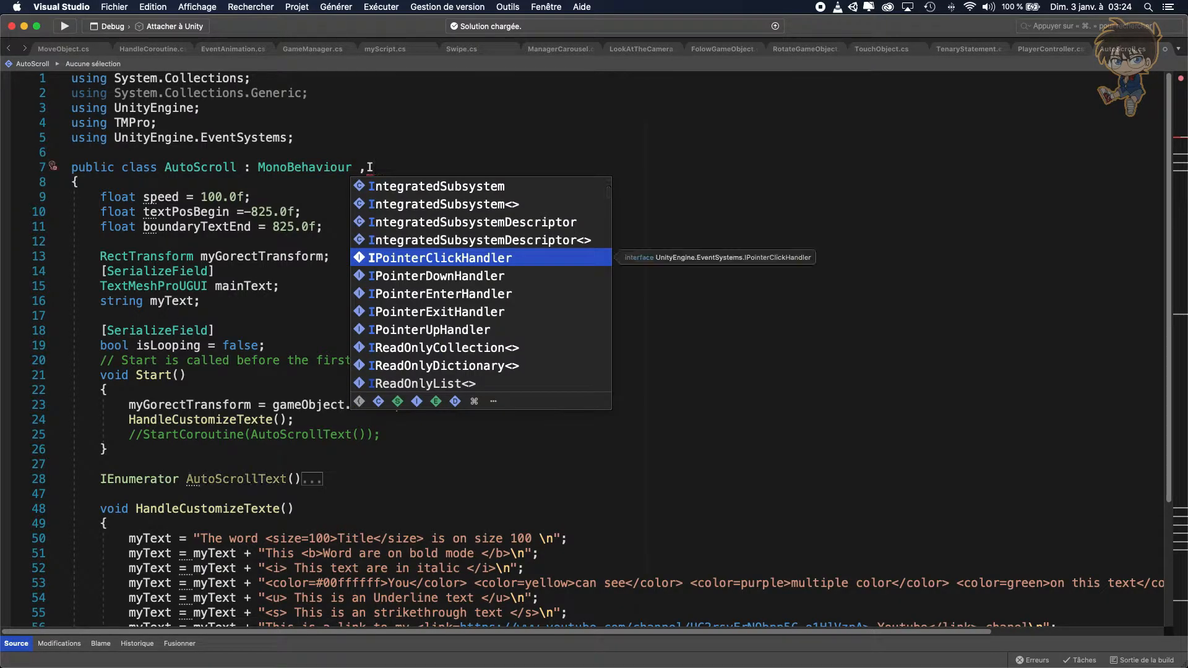
pyautogui.write('po')
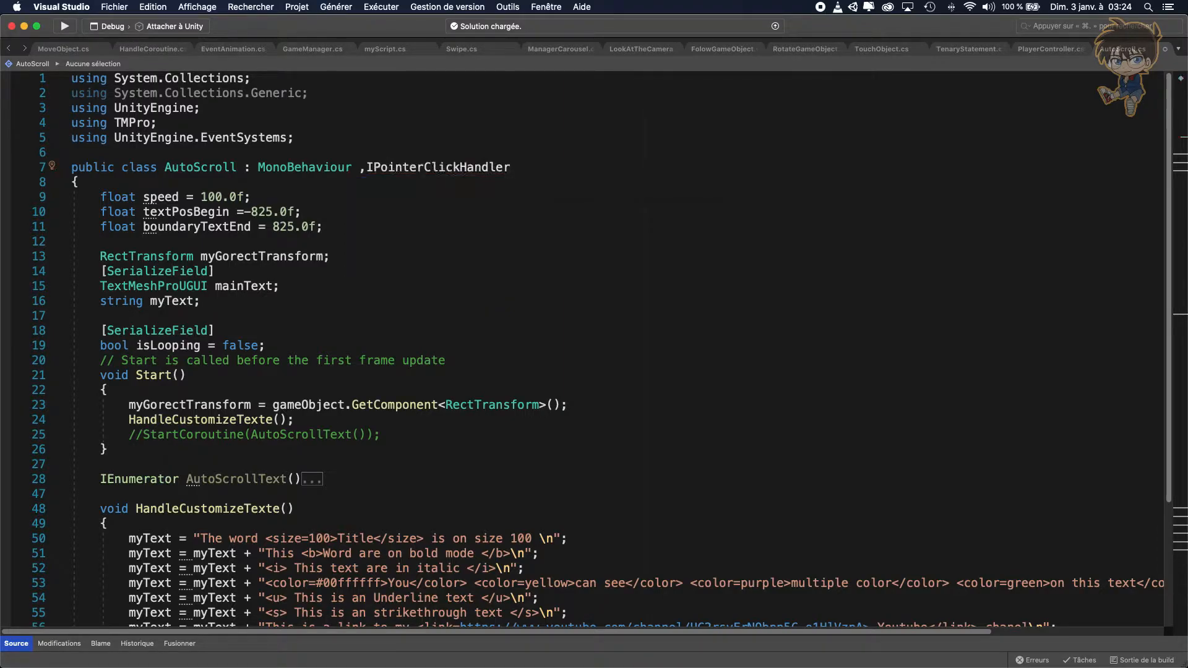
pyautogui.doubleClick(438, 167)
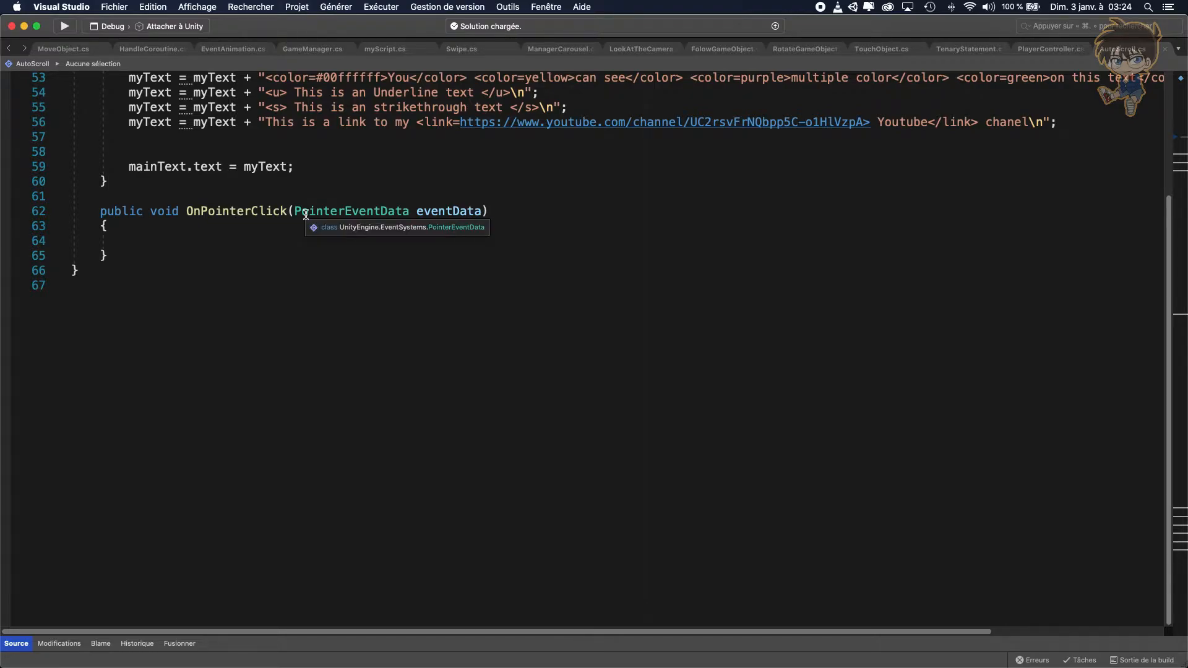
pyautogui.moveTo(215, 234)
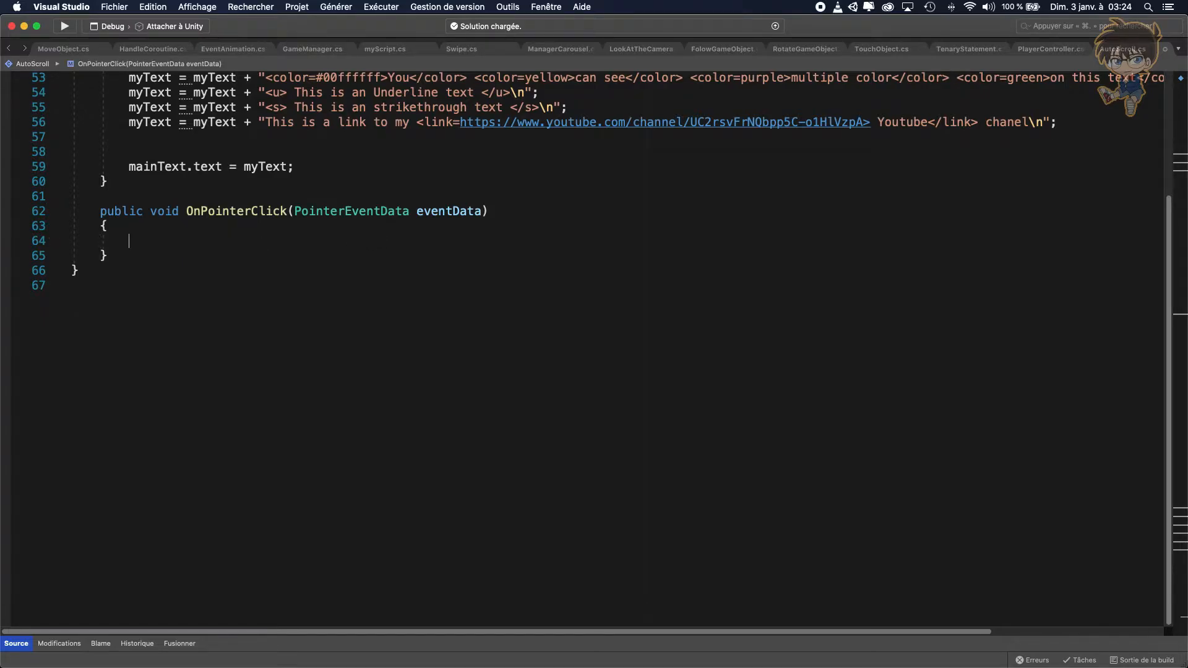
# - Make OnPointerClick log "test" with Debug.Log and save
pyautogui.write('Debug.log("')
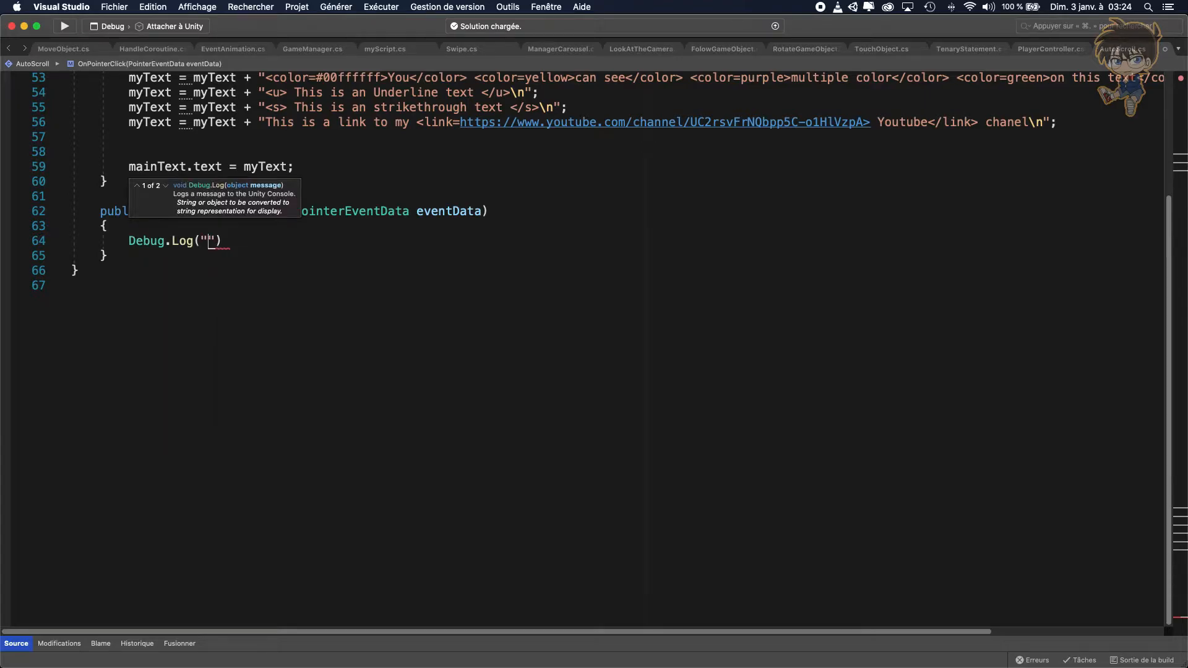
pyautogui.write('test')
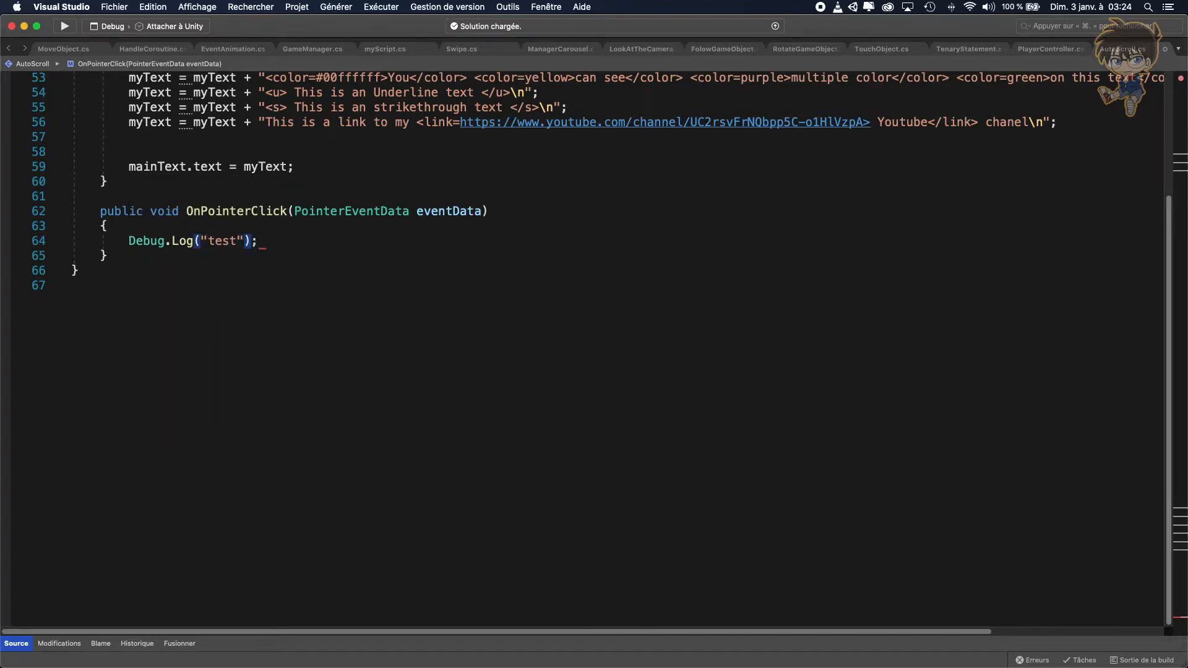
pyautogui.doubleClick(221, 241)
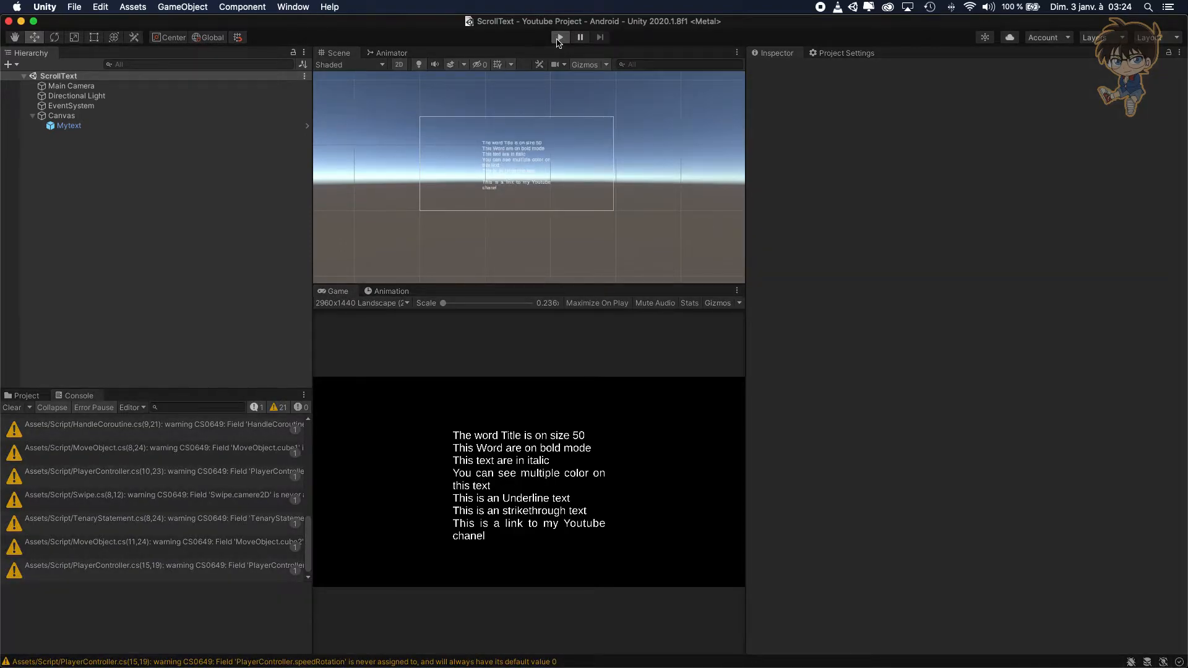
# - Run the ScrollText scene in Unity to test clicking the text
pyautogui.click(560, 36)
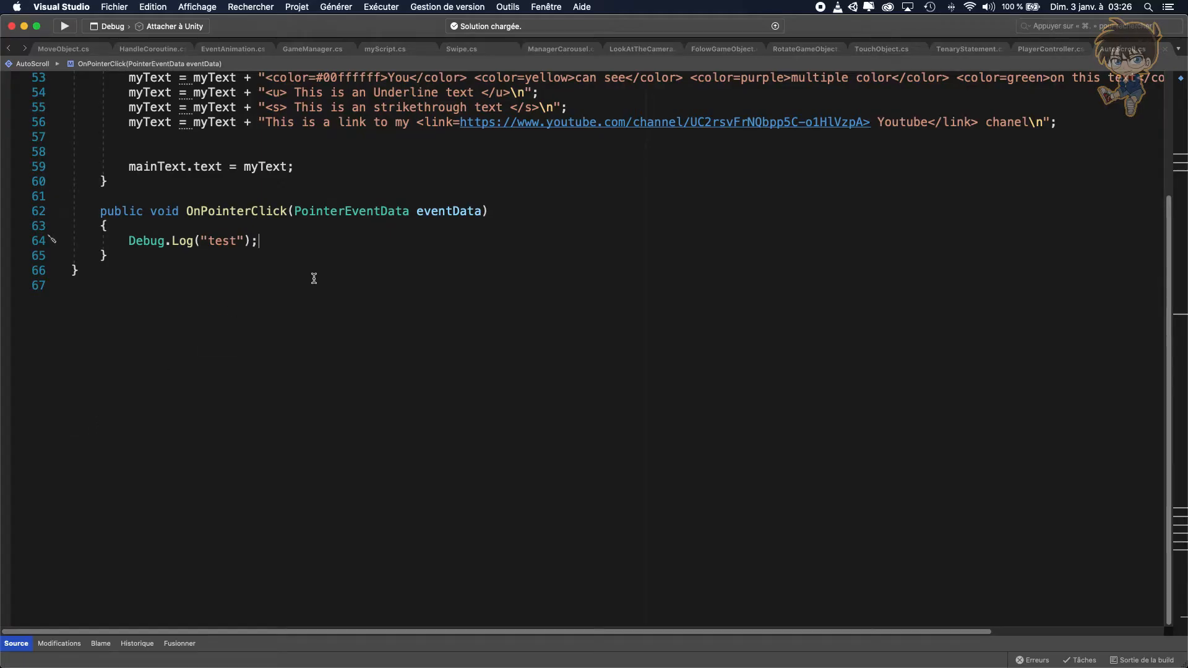
# - Replace the Debug.Log with 'if(eventData.button == PointerEventData.InputButton.Left)' and empty braces
pyautogui.tripleClick(193, 242)
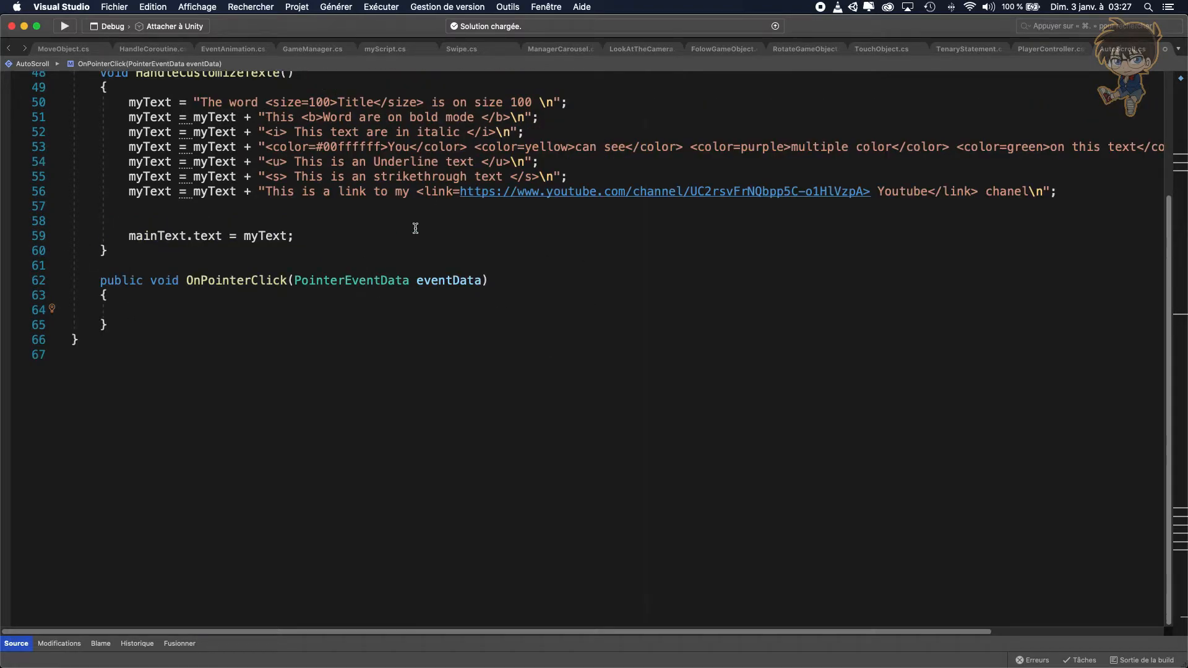
pyautogui.moveTo(878, 191)
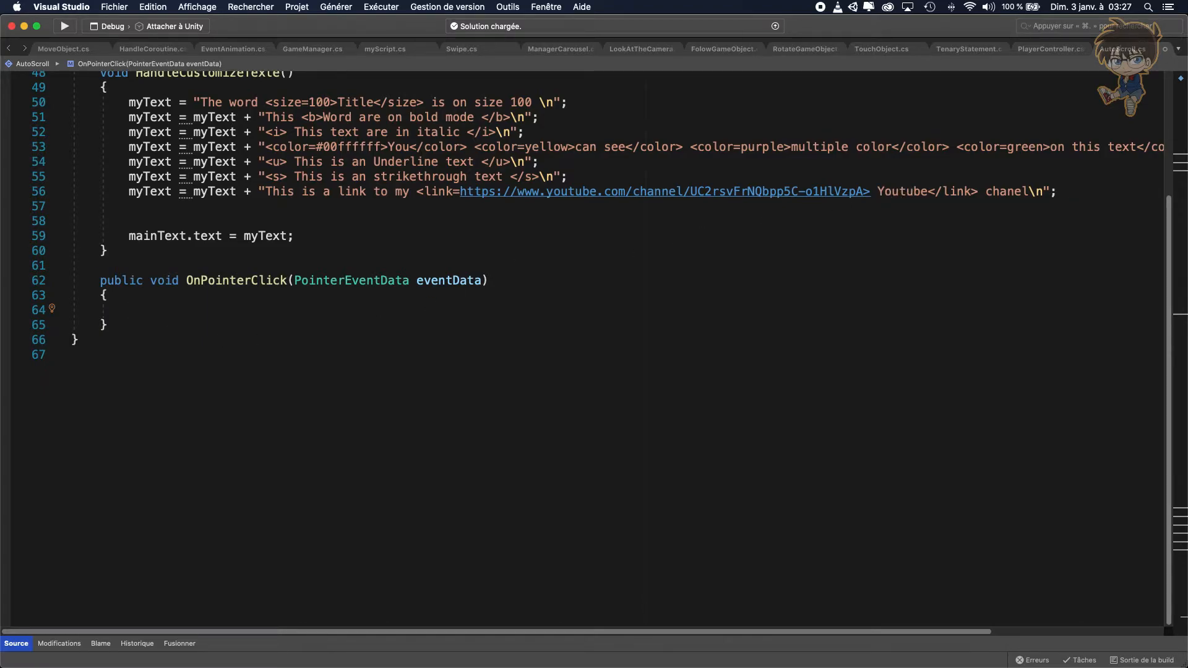
pyautogui.click(169, 315)
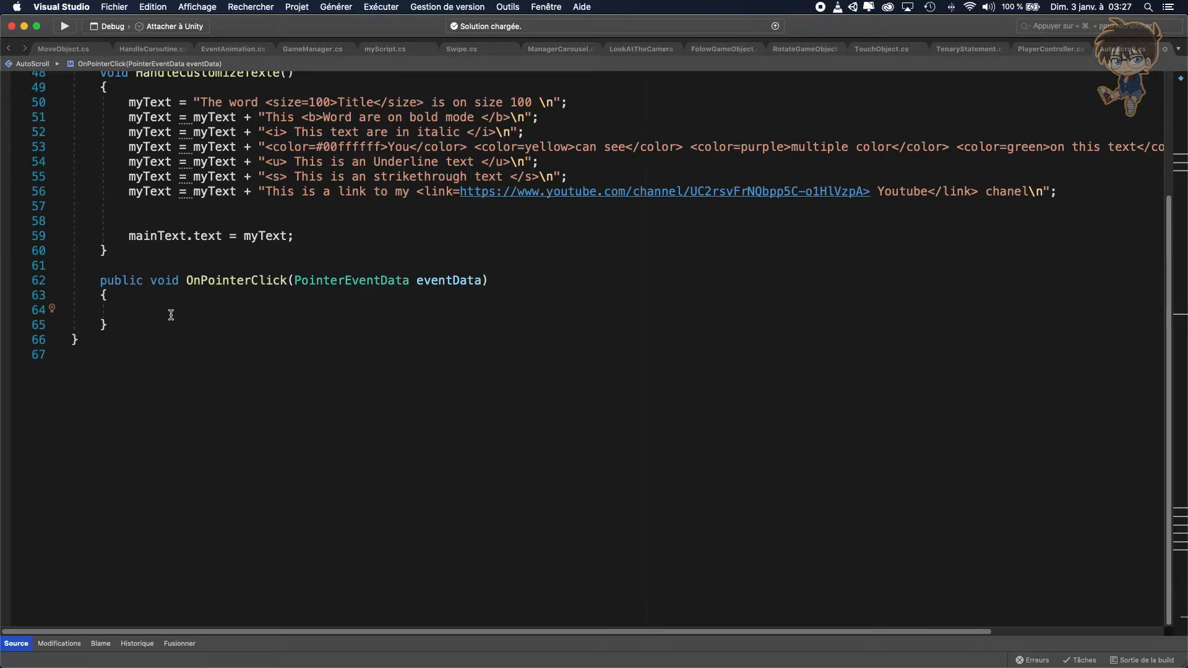
pyautogui.write('if(')
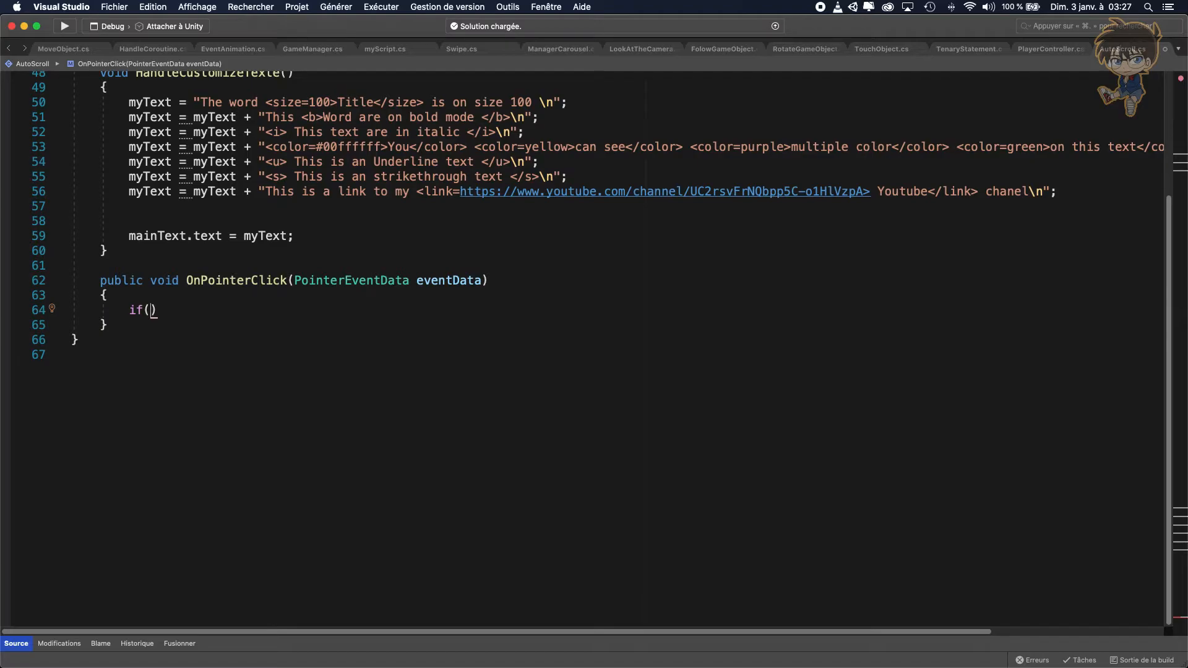
pyautogui.write('eventData')
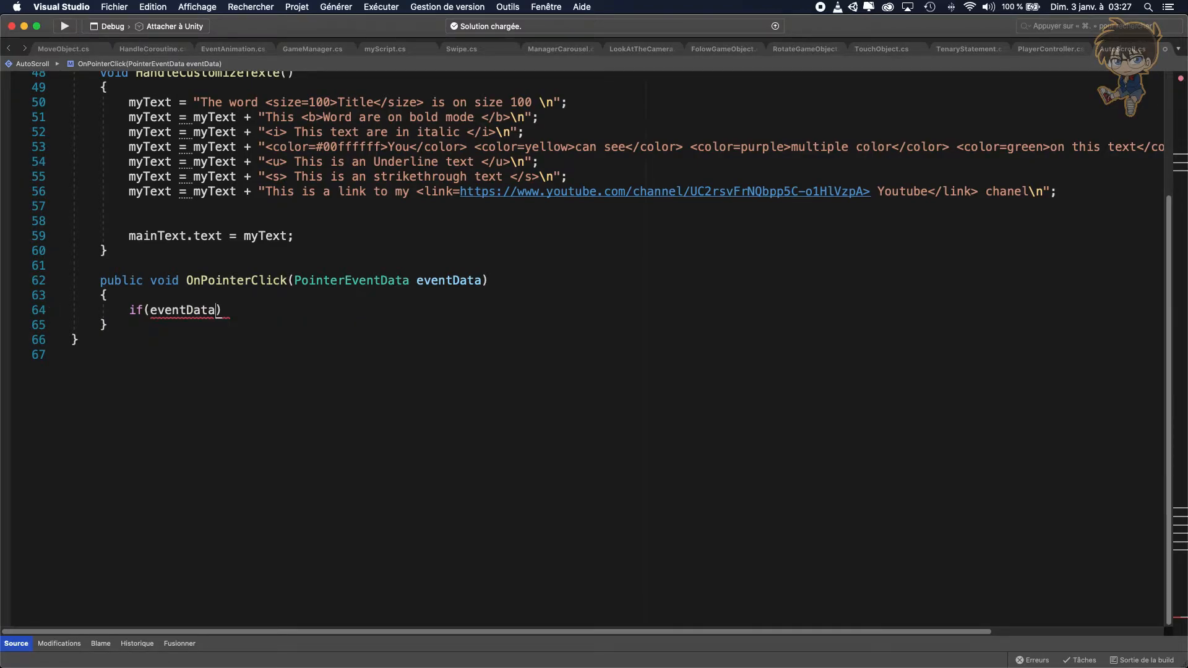
pyautogui.write('.button ==')
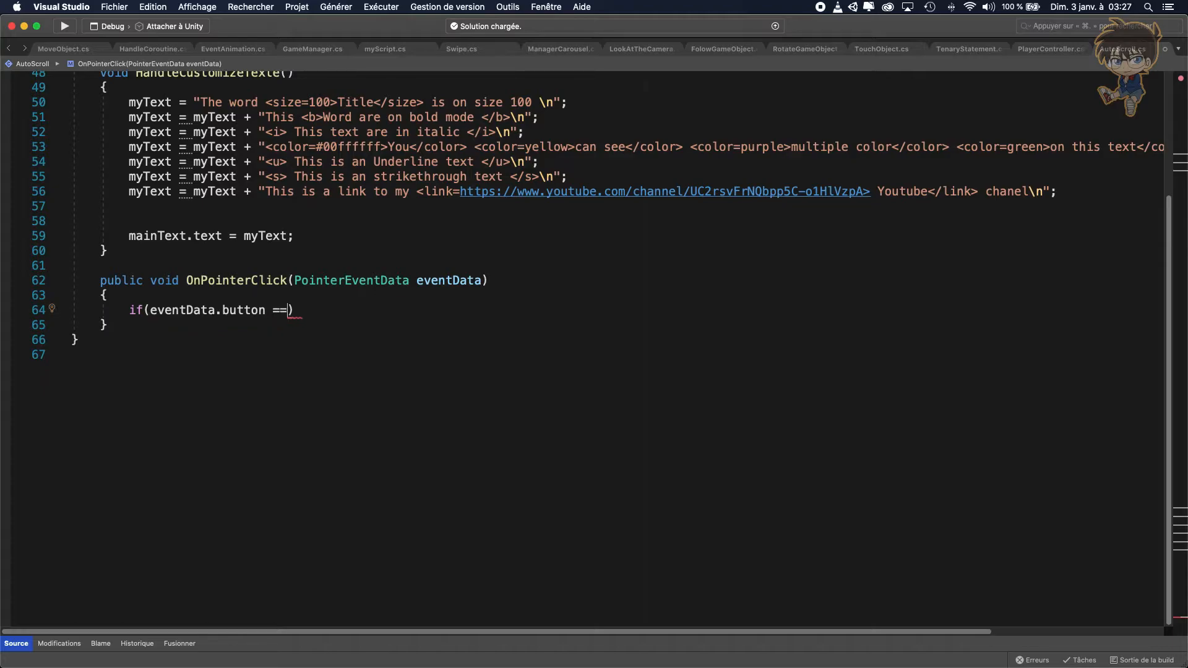
pyautogui.write('poin')
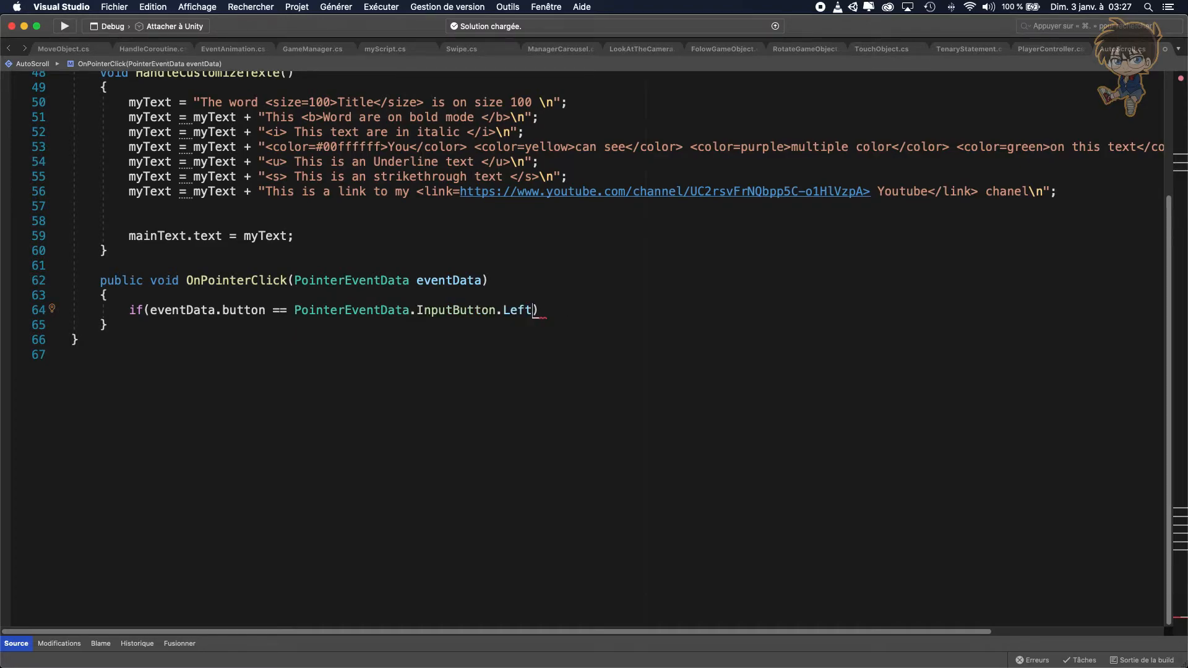
pyautogui.doubleClick(517, 309)
pyautogui.write('{')
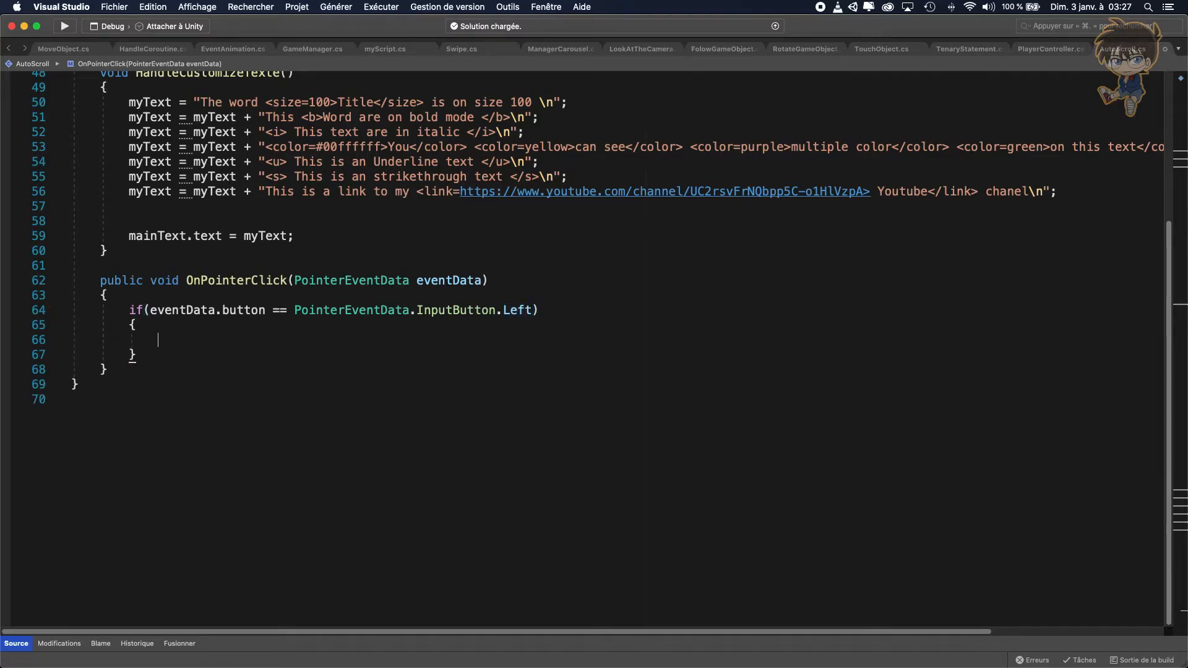
pyautogui.write('int')
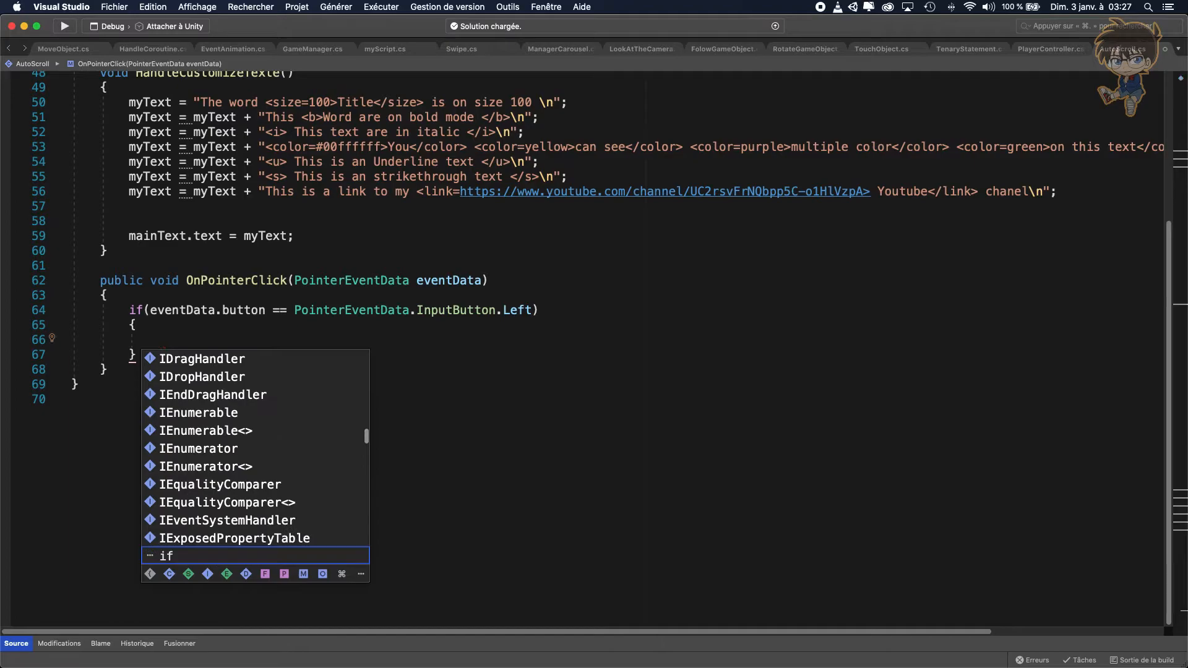
# - Start a Debug.Log of TMP_TextUtilities.FindIntersectingLink inside the left-click check, picked from IntelliSense
pyautogui.write('debu')
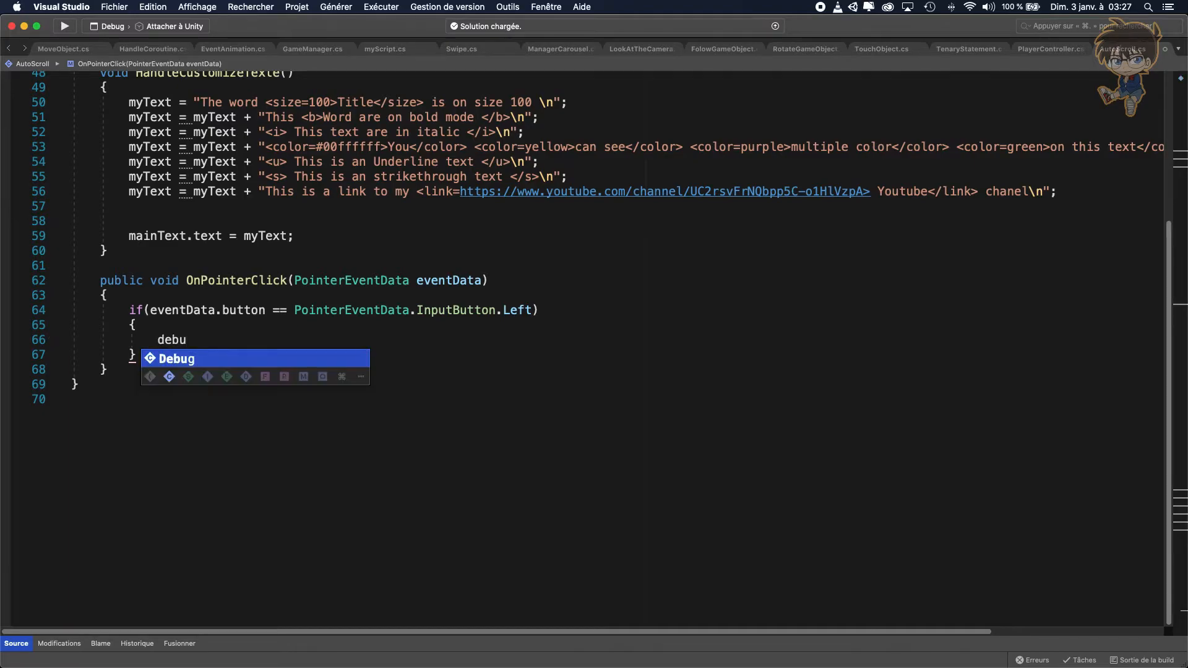
pyautogui.write('g.lo')
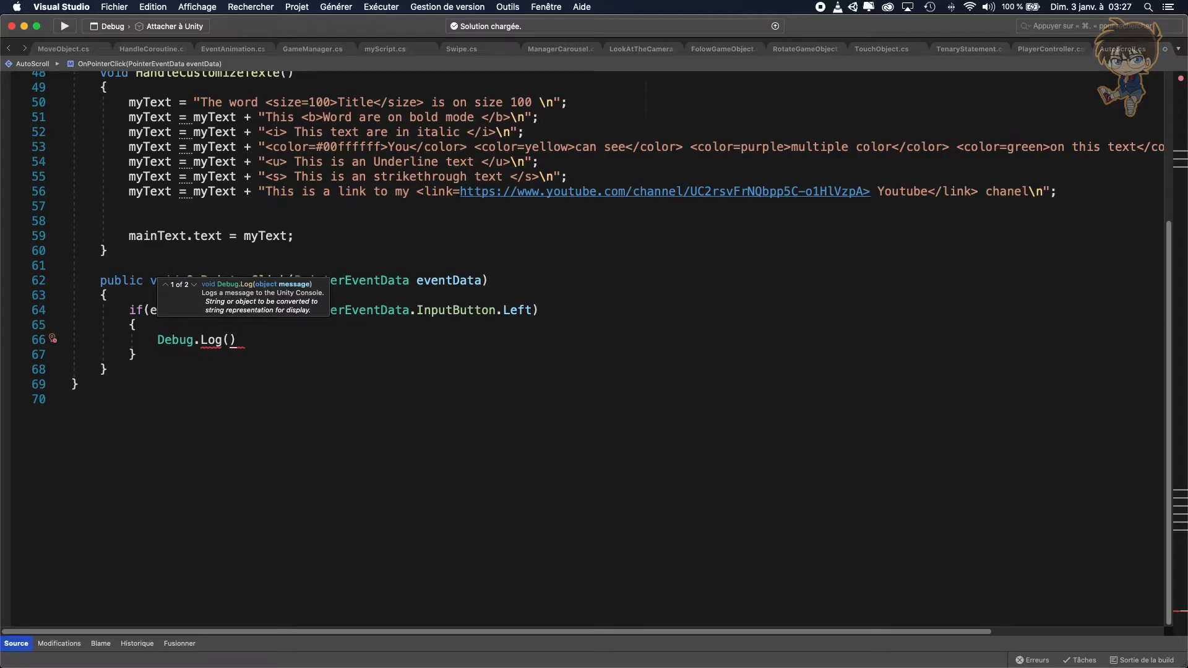
pyautogui.write('tmp')
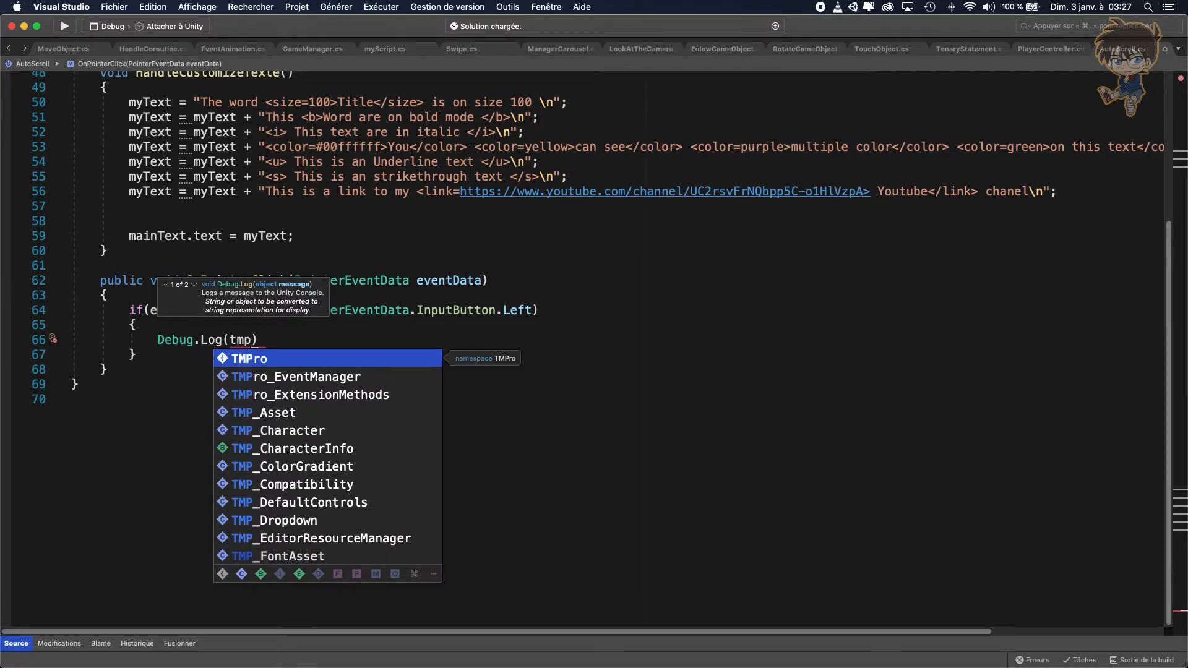
pyautogui.write('_')
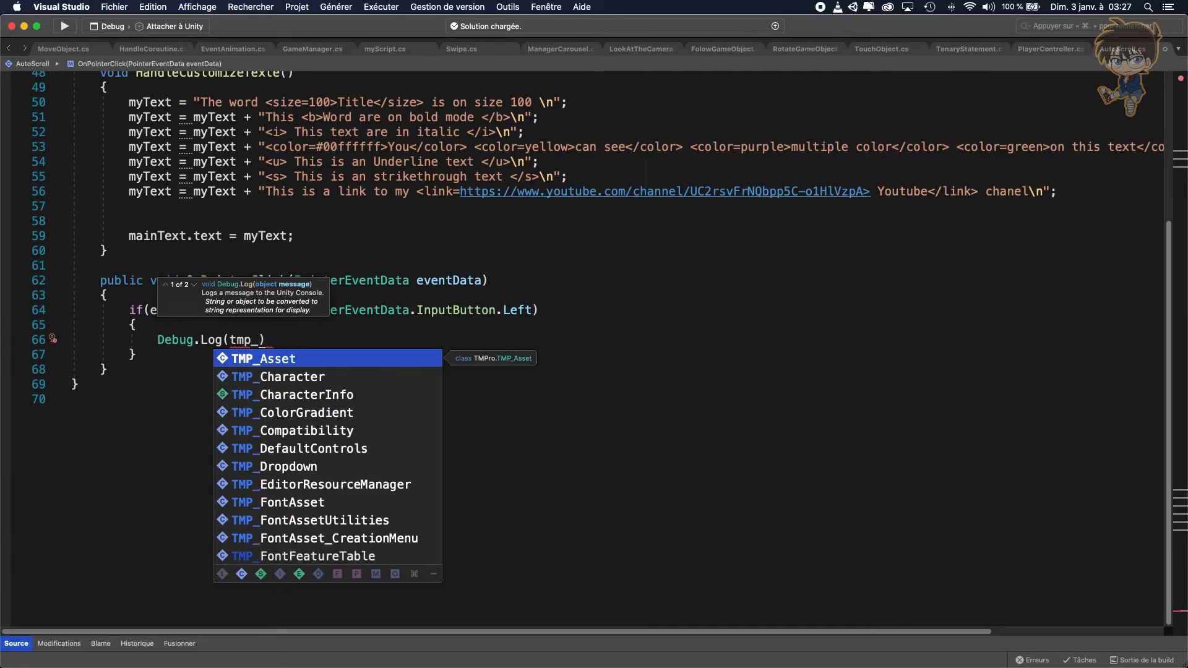
pyautogui.write('text')
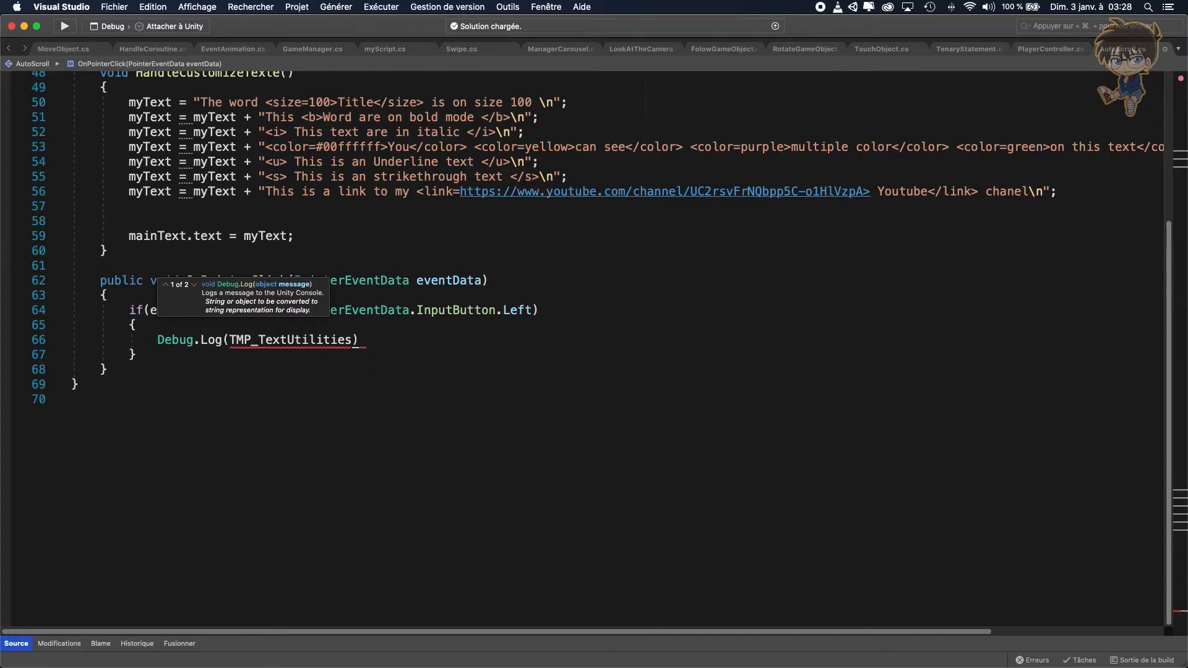
pyautogui.write('.find')
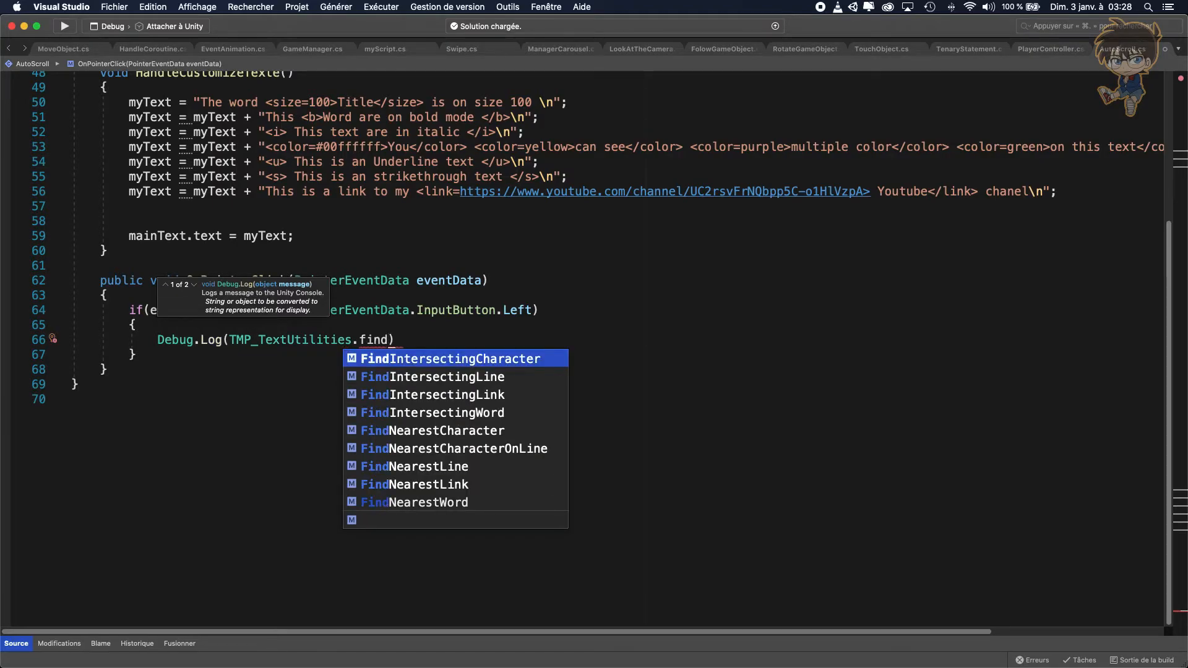
pyautogui.press('Down')
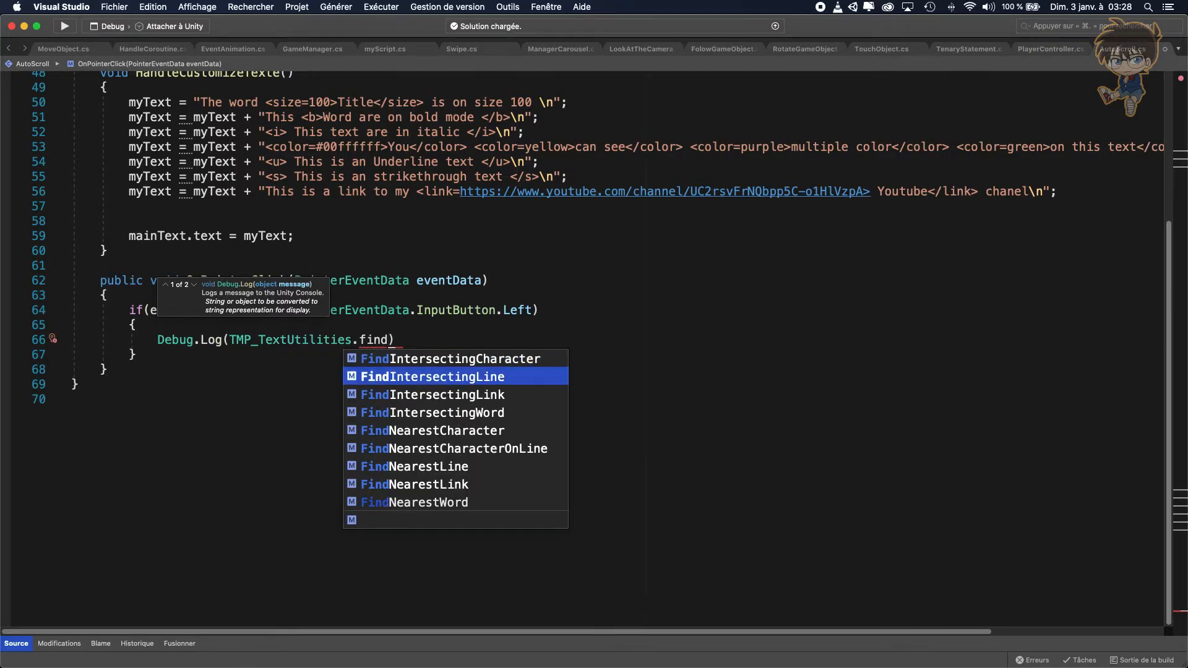
pyautogui.press('Down')
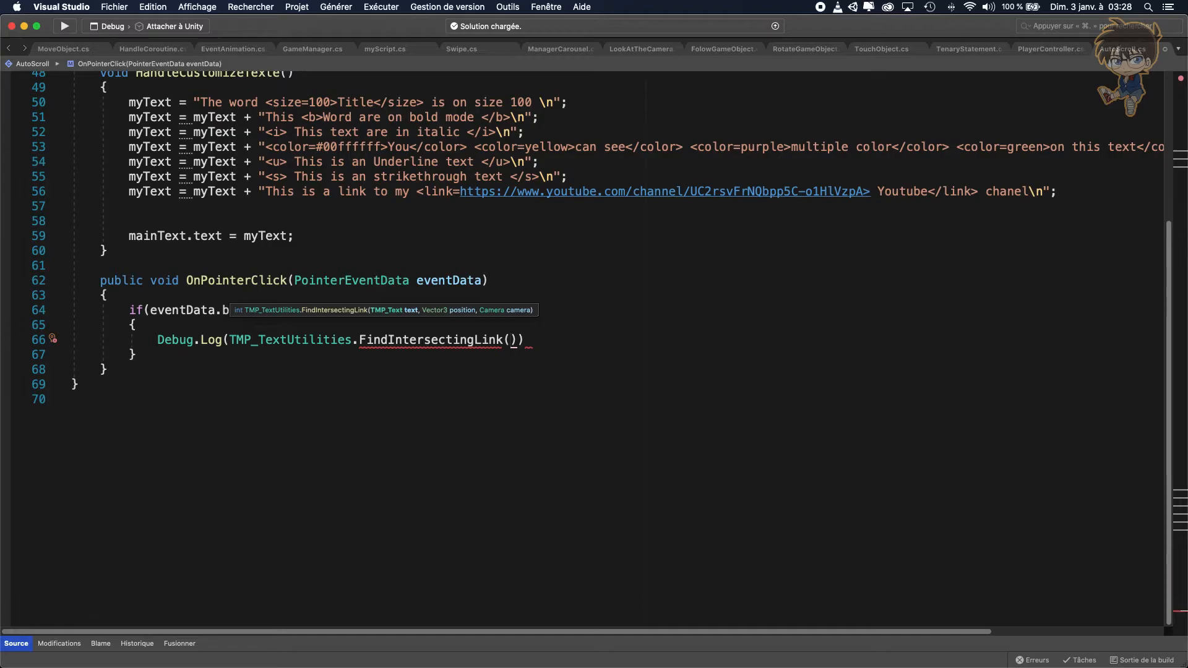
# - Pass mainText, Input.mousePosition and null as FindIntersectingLink's arguments
pyautogui.write('mainText')
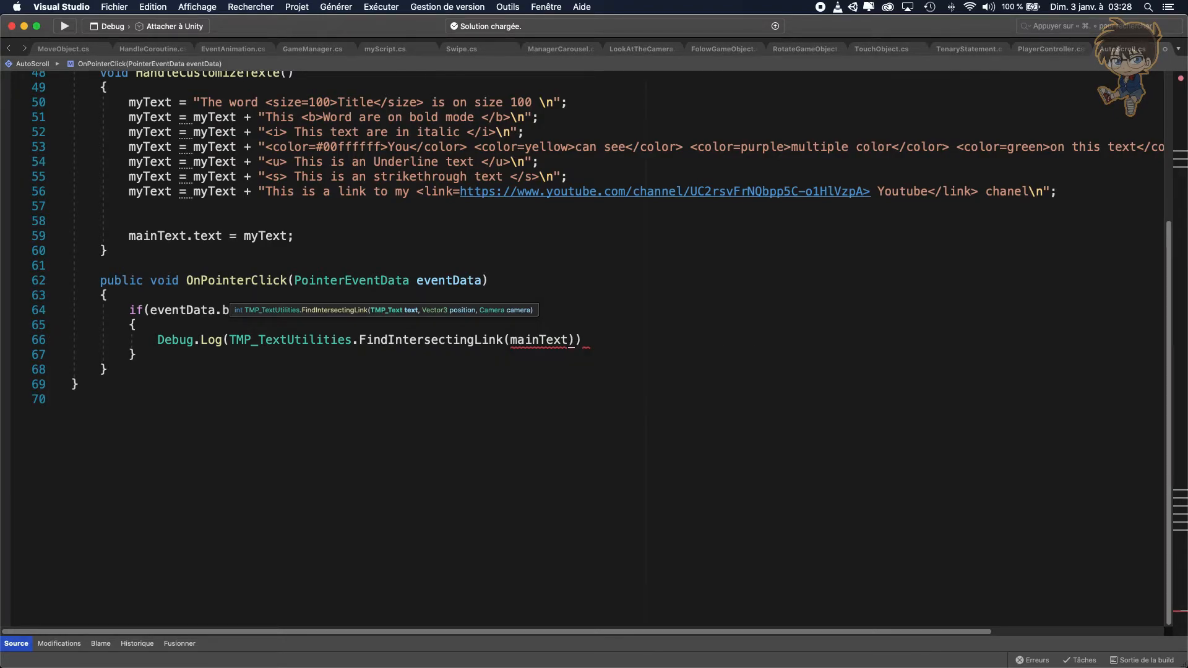
pyautogui.write(',')
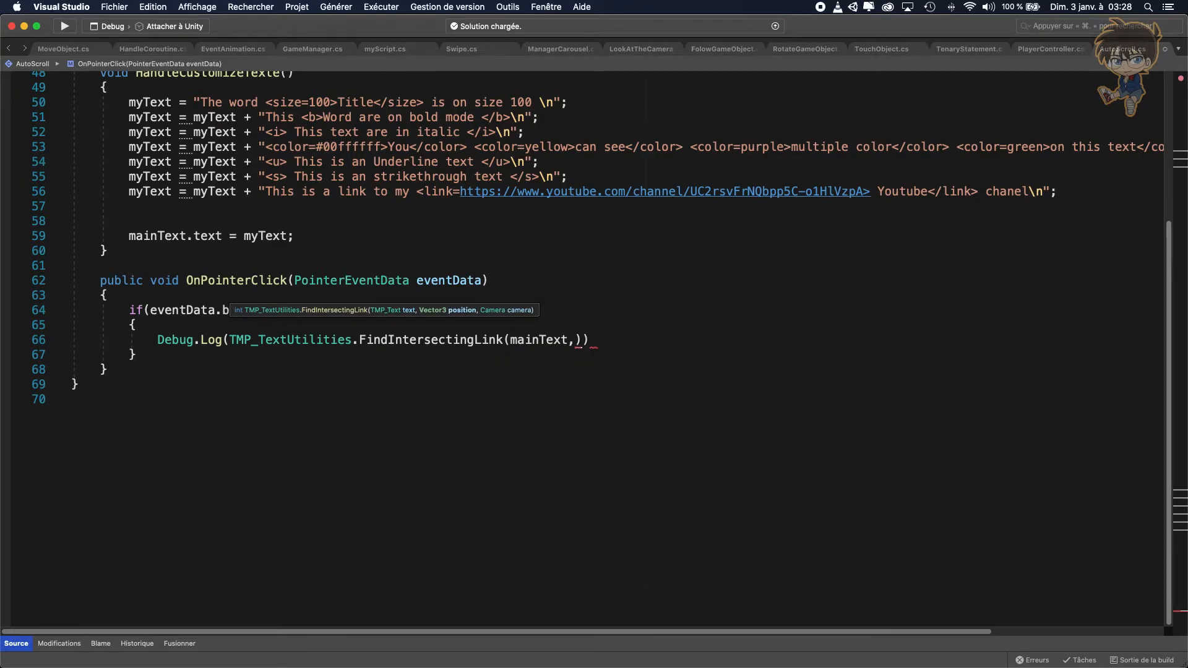
pyautogui.write('in')
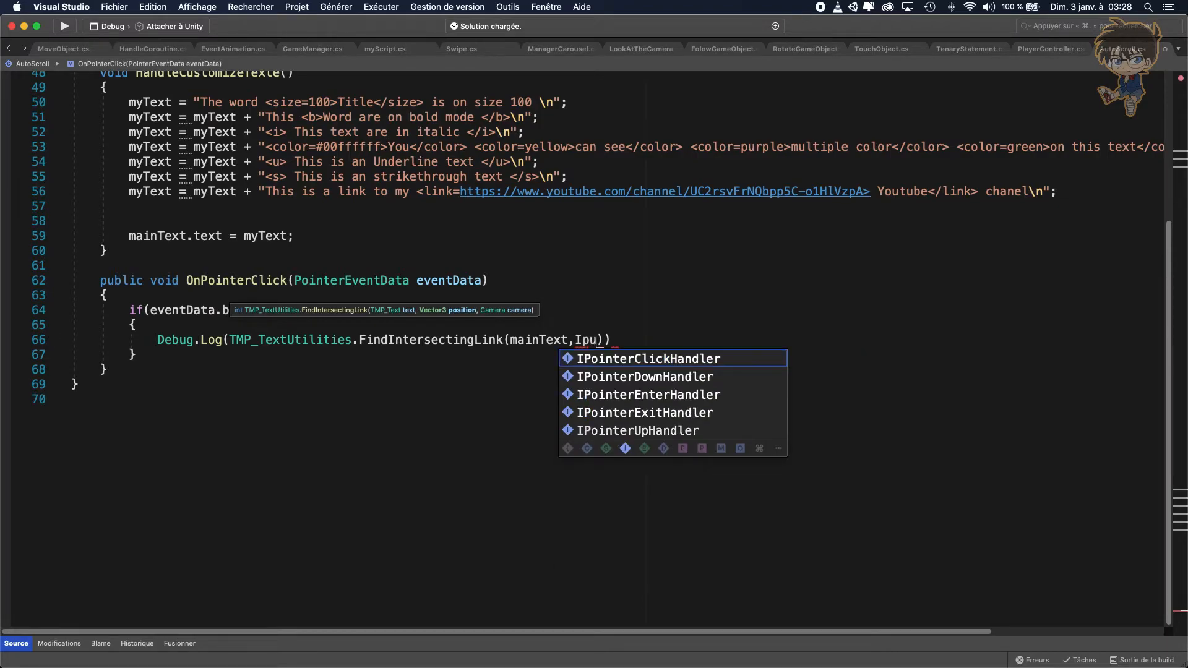
pyautogui.write('u')
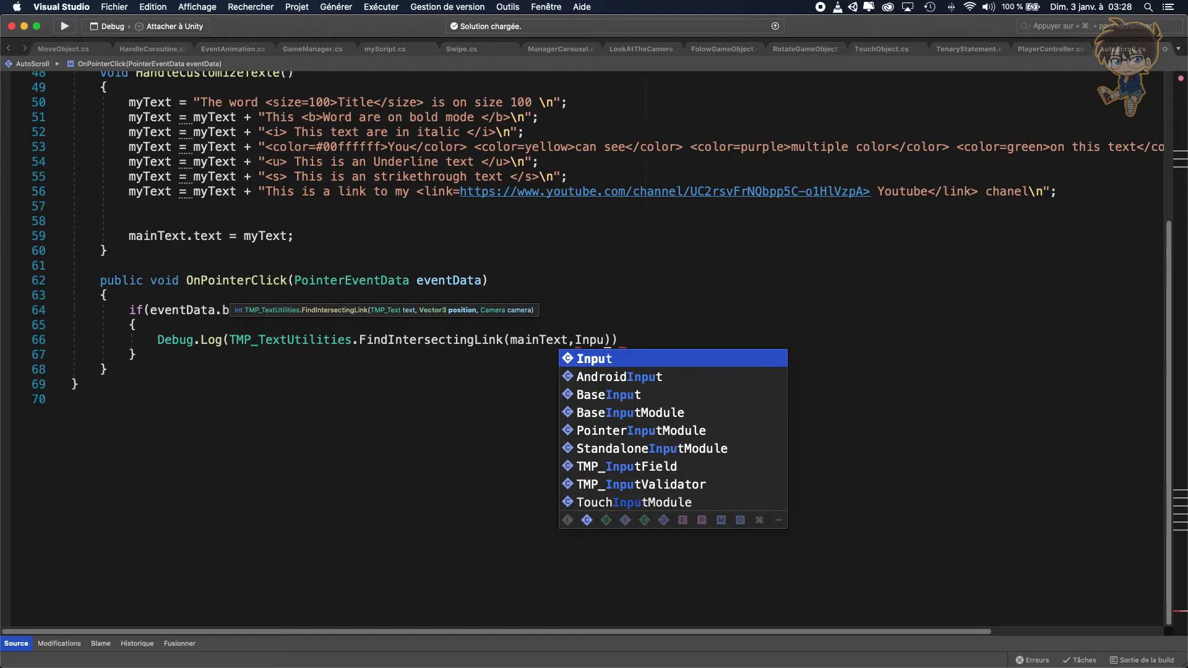
pyautogui.write('.mousePosition')
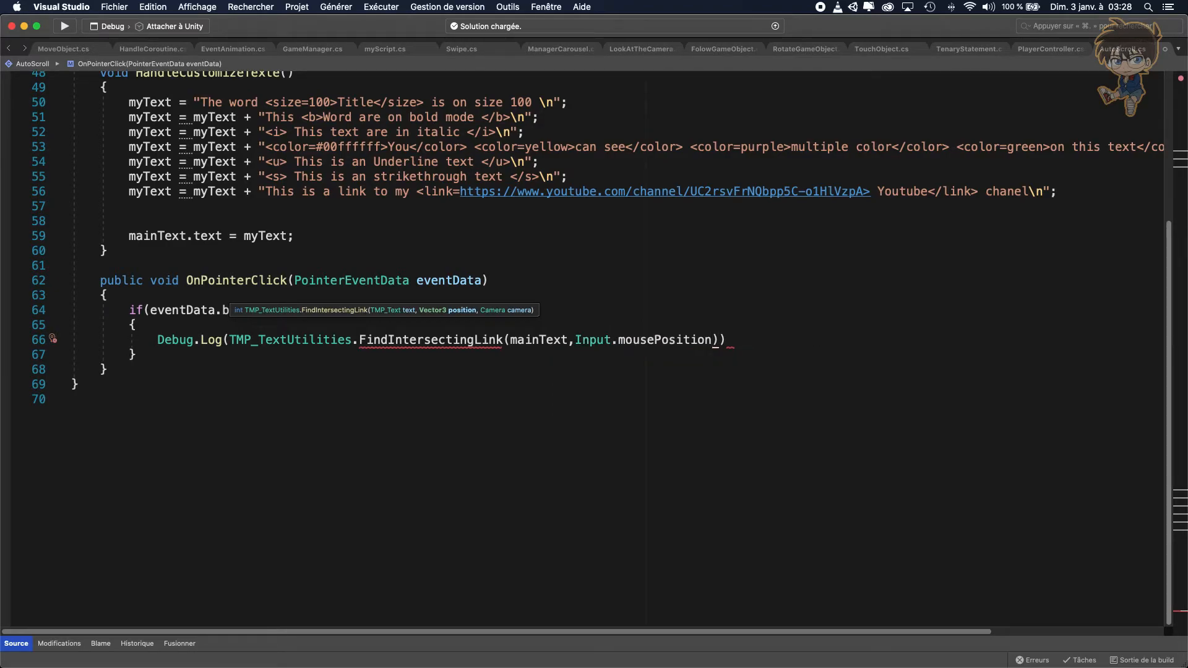
pyautogui.write(',')
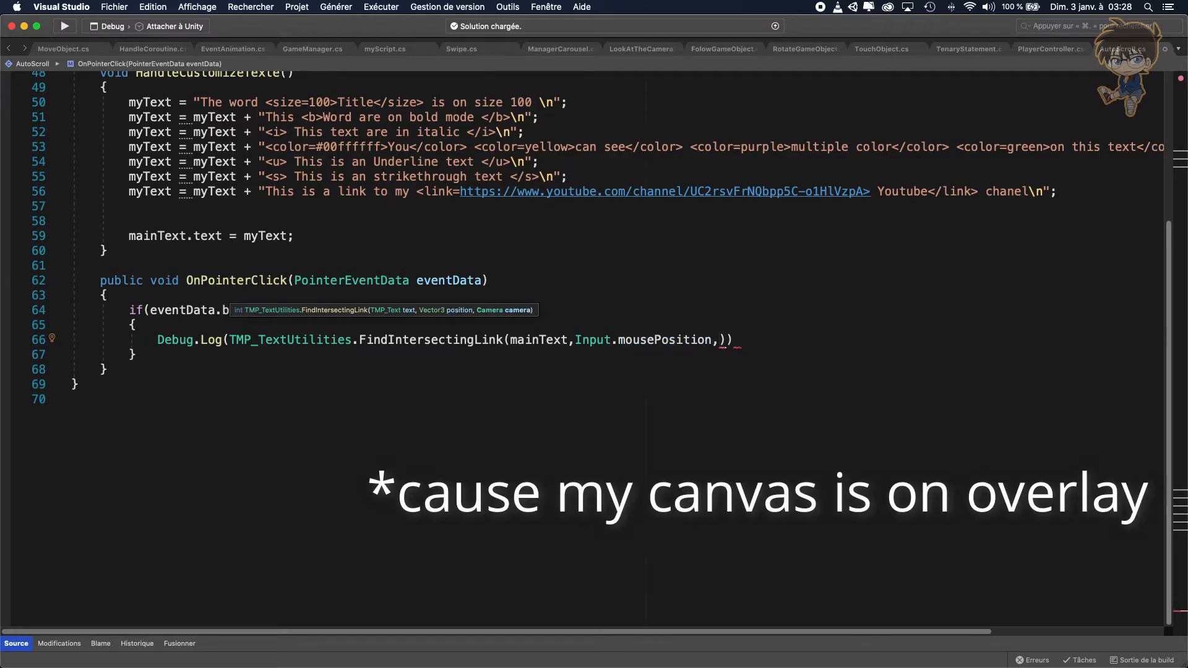
pyautogui.write('null')
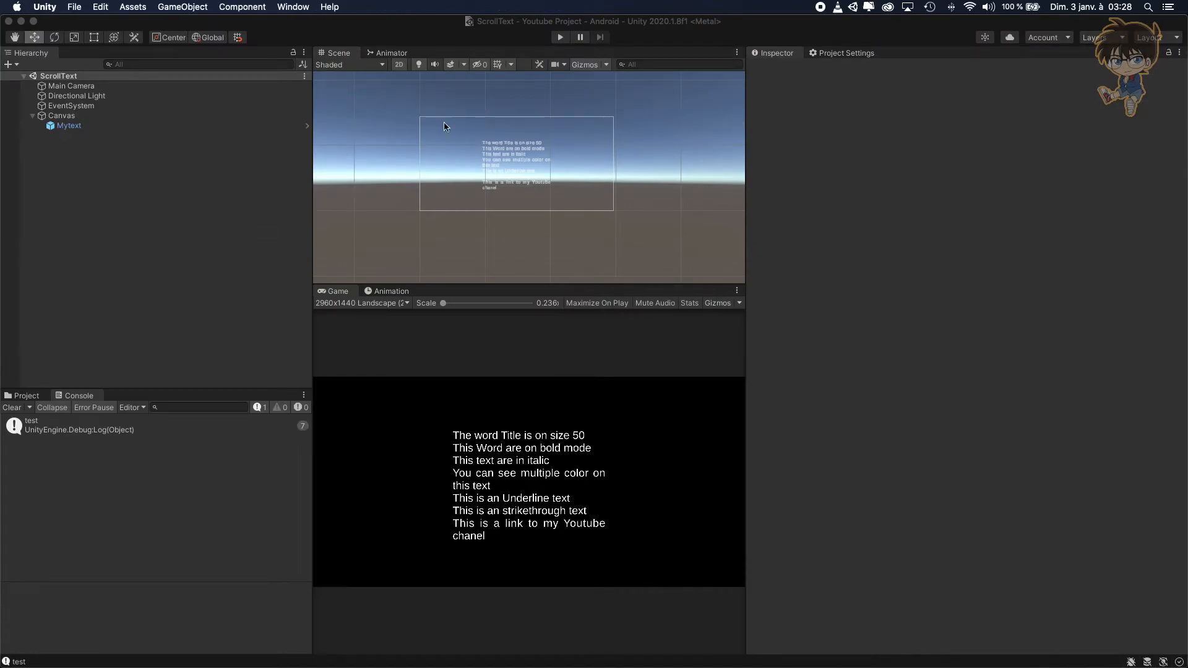
# - Attempt play mode, read the CS1002 missing-semicolon error and clear the console
pyautogui.click(560, 36)
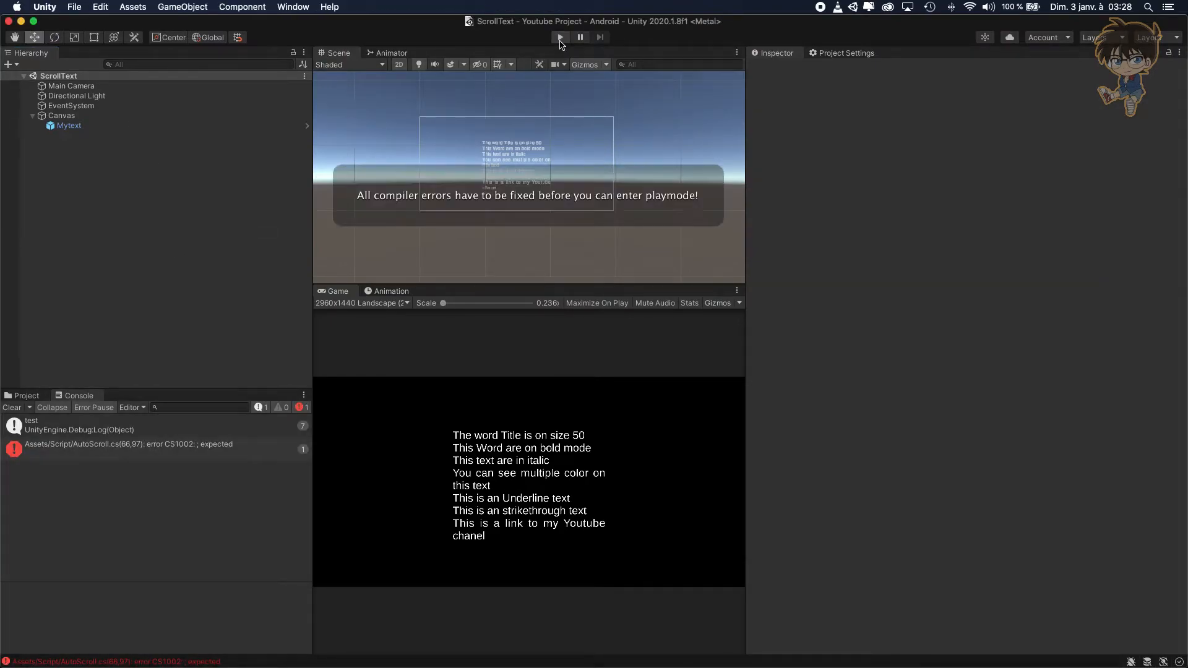
pyautogui.click(559, 36)
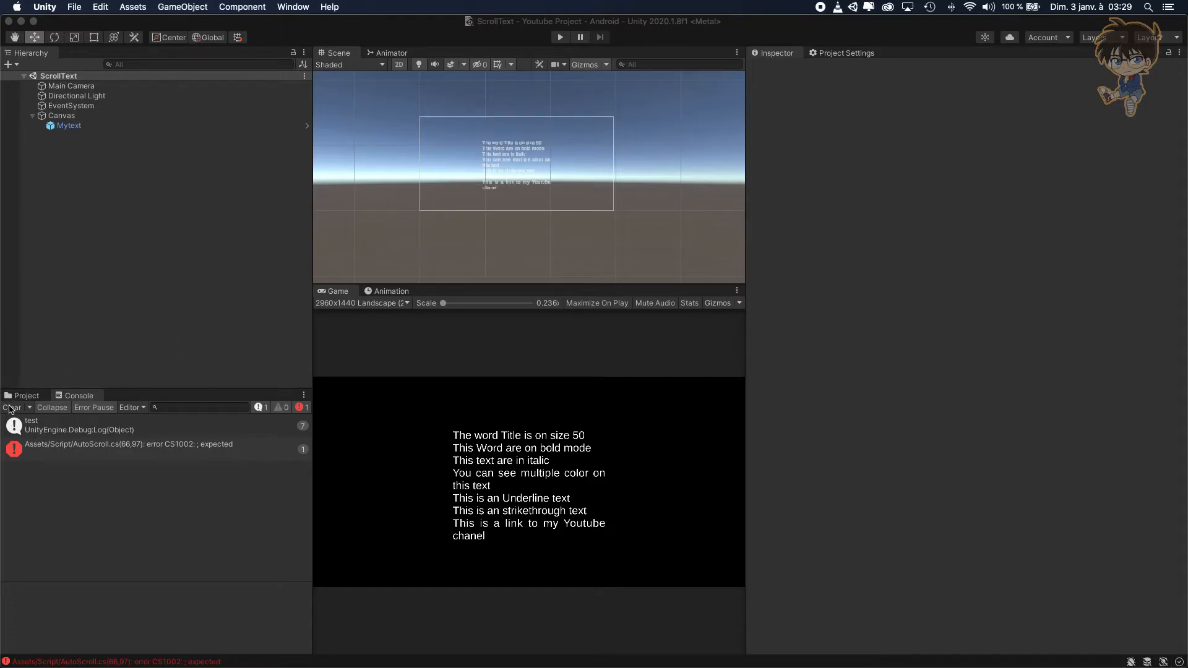
pyautogui.click(560, 36)
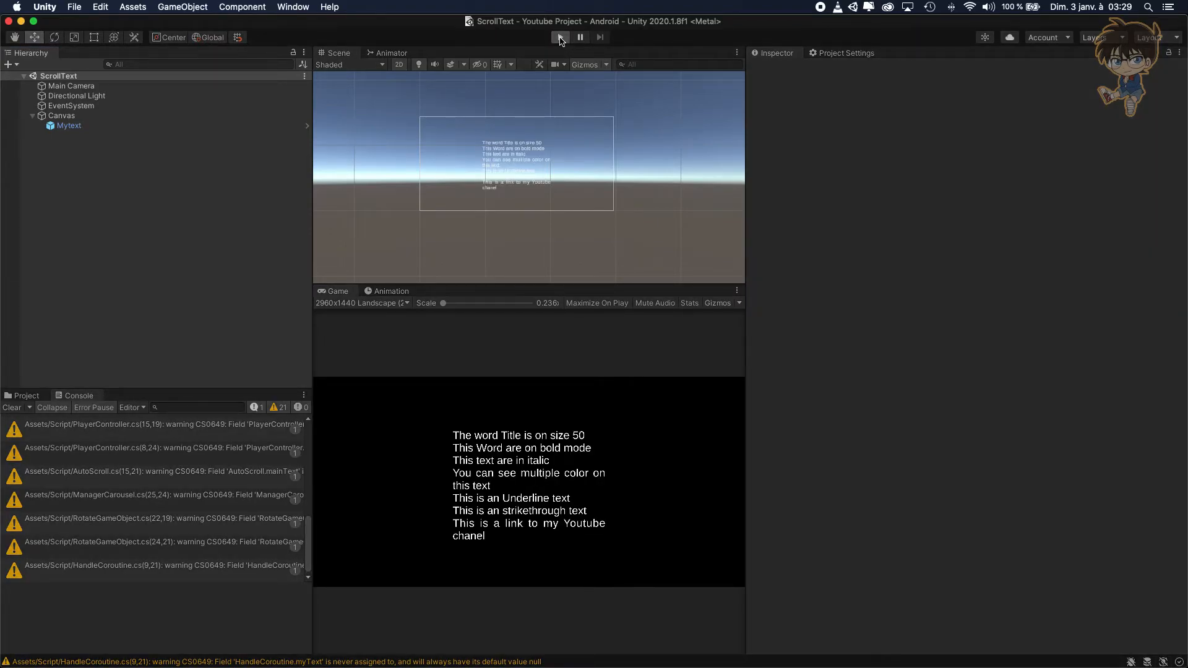
# - Run the scene and click on and off the text to see link indices -1 and 0 logged
pyautogui.click(559, 37)
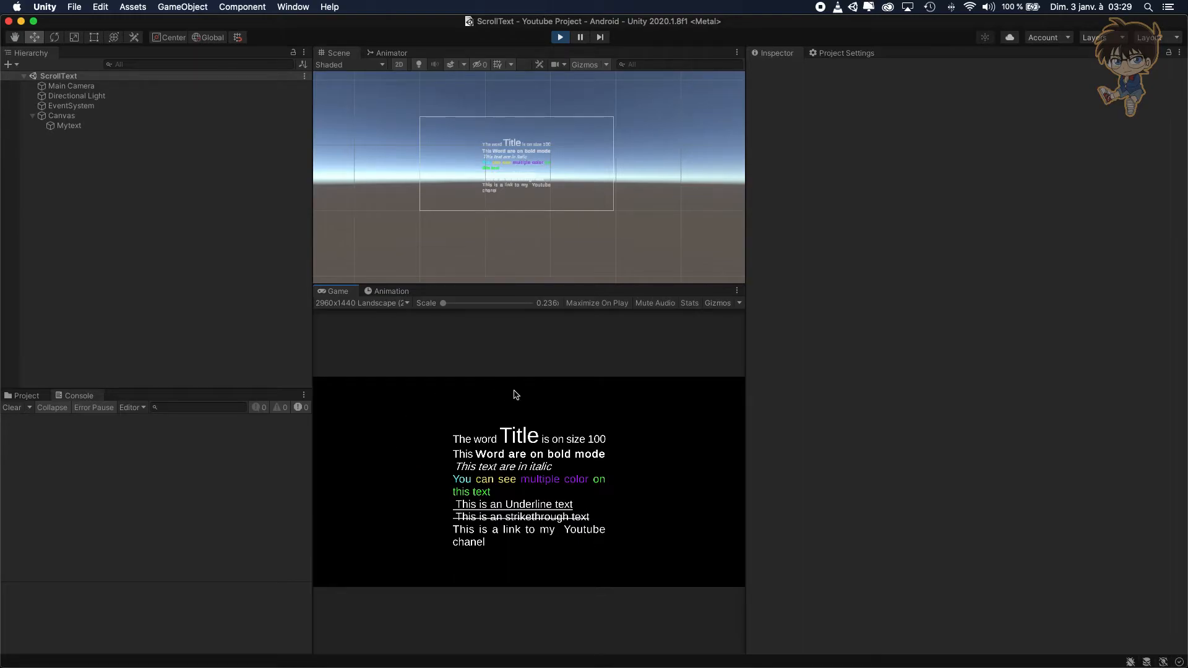
pyautogui.moveTo(664, 542)
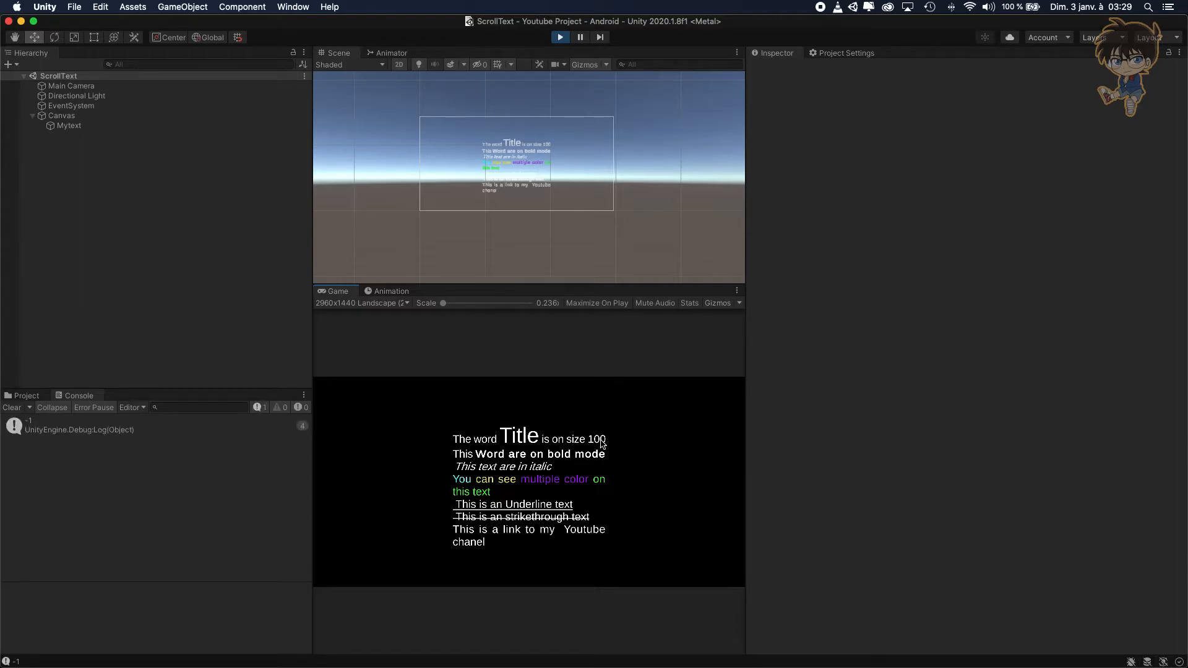
pyautogui.moveTo(518, 440)
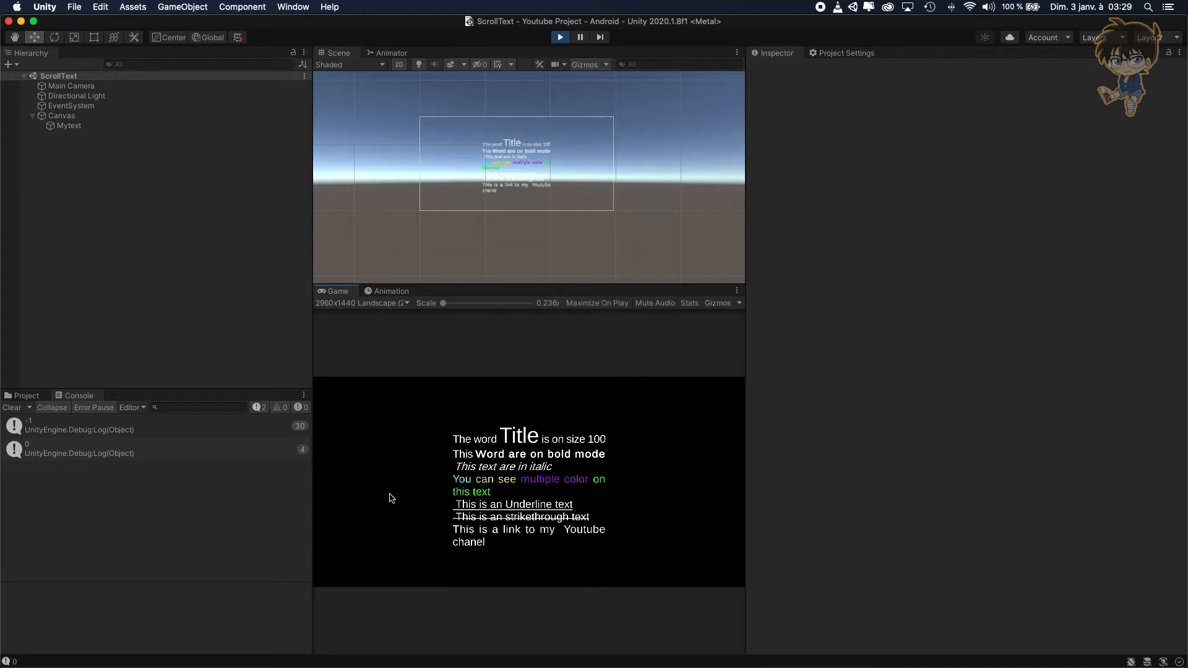
pyautogui.click(114, 448)
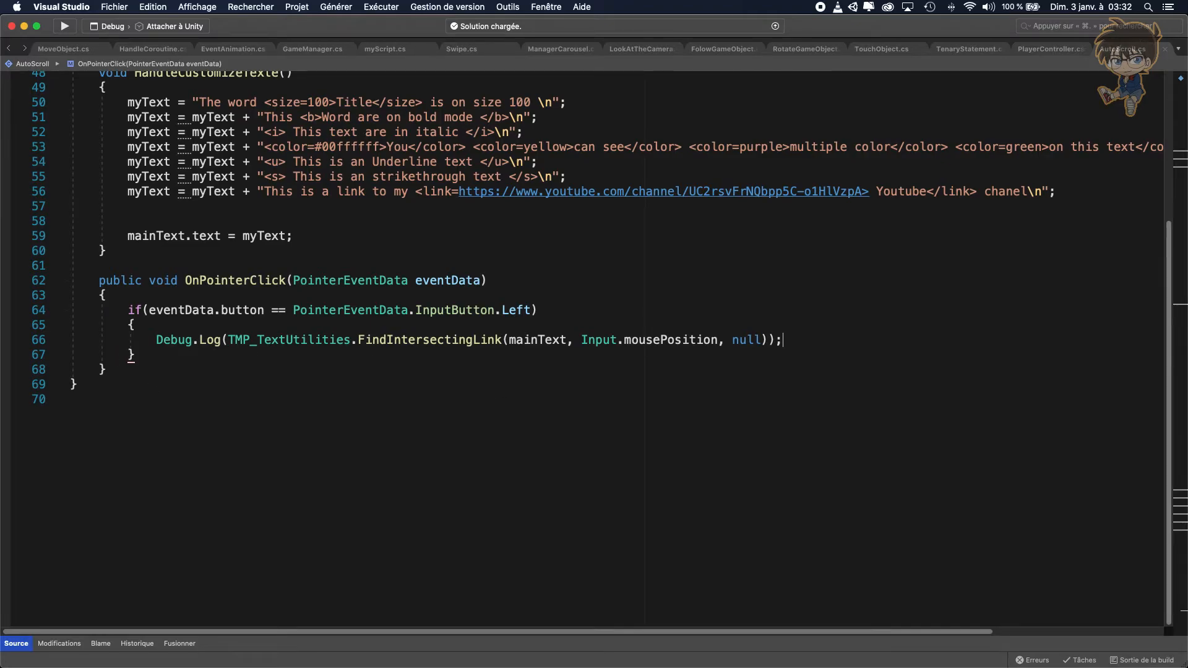
pyautogui.moveTo(250, 416)
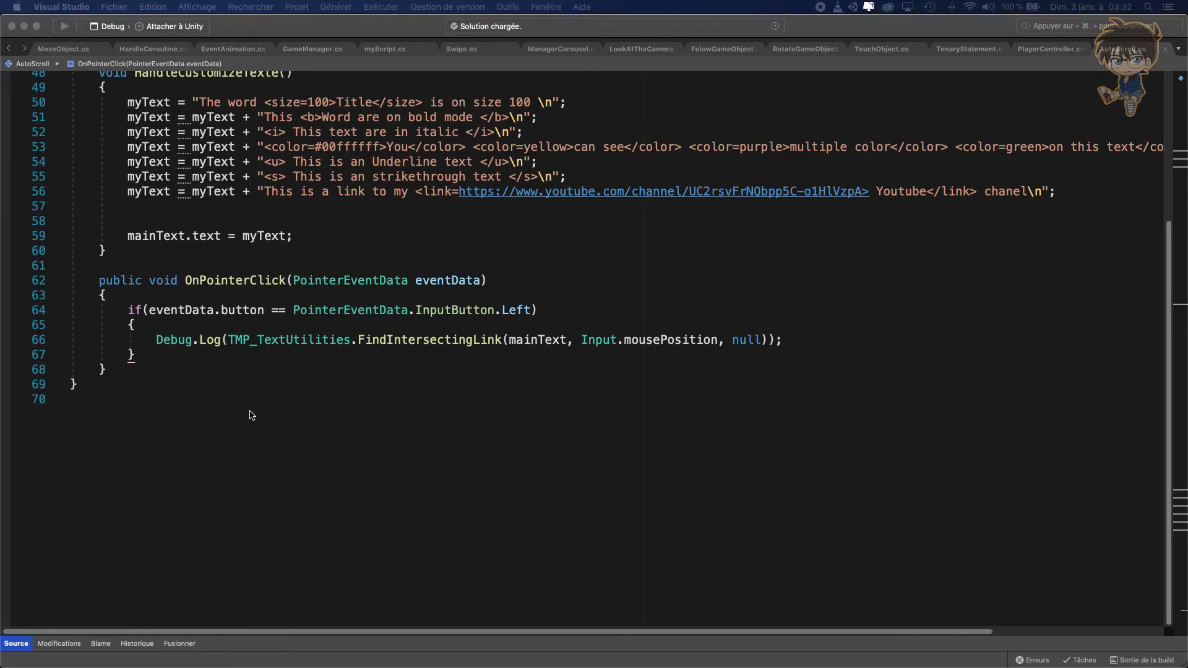
# - Remove the Debug.Log wrapper and store FindIntersectingLink's result in 'int index'
pyautogui.doubleClick(288, 339)
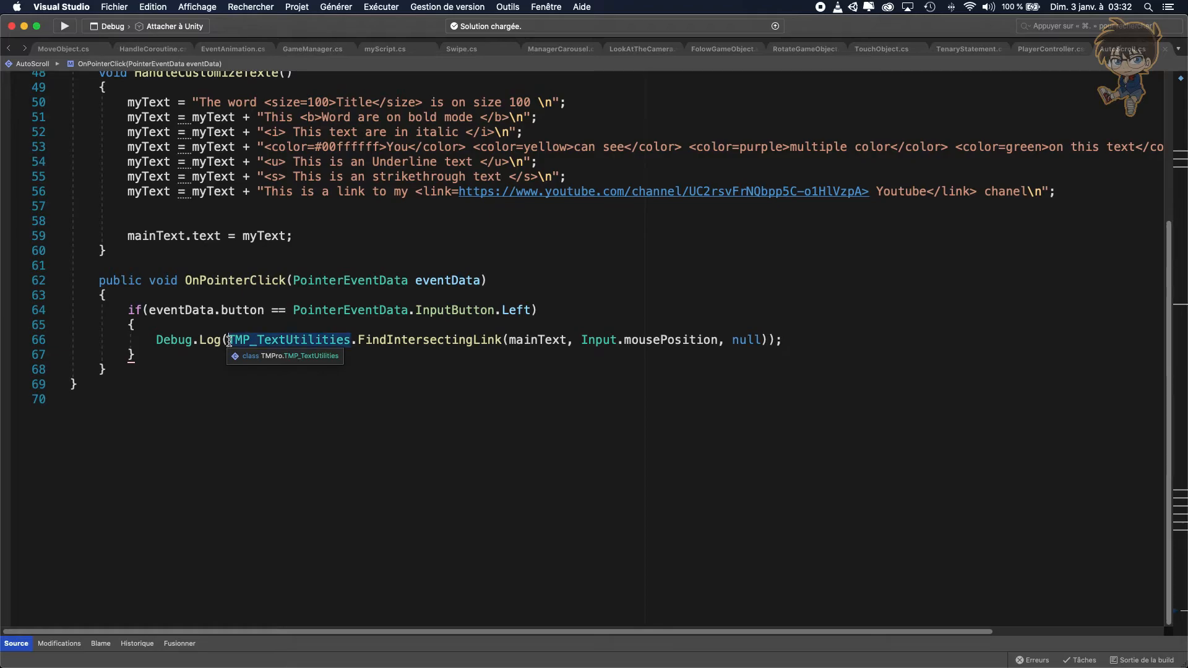
pyautogui.press('Backspace')
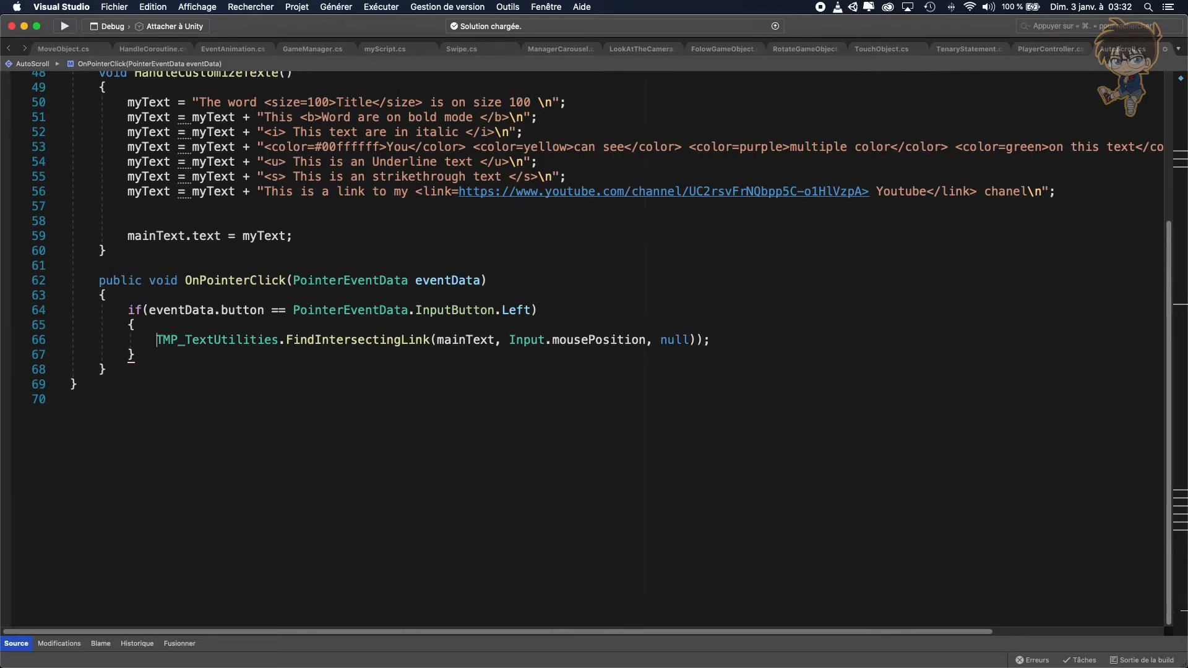
pyautogui.write('int')
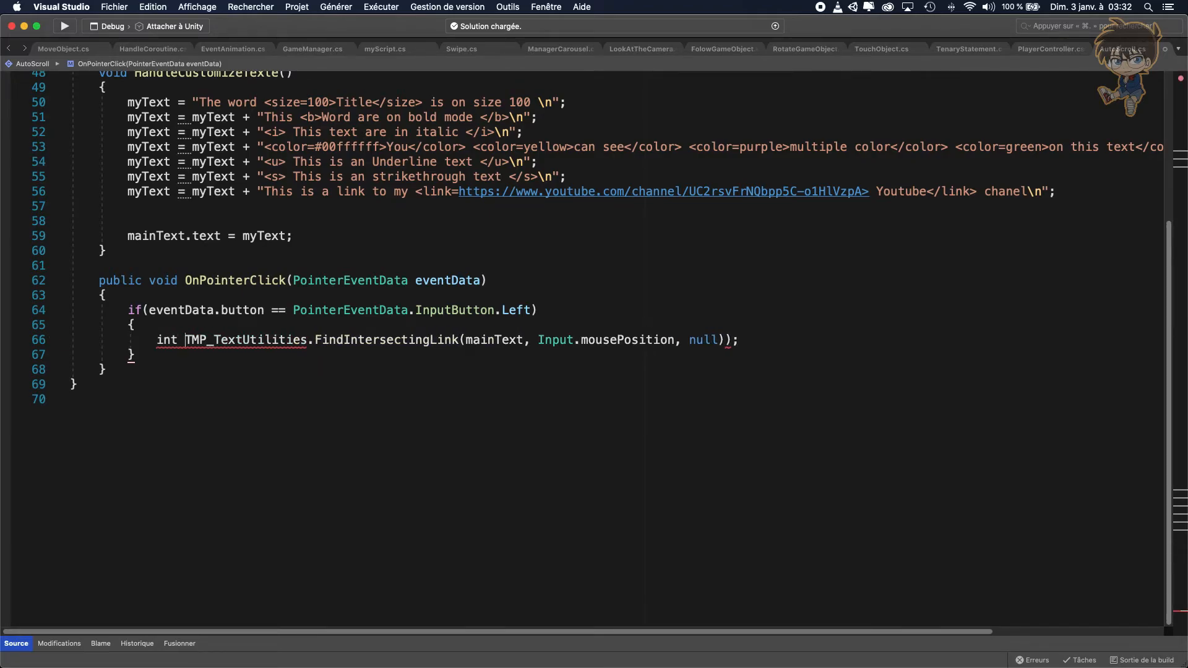
pyautogui.doubleClick(245, 340)
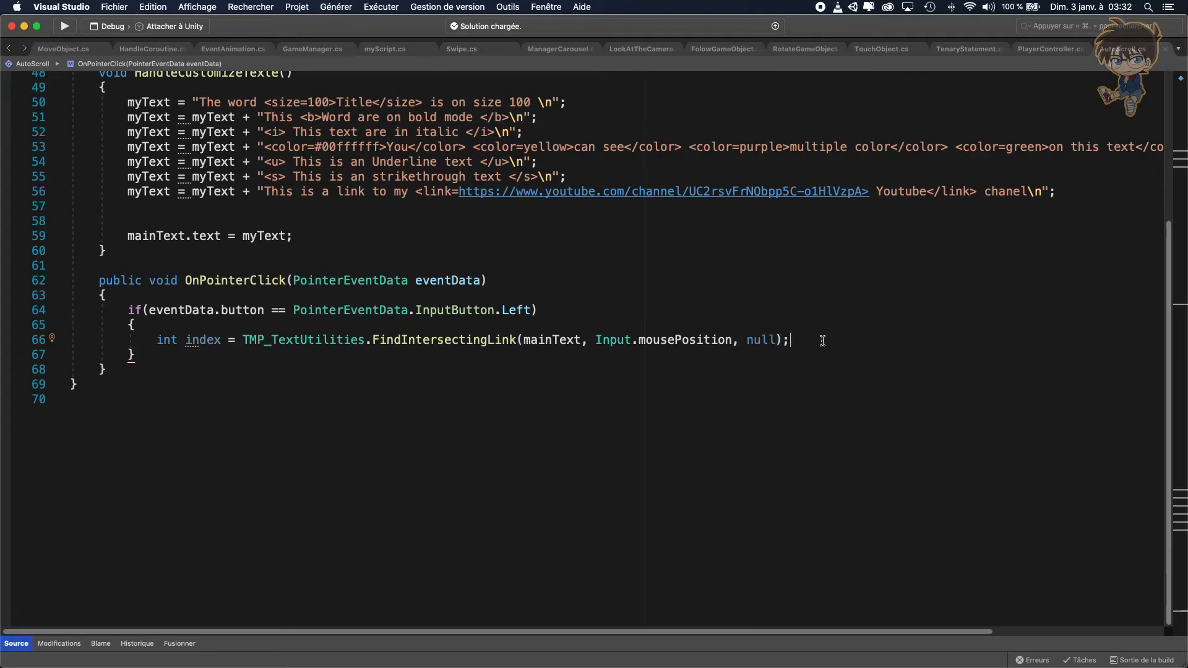
# - Add the guard condition if(index > -1) after the clicked-link lookup
pyautogui.write('if(')
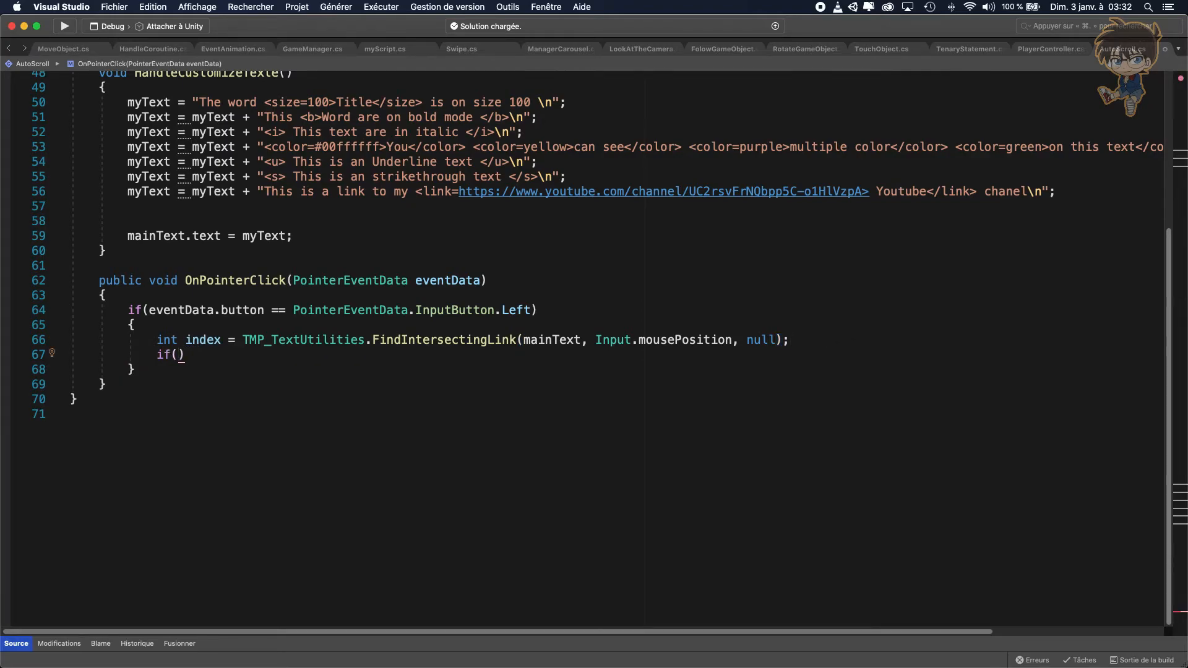
pyautogui.write('index')
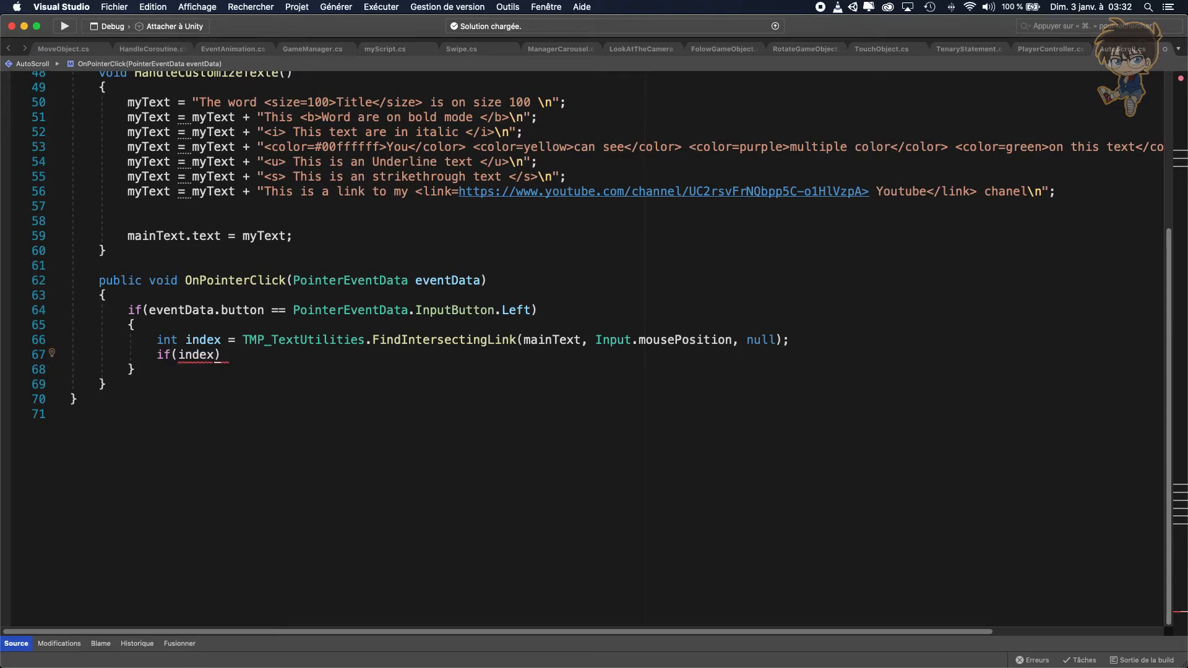
pyautogui.write('>')
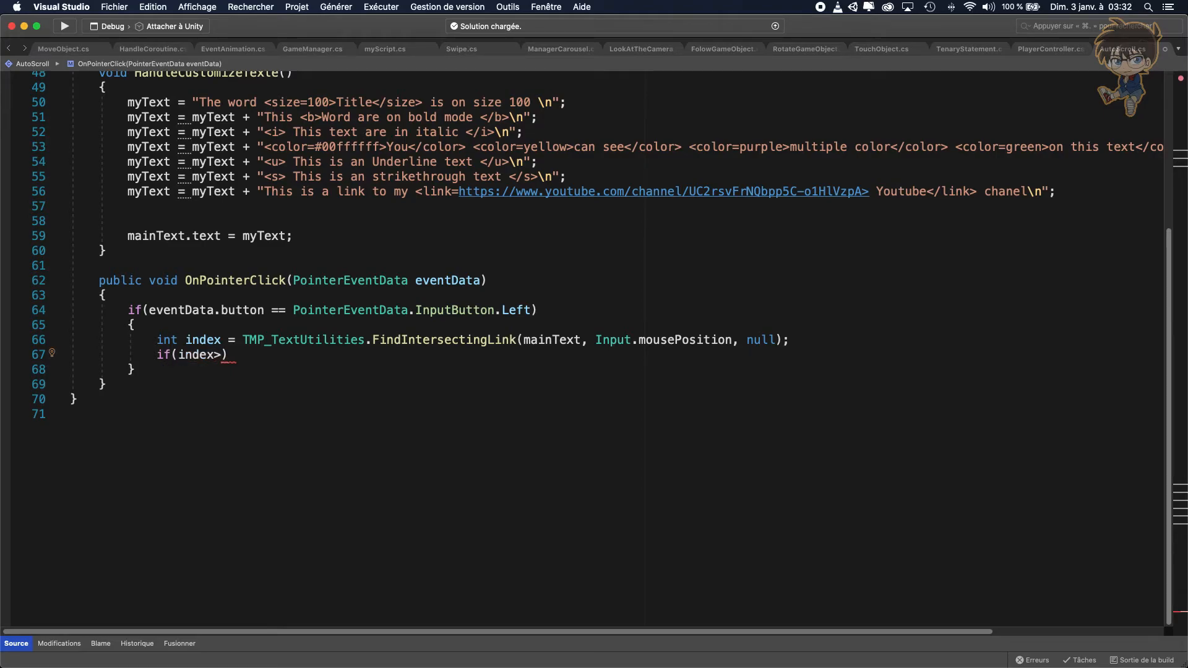
pyautogui.write('-1')
pyautogui.write('{')
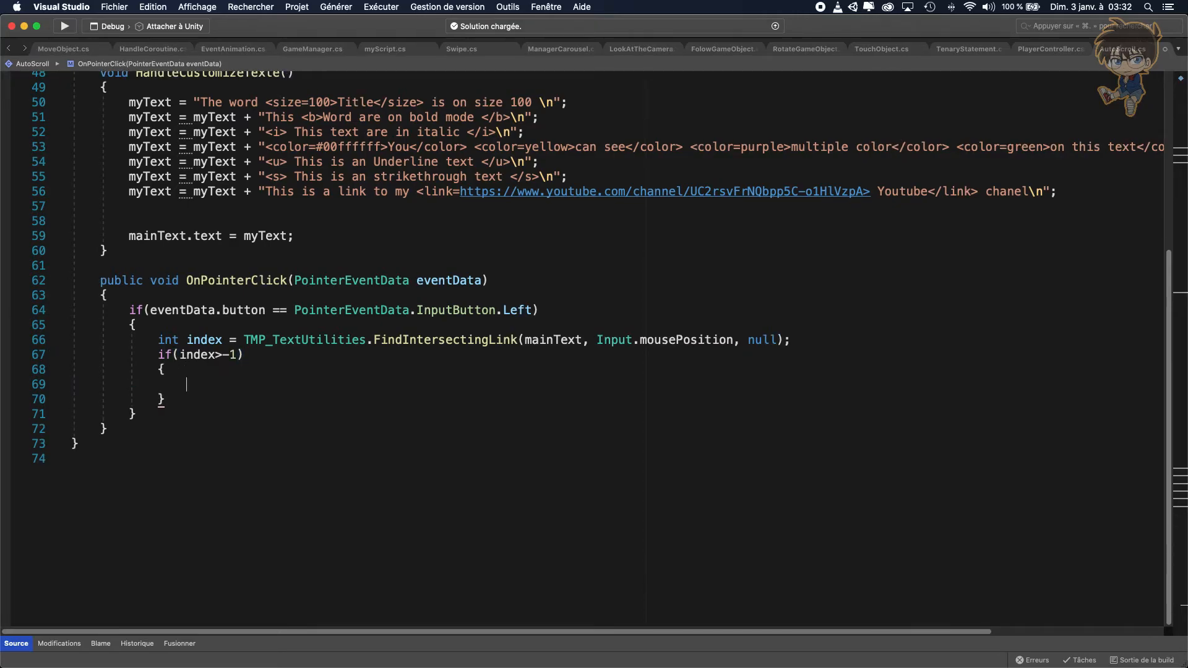
# - Call Application.OpenURL(mainText.textInfo.linkInfo[index].GetLinkID()) inside the check via IntelliSense
pyautogui.write('apl')
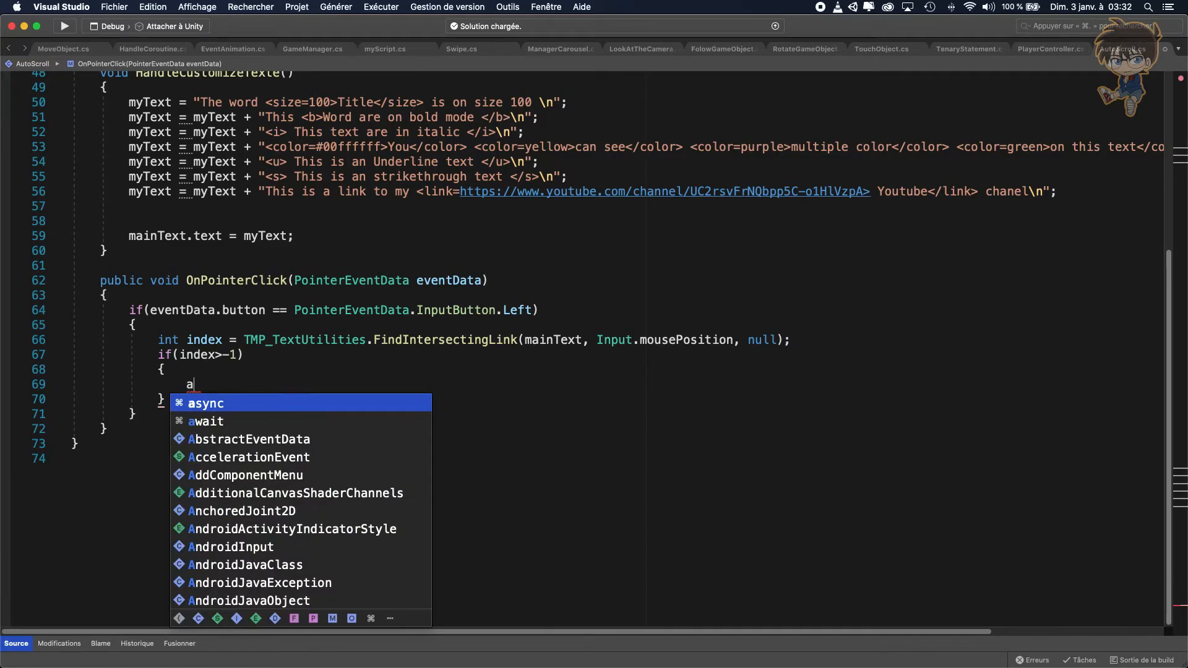
pyautogui.write('ppl')
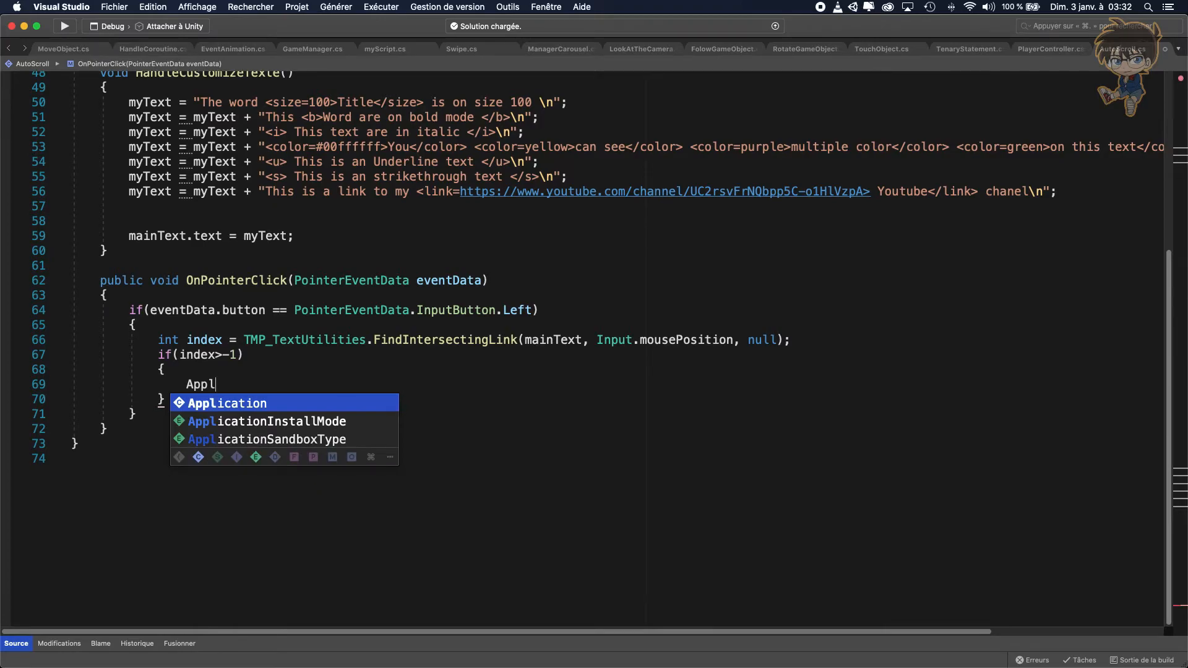
pyautogui.write('ication.op')
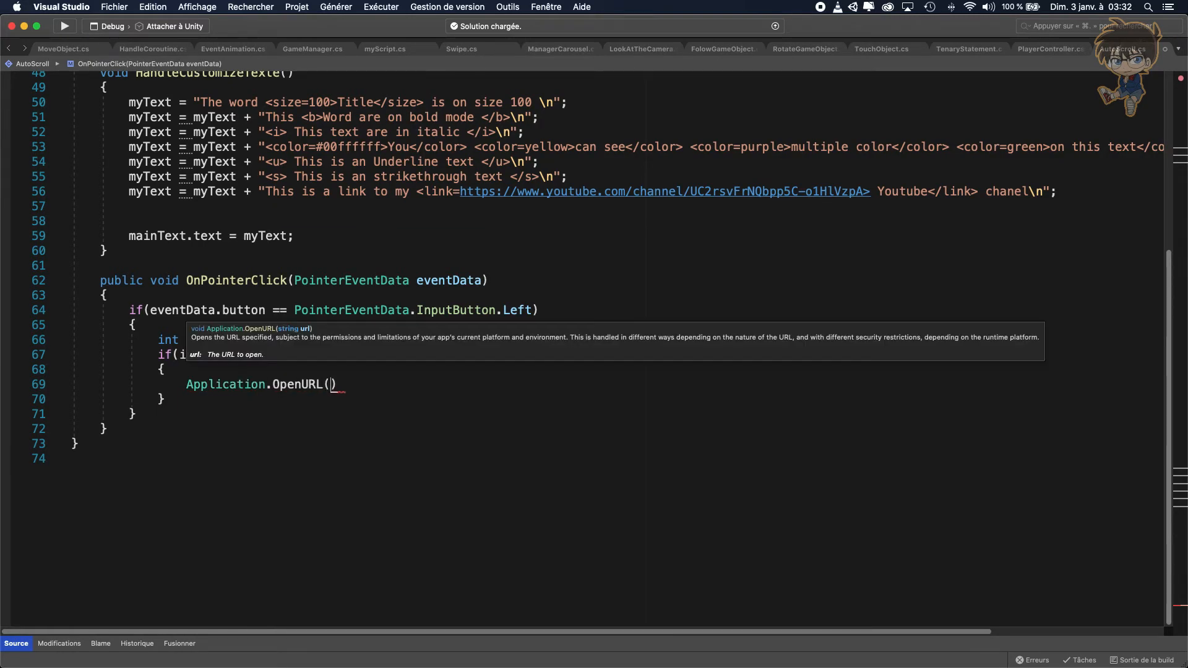
pyautogui.write('ma')
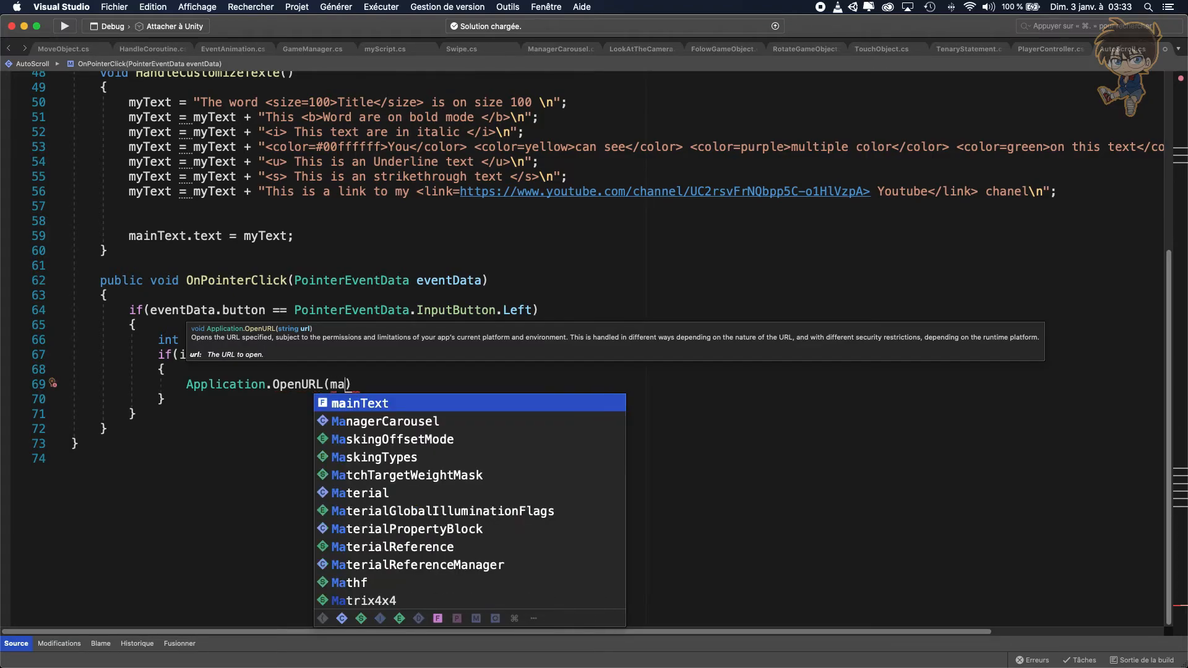
pyautogui.moveTo(840, 330)
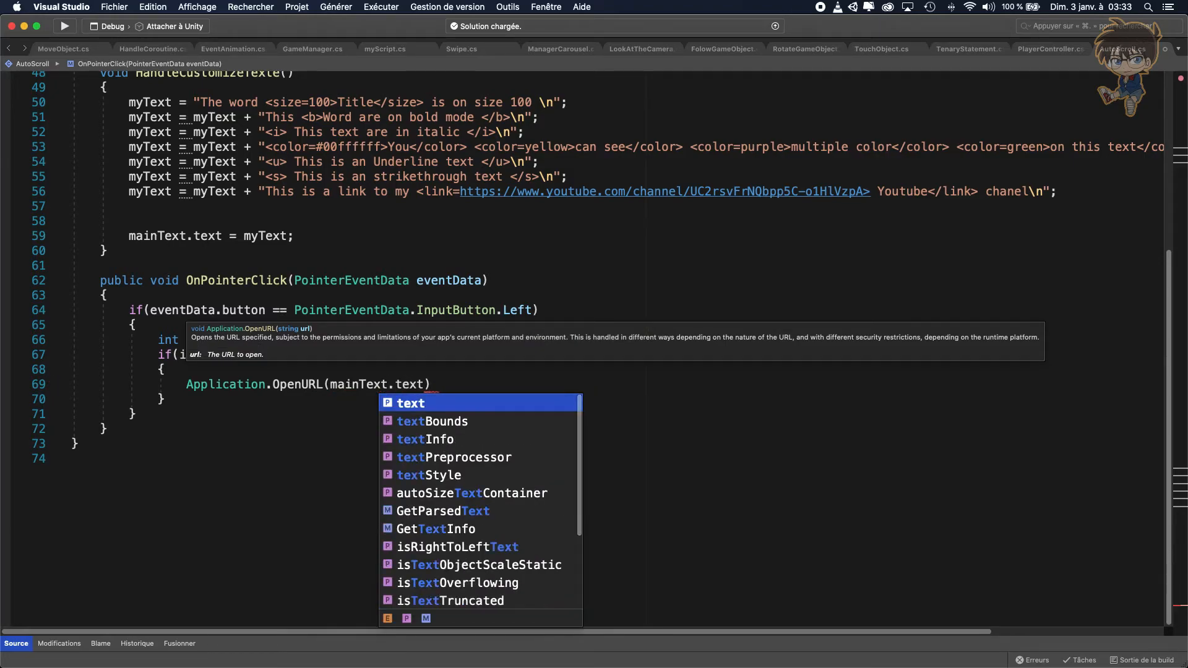
pyautogui.write('in')
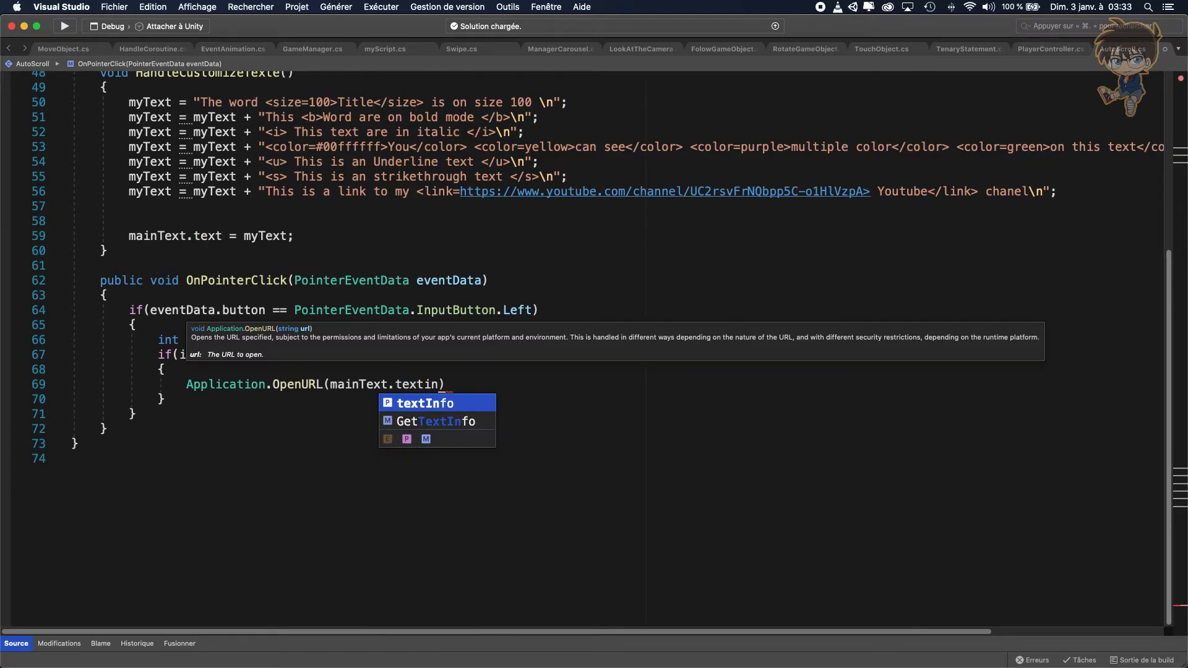
pyautogui.write('.')
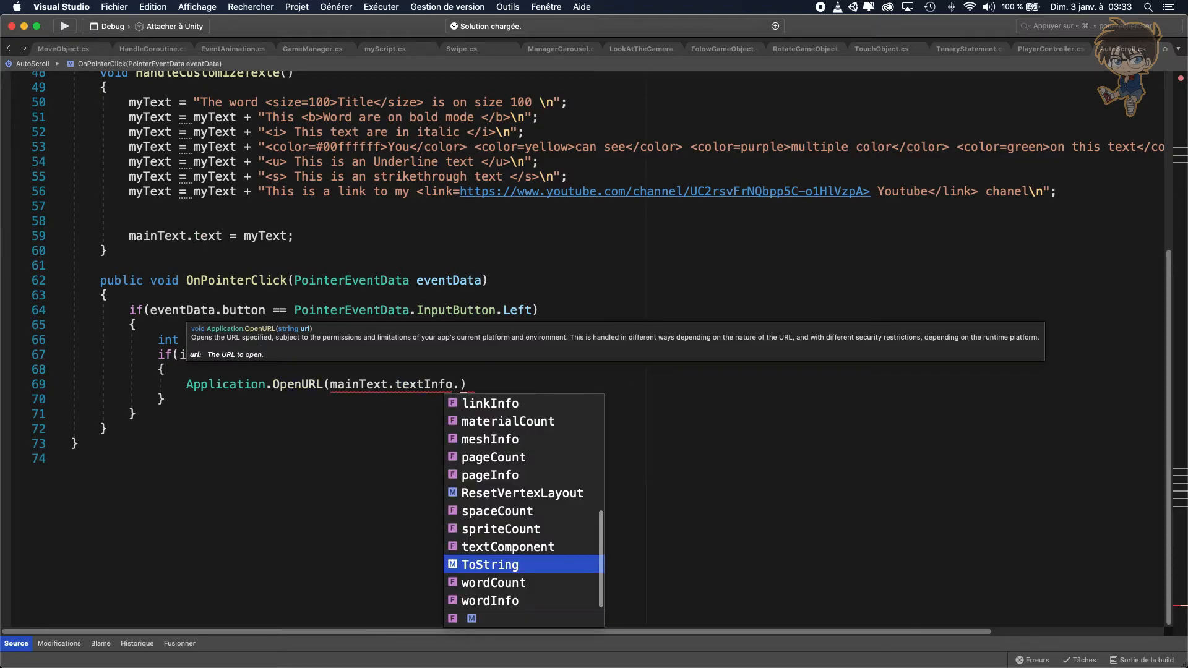
pyautogui.write('linkInfo')
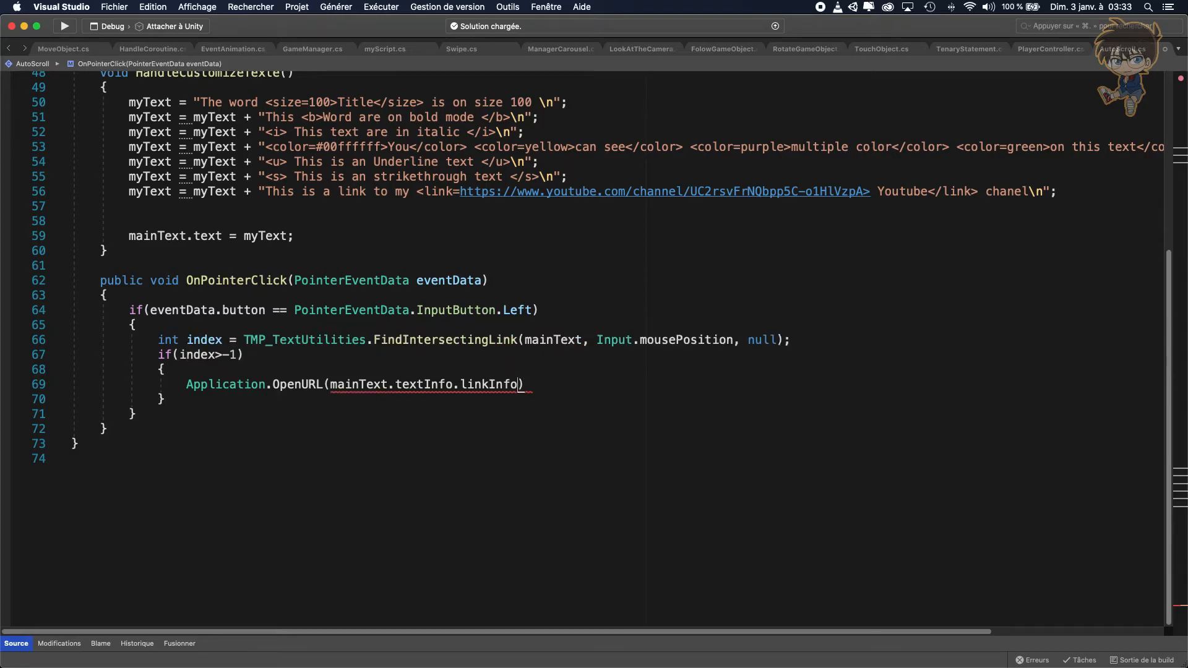
pyautogui.write('[inde')
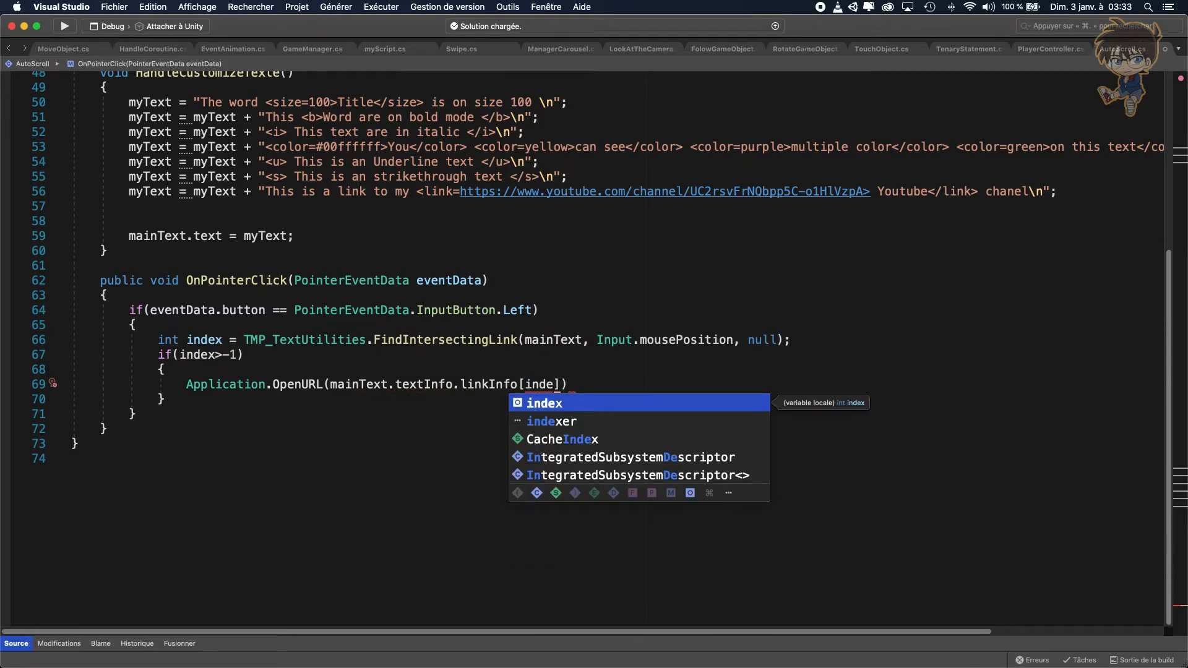
pyautogui.write('].')
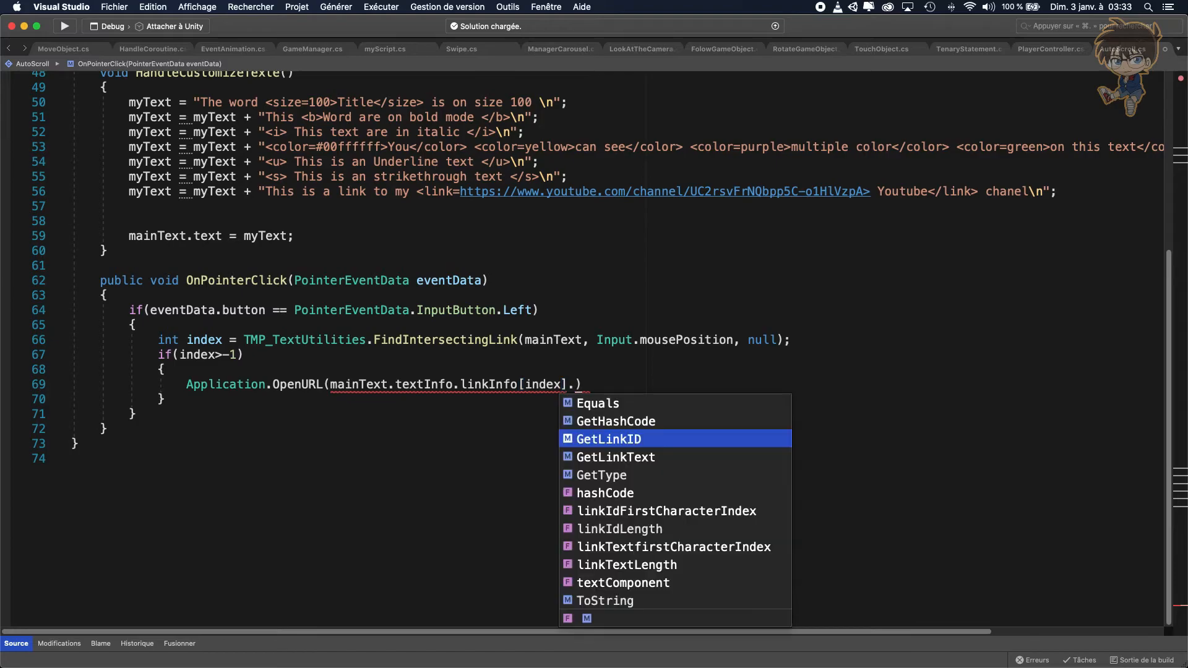
pyautogui.write('get')
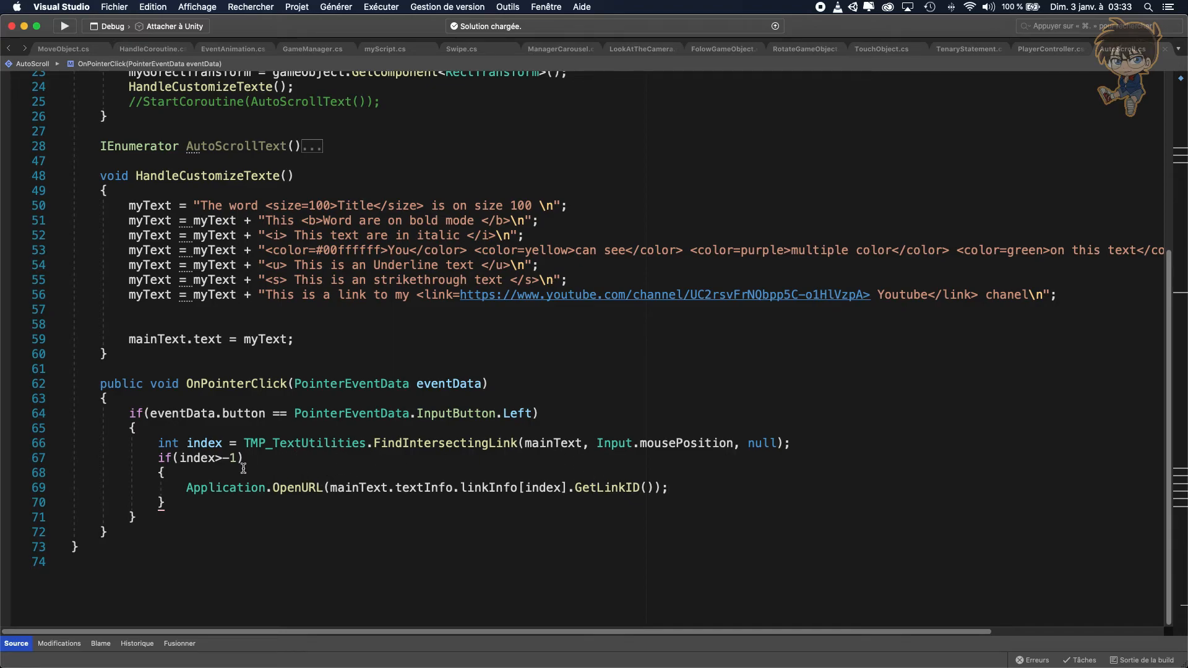
pyautogui.moveTo(896, 288)
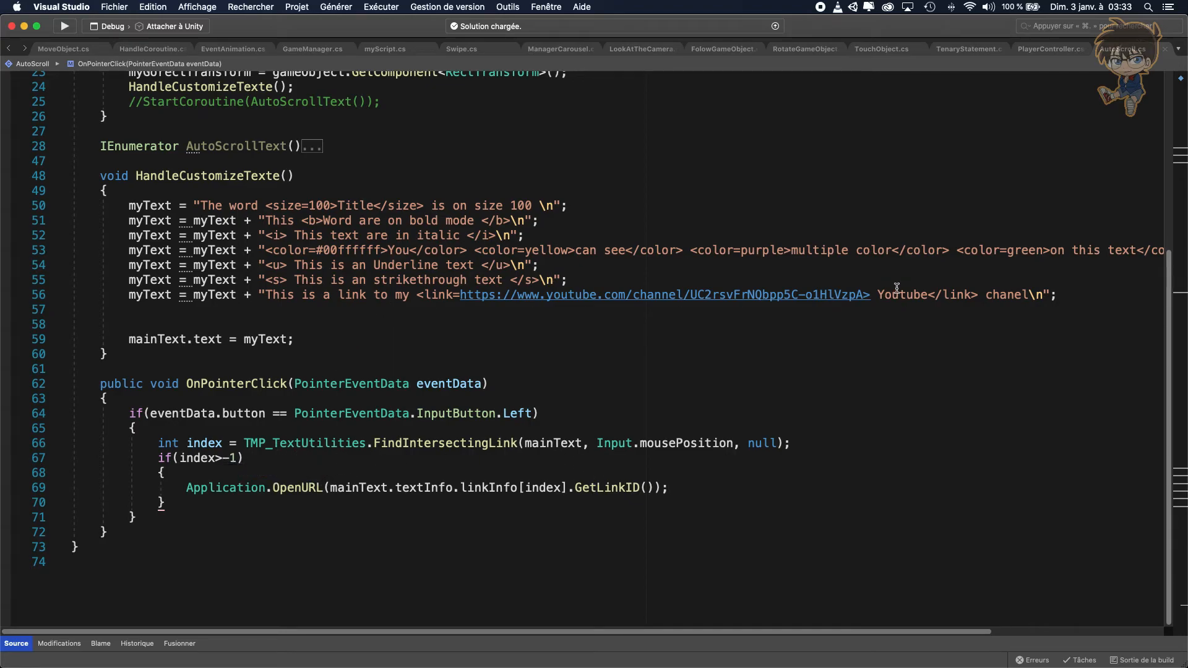
pyautogui.moveTo(900, 294)
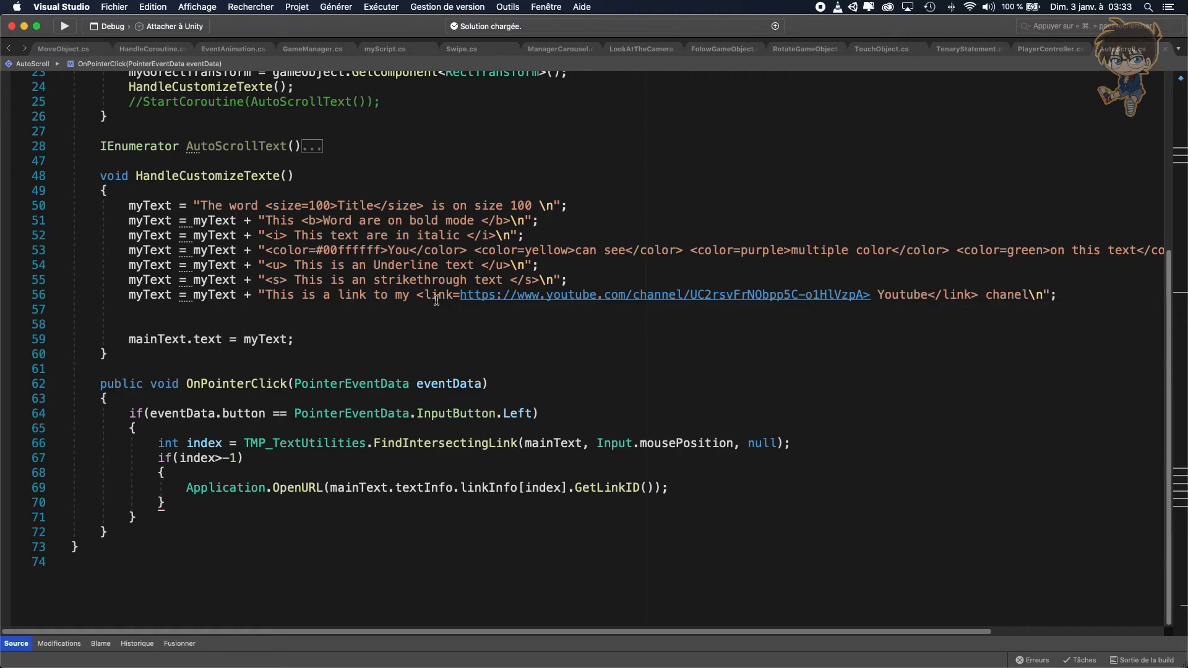
pyautogui.moveTo(471, 295)
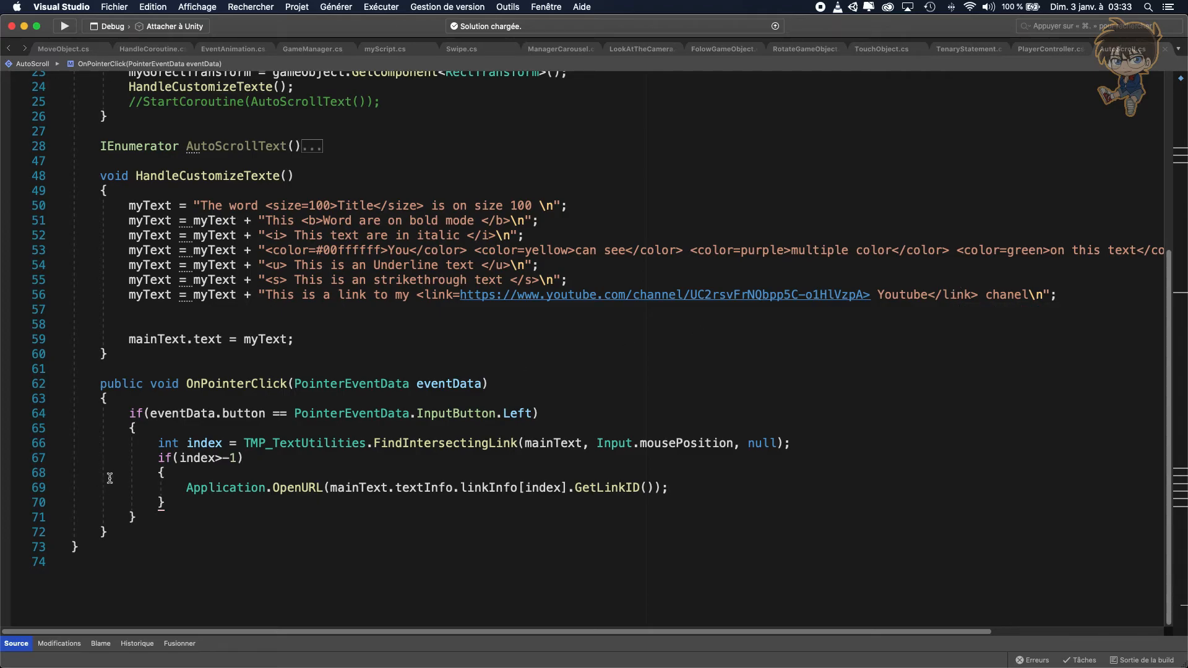
pyautogui.moveTo(414, 491)
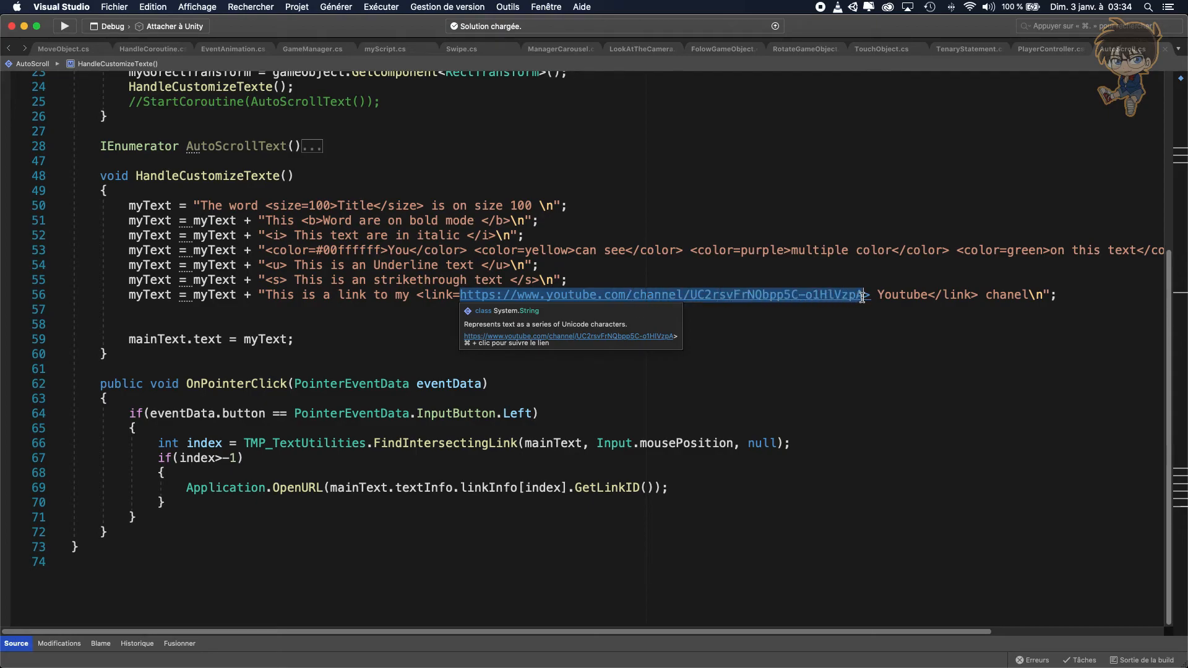
pyautogui.moveTo(915, 325)
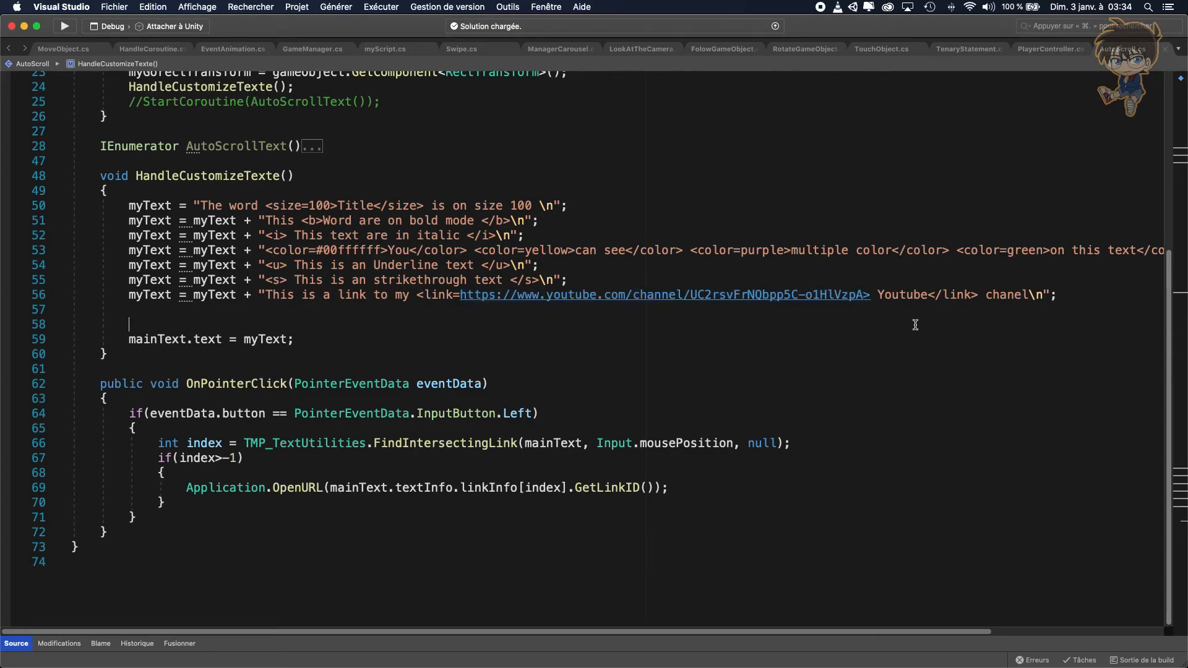
pyautogui.moveTo(867, 294)
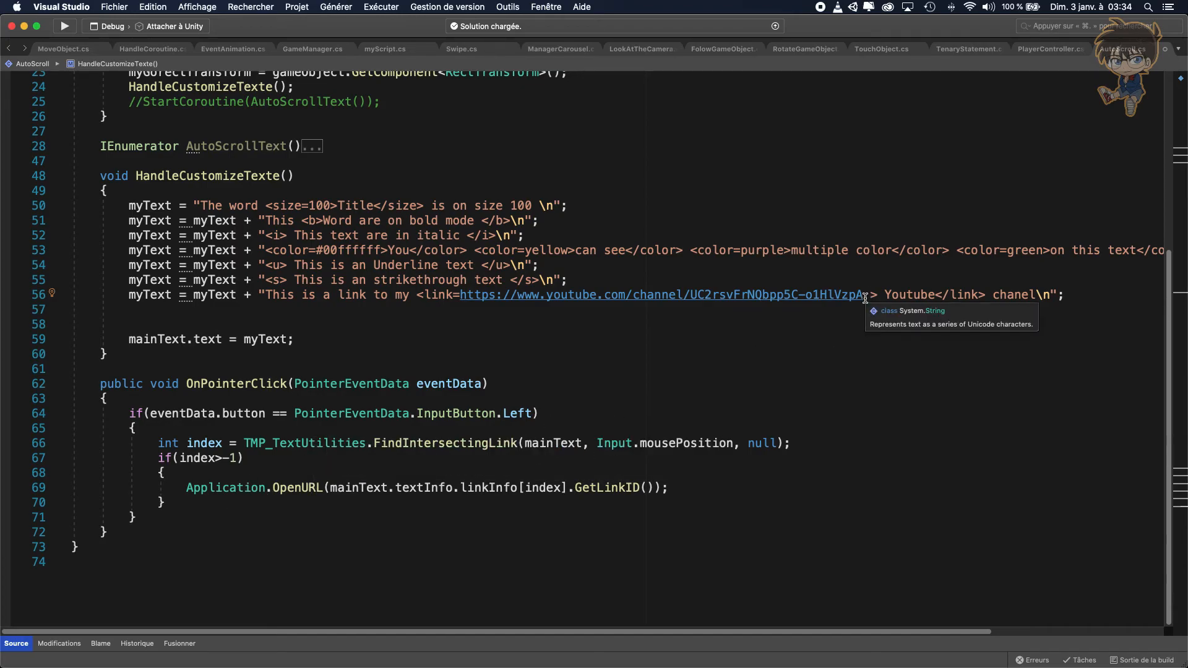
pyautogui.moveTo(738, 332)
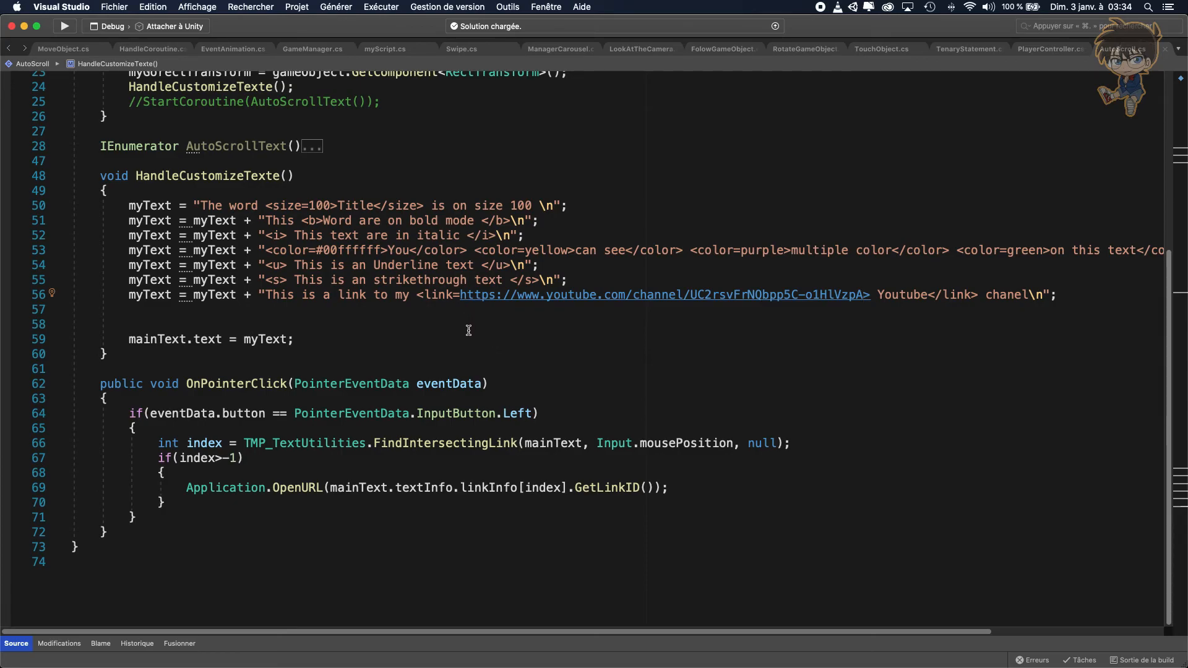
pyautogui.moveTo(815, 374)
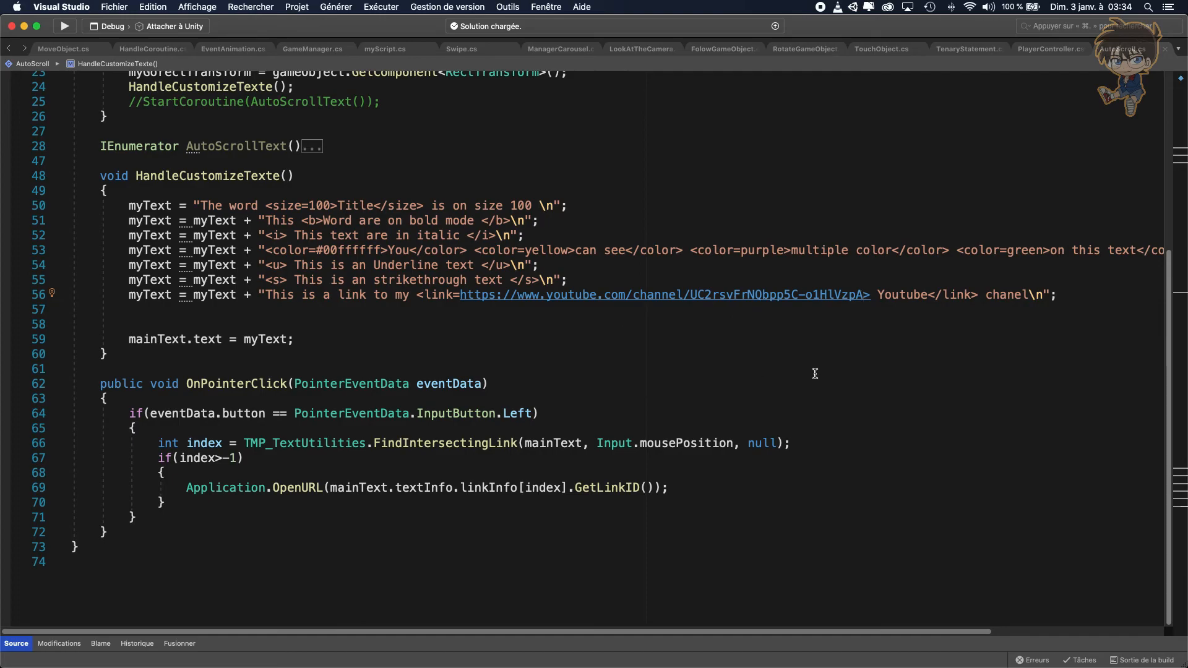
pyautogui.moveTo(505, 320)
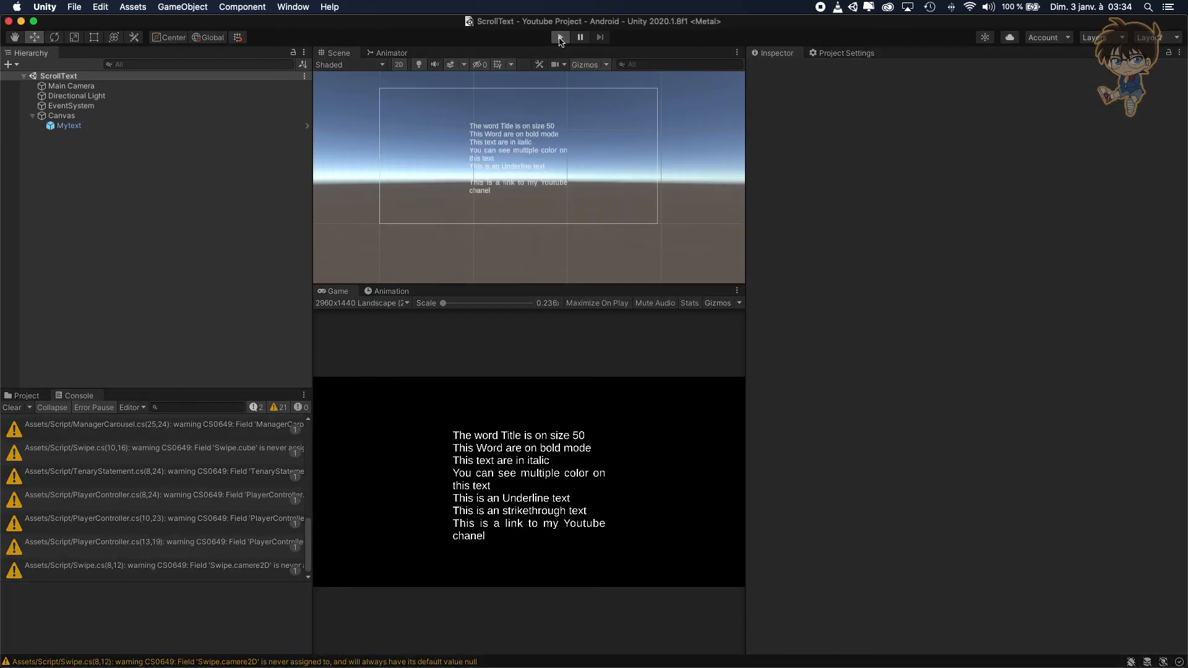
# - Play the scene and click the Youtube link so Safari opens youtube.com
pyautogui.click(559, 36)
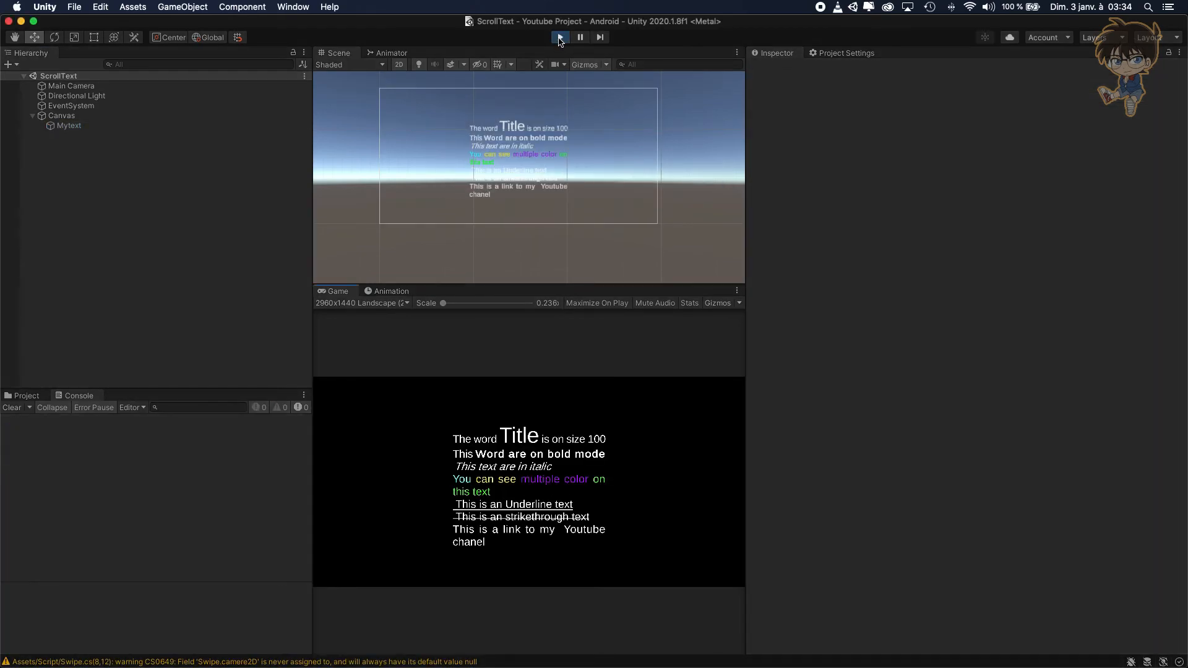
pyautogui.click(560, 36)
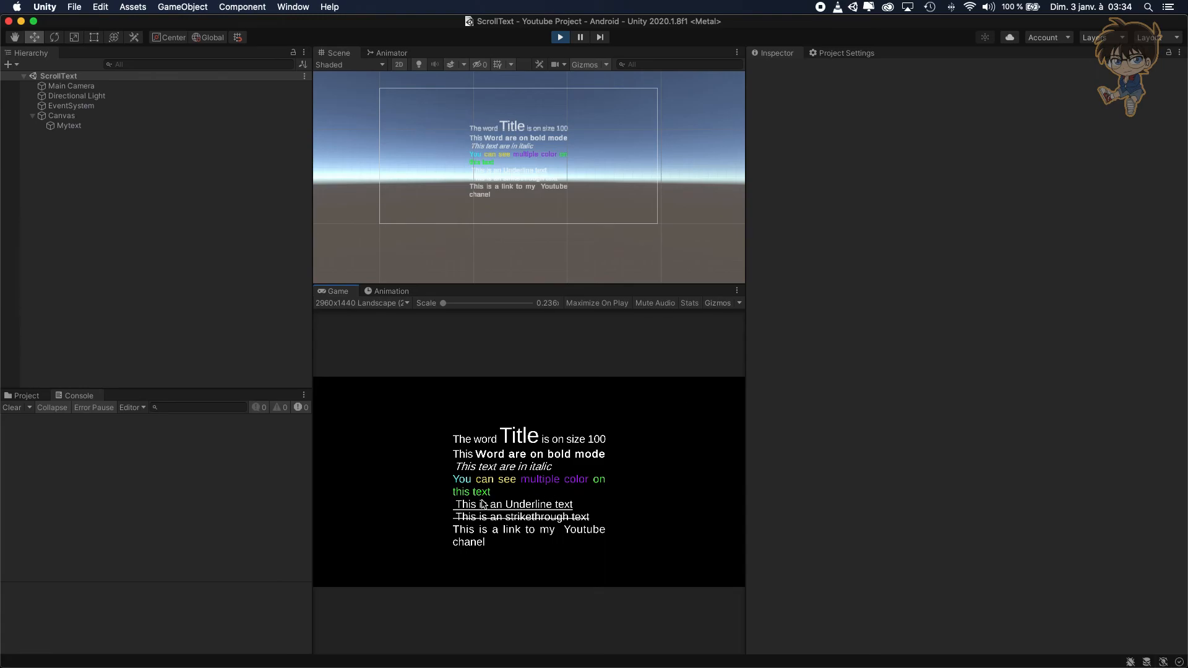
pyautogui.moveTo(457, 532)
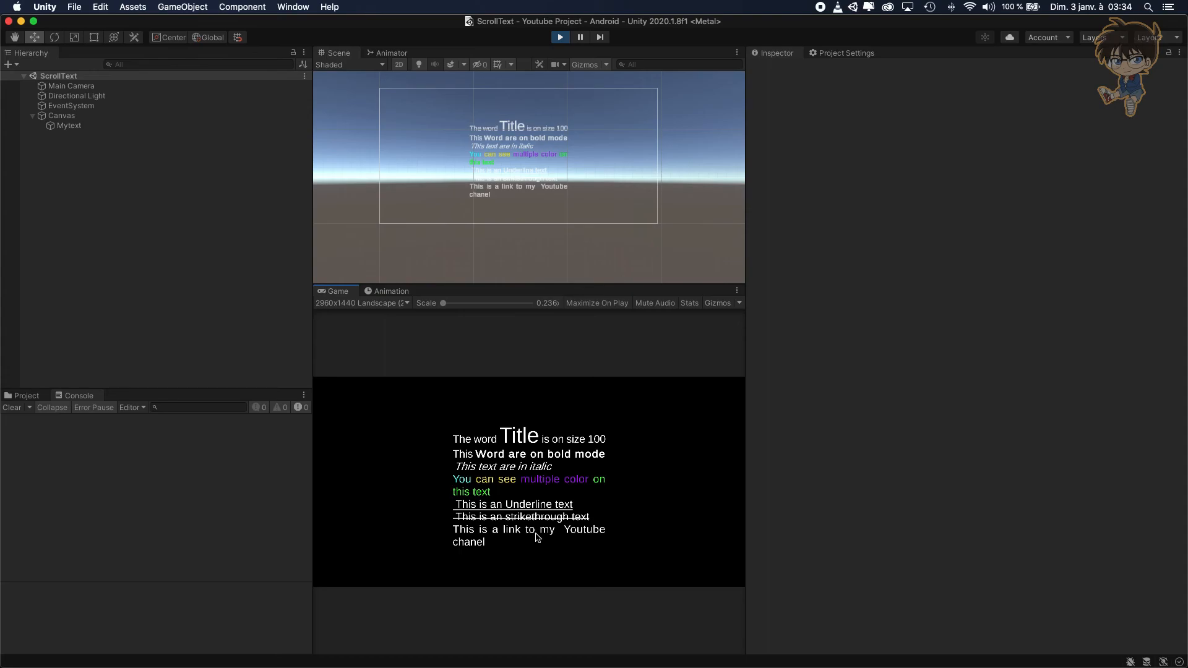
pyautogui.moveTo(579, 535)
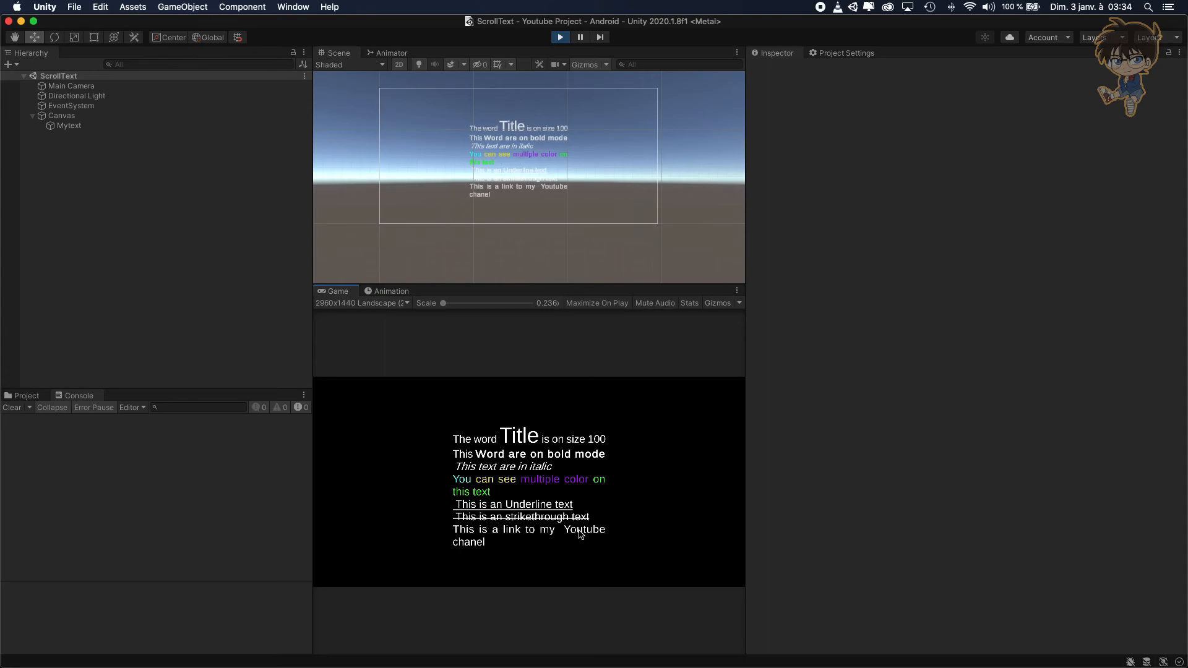
pyautogui.click(583, 530)
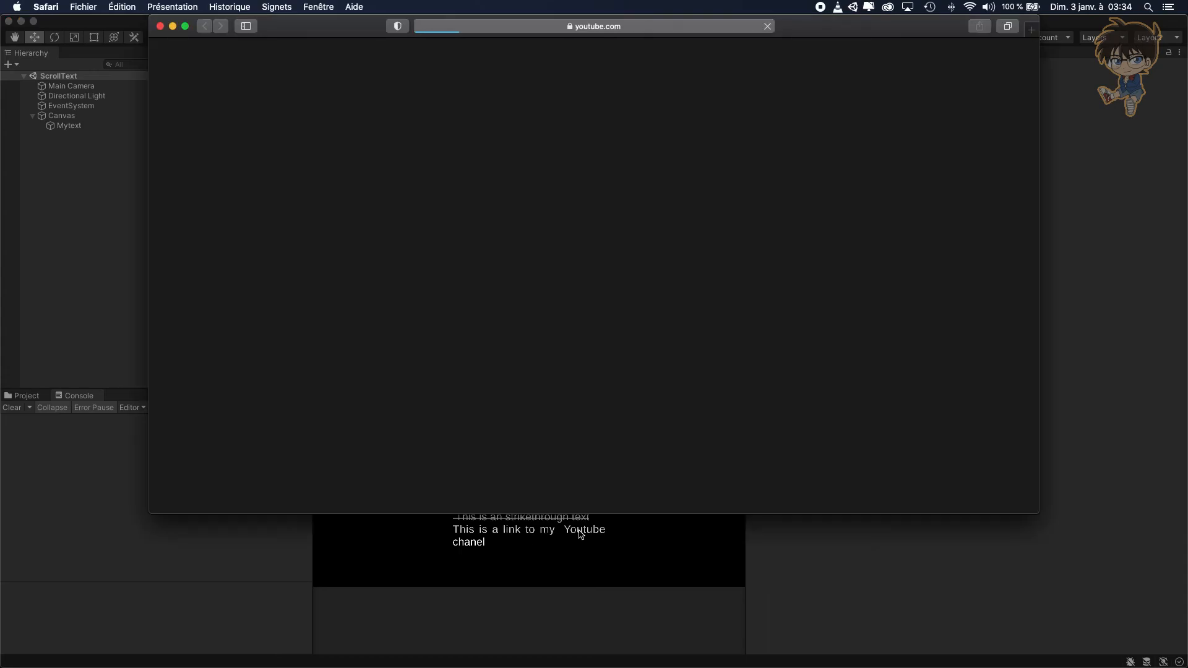